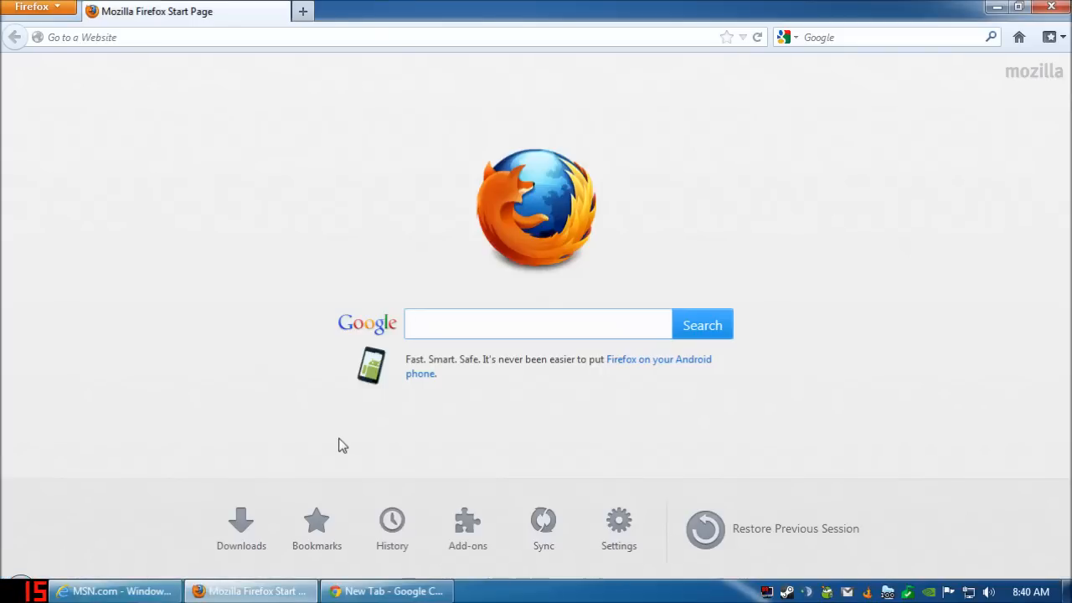
{"action": "mouse_move", "coordinate": [224, 383]}
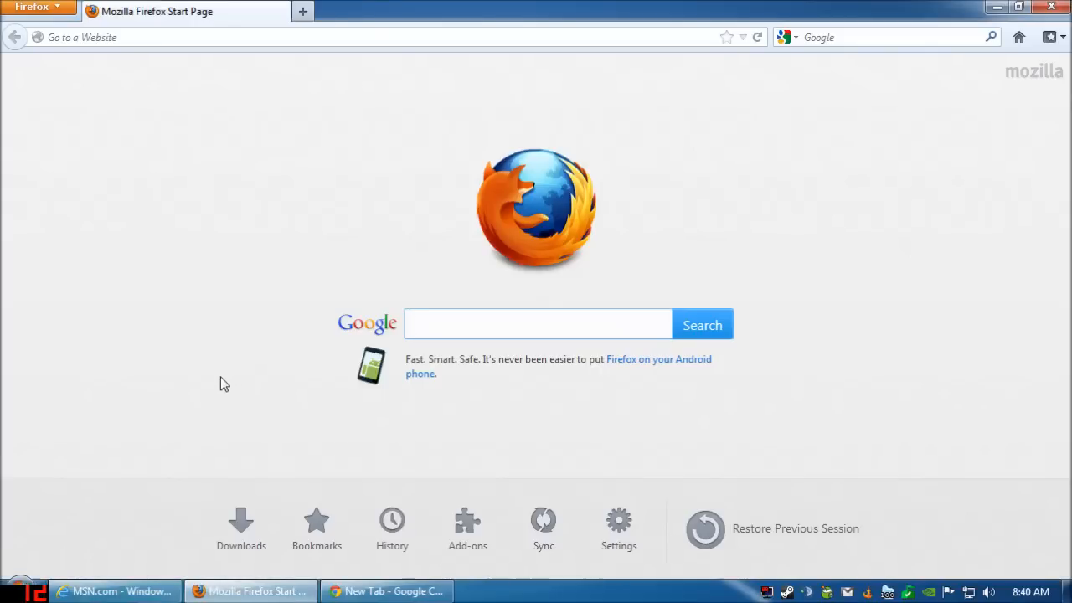
Install the Adblock Plus extension from the Add-ons manager after searching 'adblock'
{"action": "left_click", "coordinate": [538, 323]}
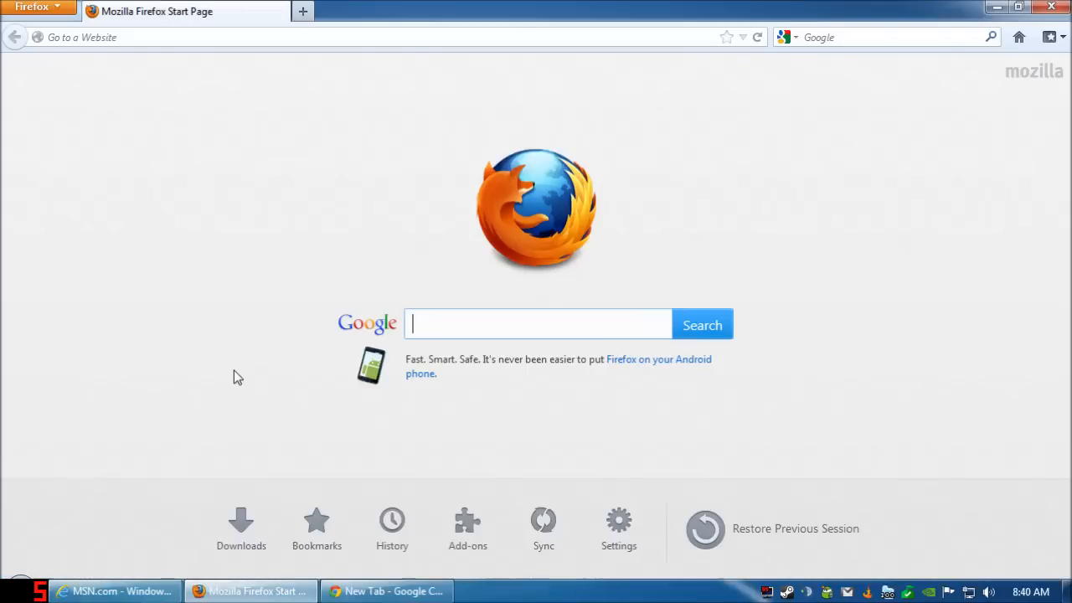
{"action": "mouse_move", "coordinate": [241, 372]}
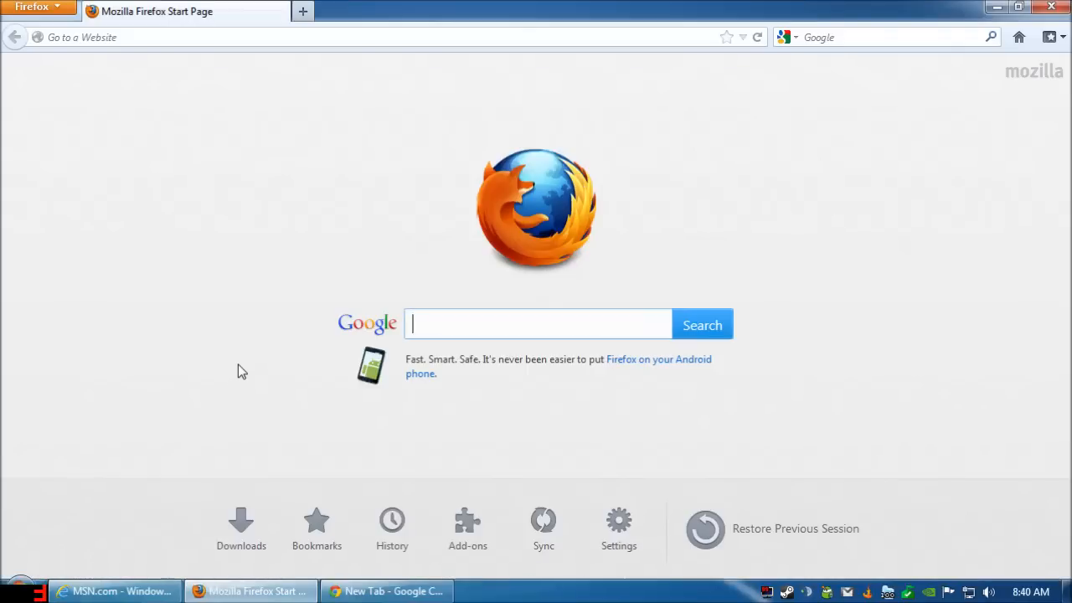
{"action": "mouse_move", "coordinate": [248, 367]}
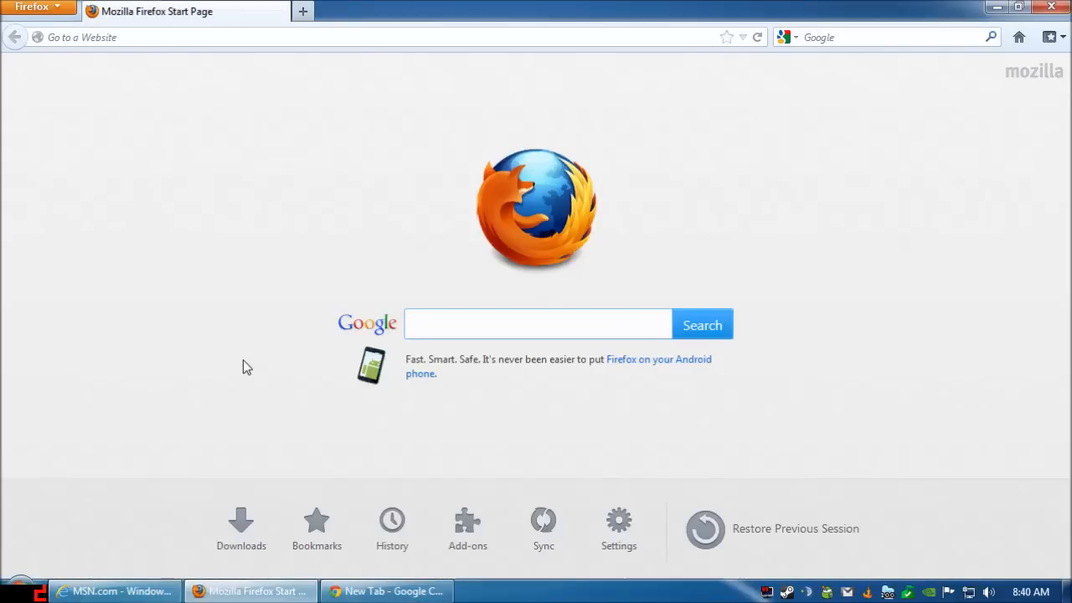
{"action": "mouse_move", "coordinate": [161, 228]}
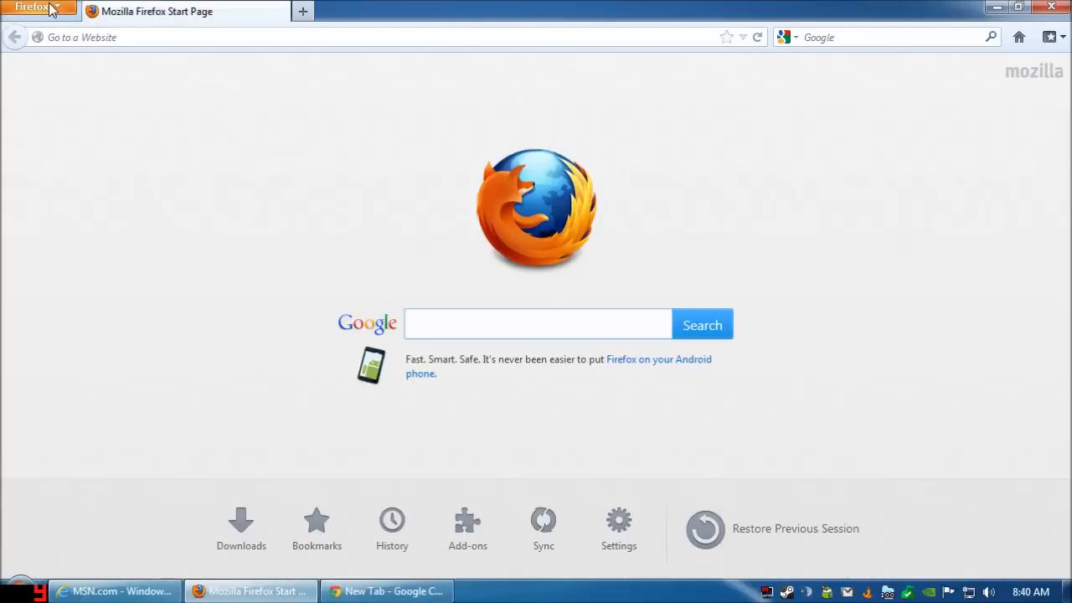
{"action": "left_click", "coordinate": [538, 325]}
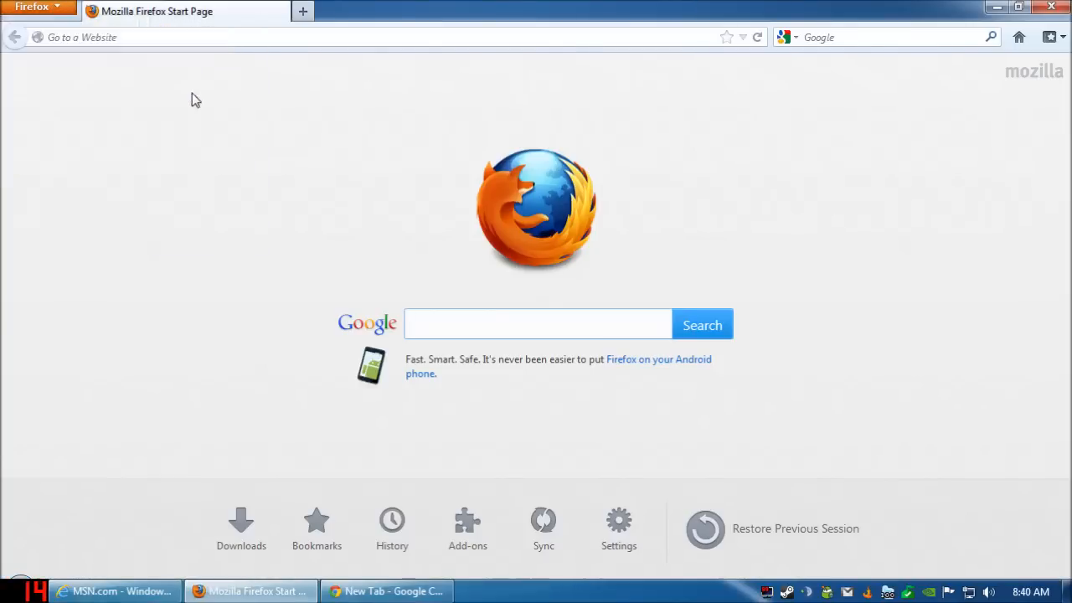
{"action": "left_click", "coordinate": [465, 519]}
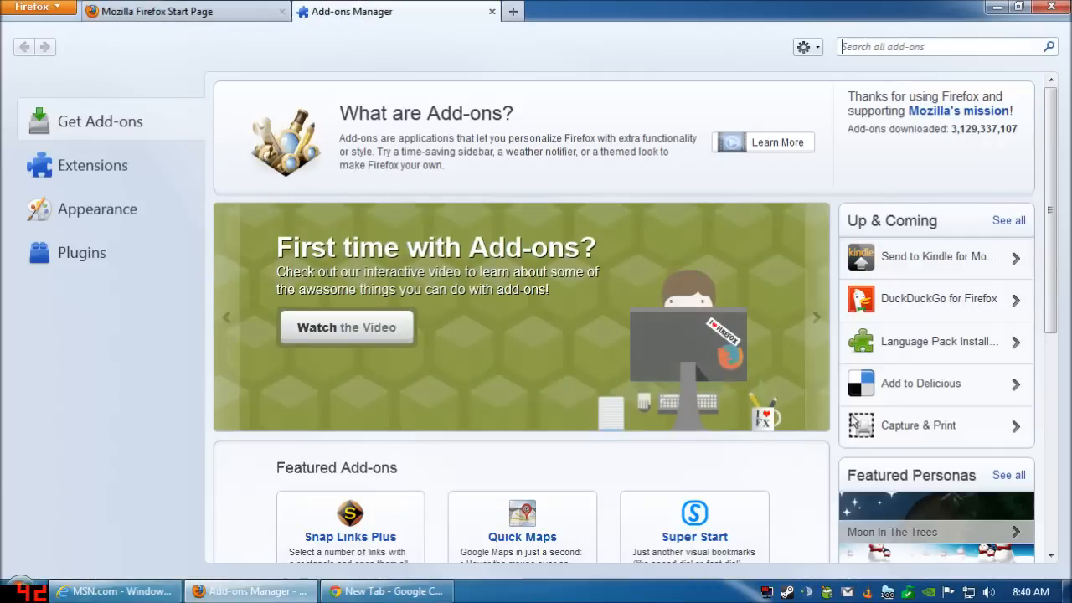
{"action": "type", "text": "adblock"}
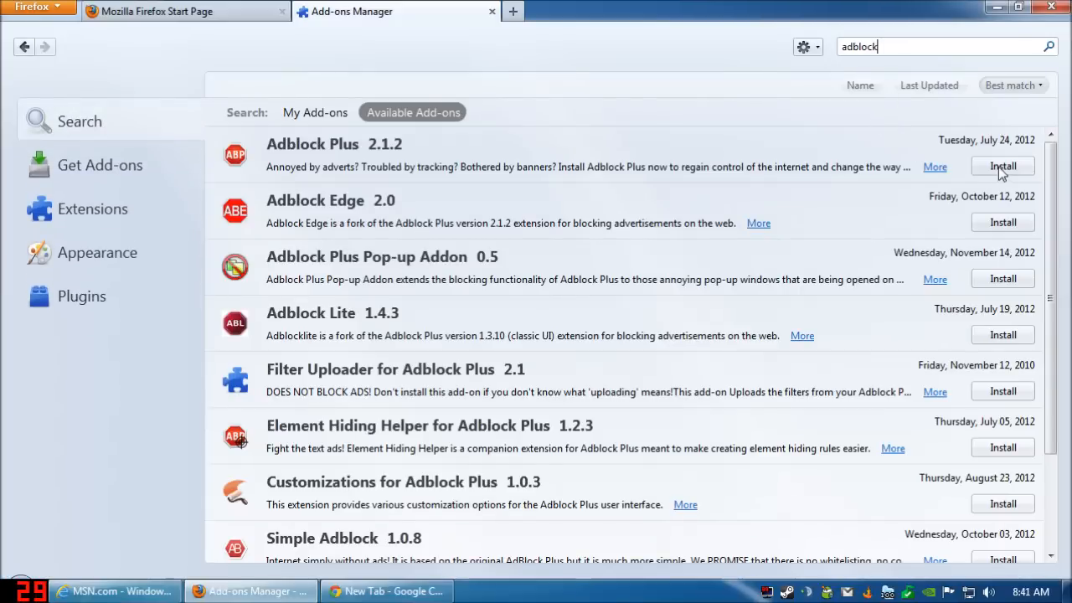
{"action": "left_click", "coordinate": [1002, 166]}
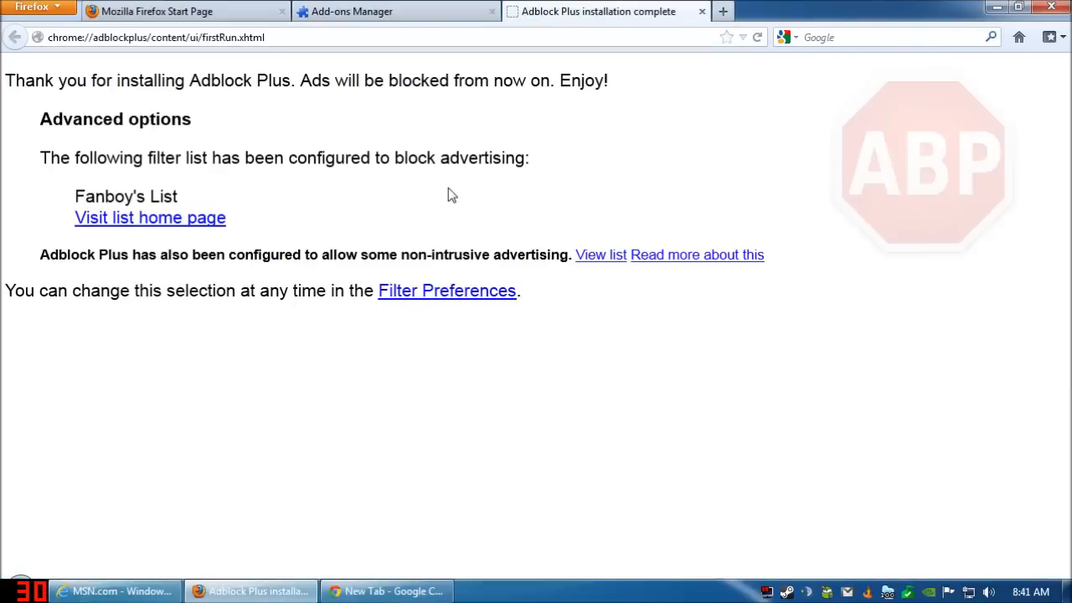
{"action": "mouse_move", "coordinate": [245, 216]}
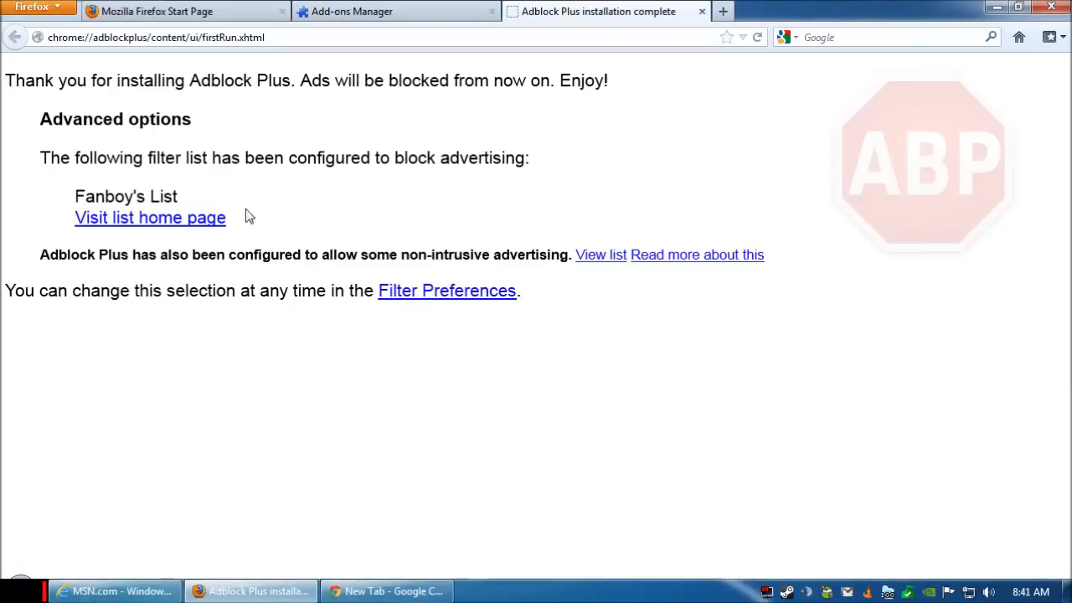
{"action": "mouse_move", "coordinate": [199, 197]}
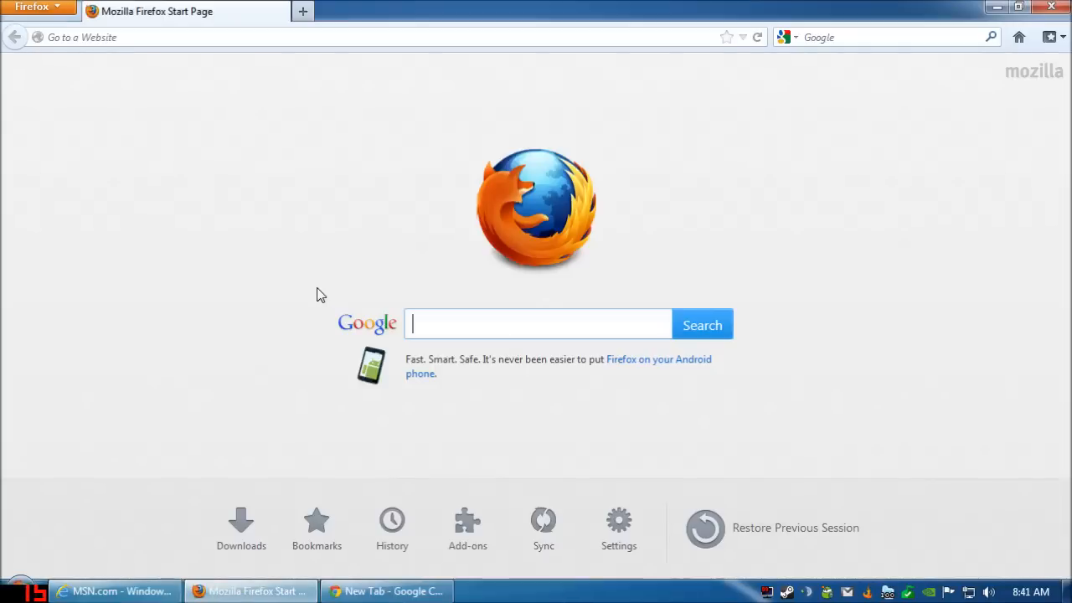
{"action": "mouse_move", "coordinate": [576, 7]}
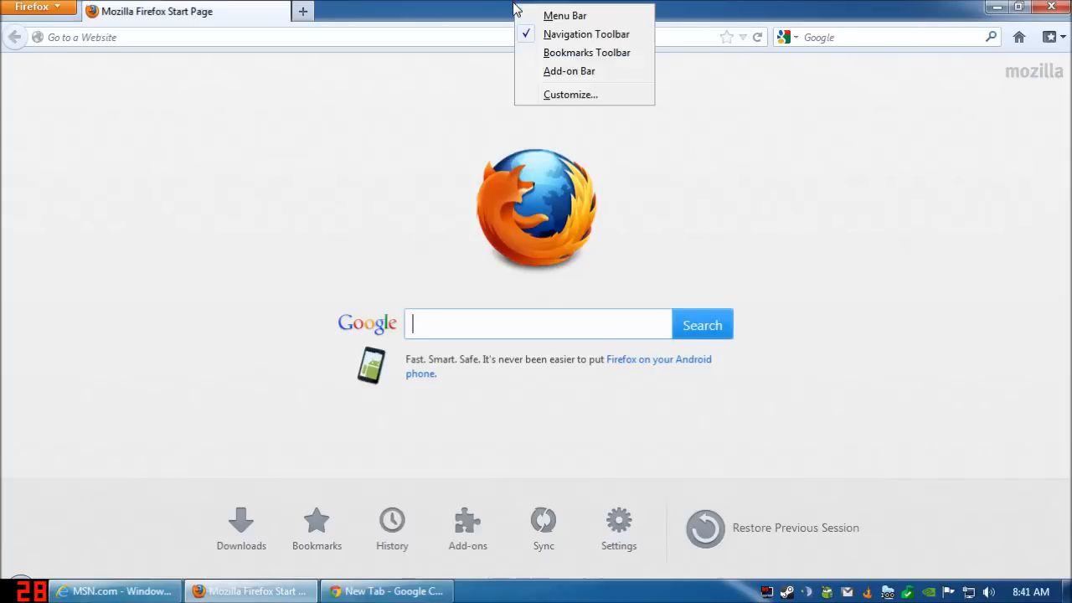
{"action": "mouse_move", "coordinate": [569, 76]}
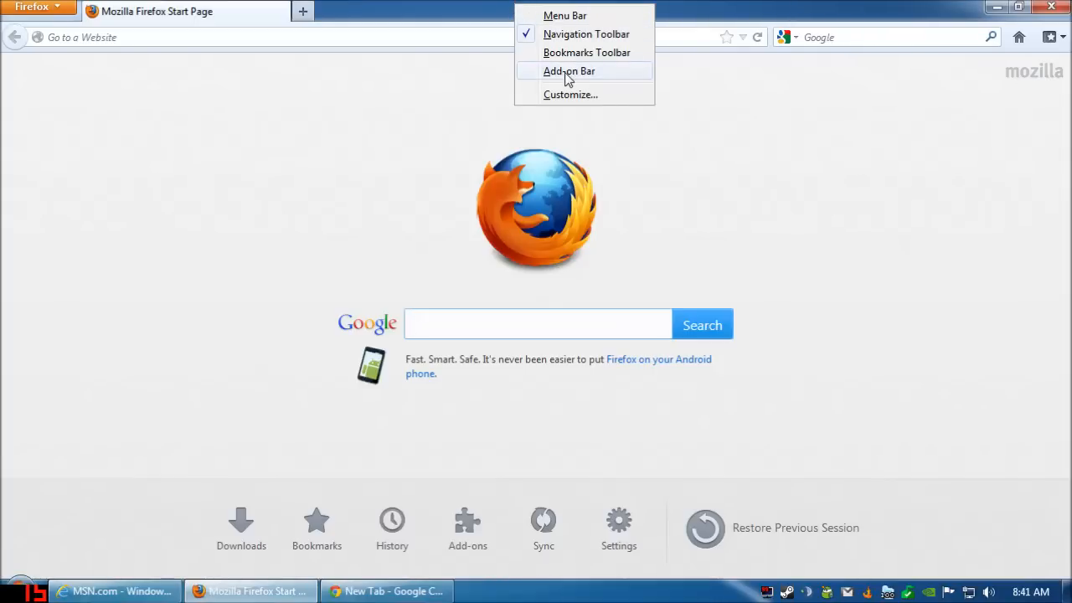
Enable the Add-on Bar and show Adblock Plus's options from its ABP icon
{"action": "left_click", "coordinate": [568, 70]}
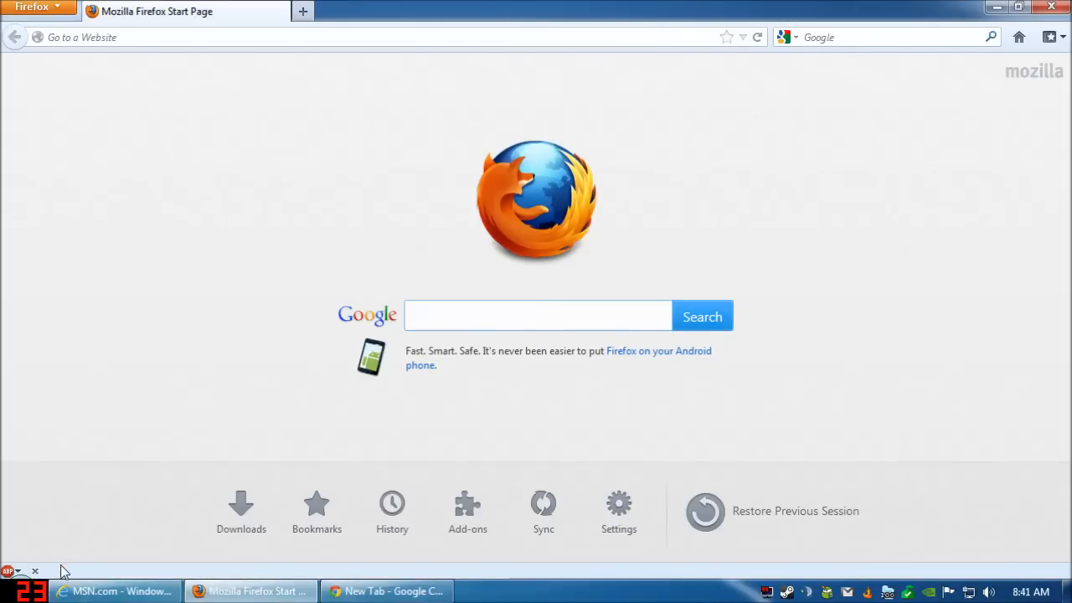
{"action": "mouse_move", "coordinate": [8, 571]}
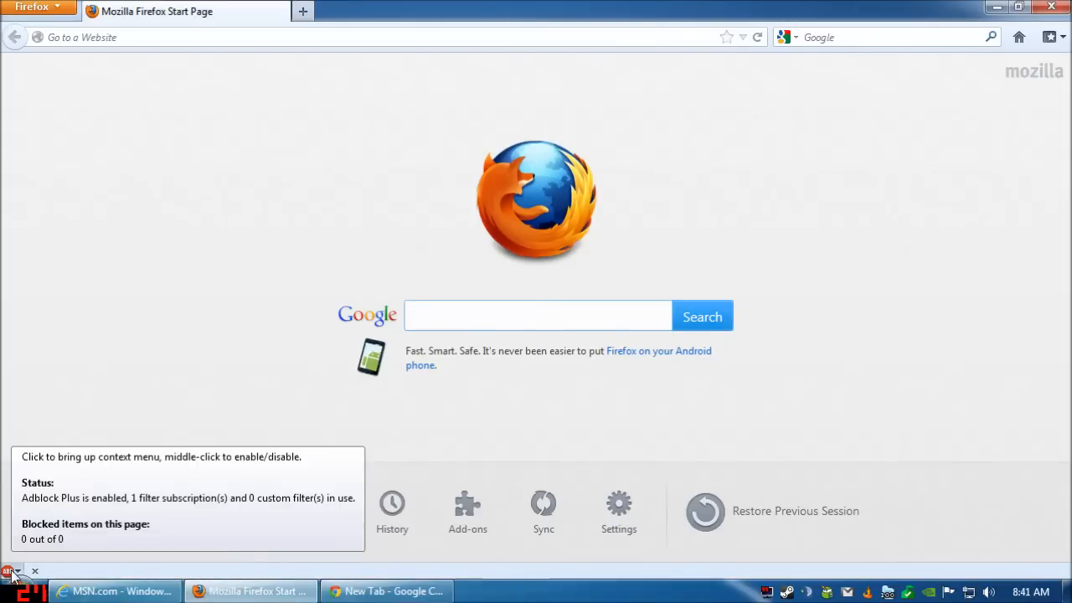
{"action": "left_click", "coordinate": [8, 573]}
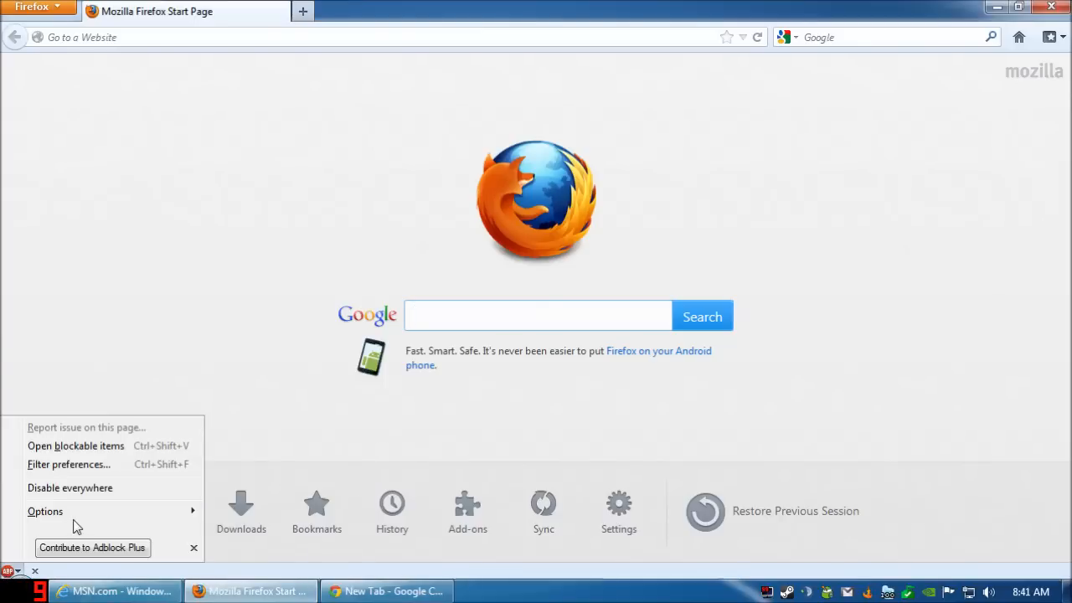
{"action": "left_click", "coordinate": [45, 511]}
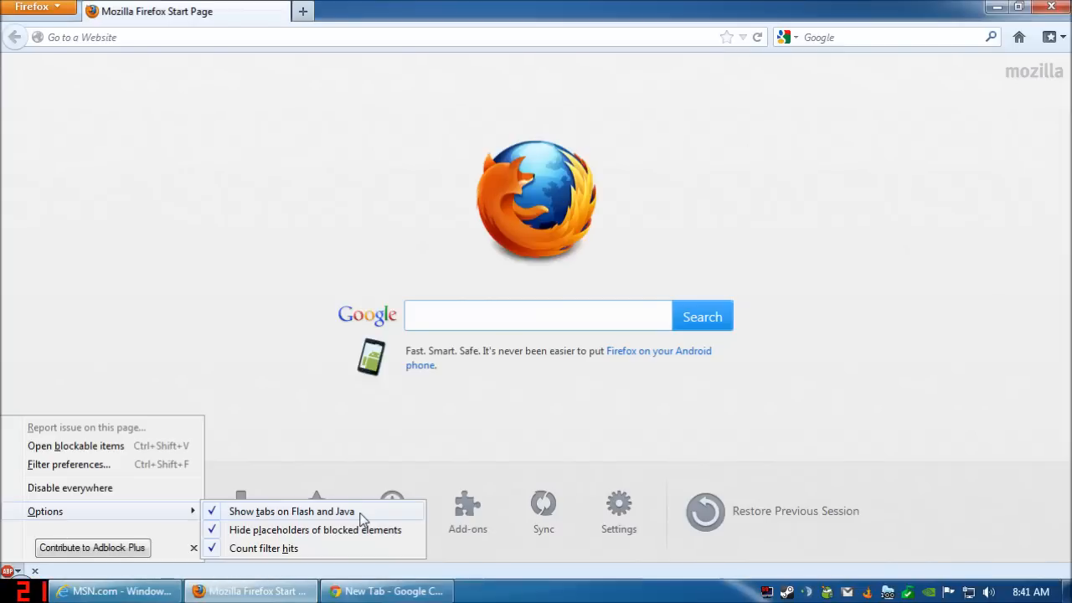
{"action": "mouse_move", "coordinate": [272, 516]}
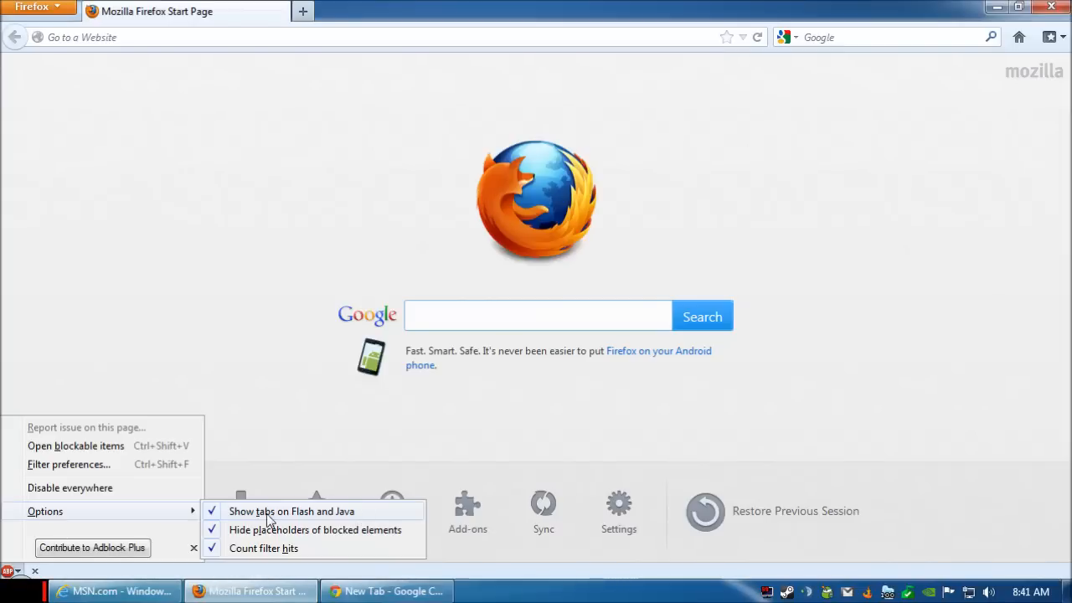
{"action": "mouse_move", "coordinate": [281, 516]}
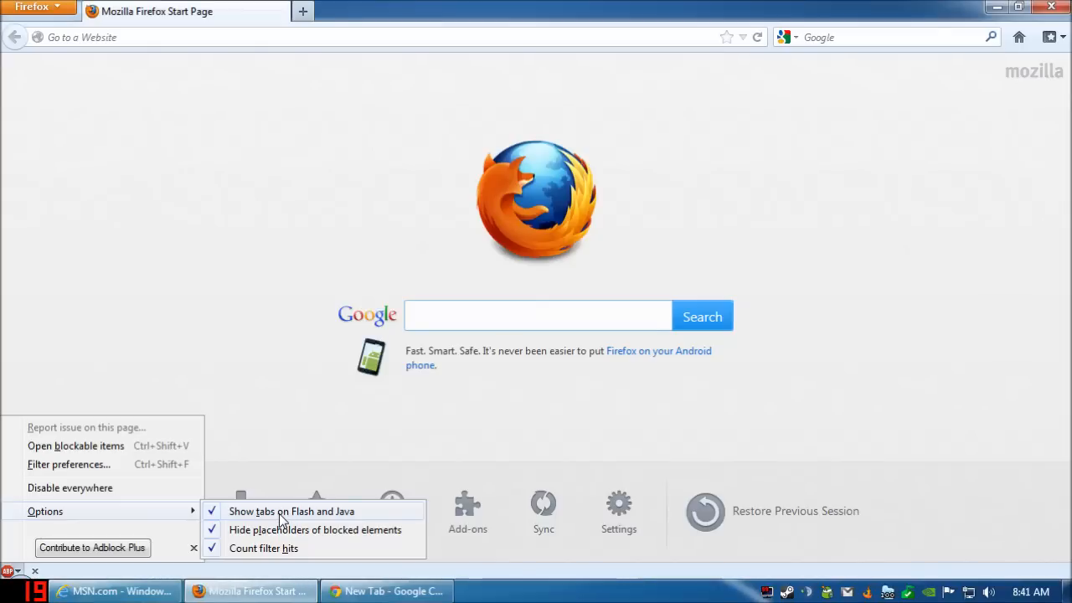
{"action": "mouse_move", "coordinate": [120, 501]}
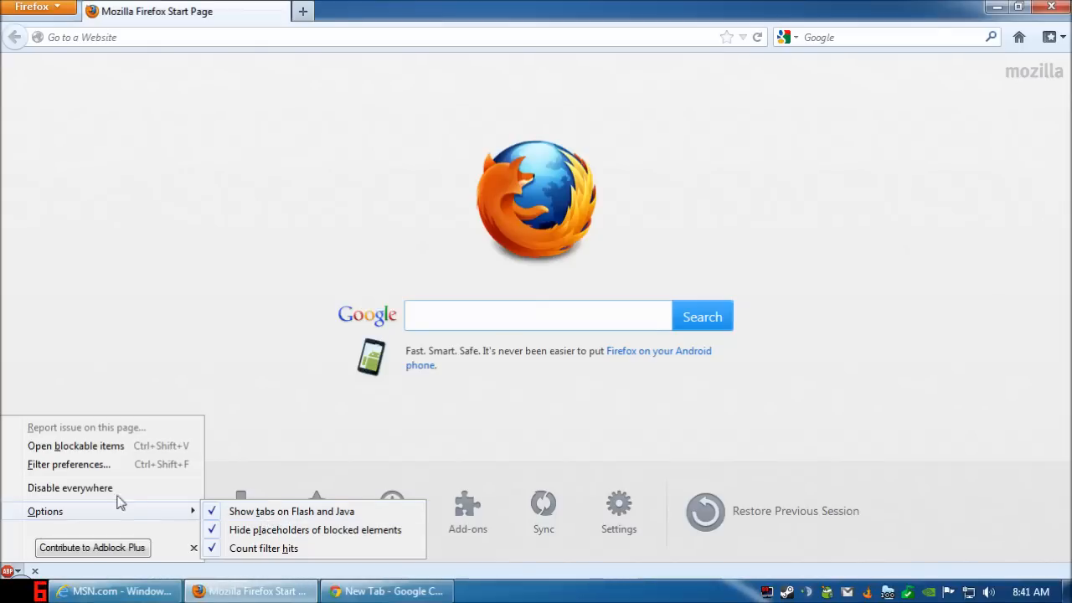
Add the EasyList filter subscription in Adblock Plus Filter Preferences alongside Fanboy's list
{"action": "left_click", "coordinate": [70, 464]}
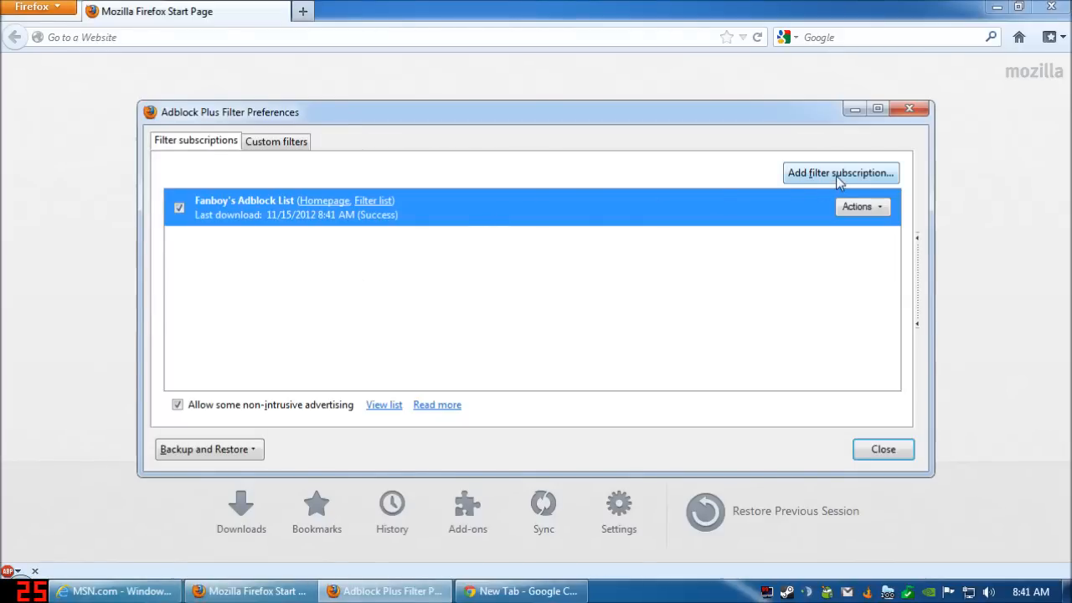
{"action": "left_click", "coordinate": [840, 172]}
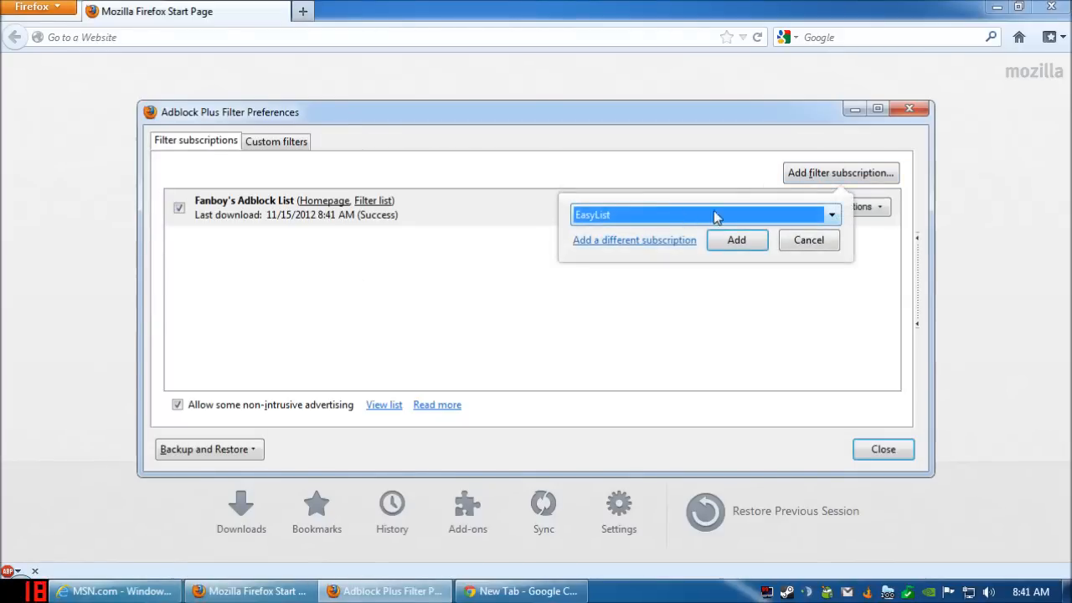
{"action": "left_click", "coordinate": [737, 240]}
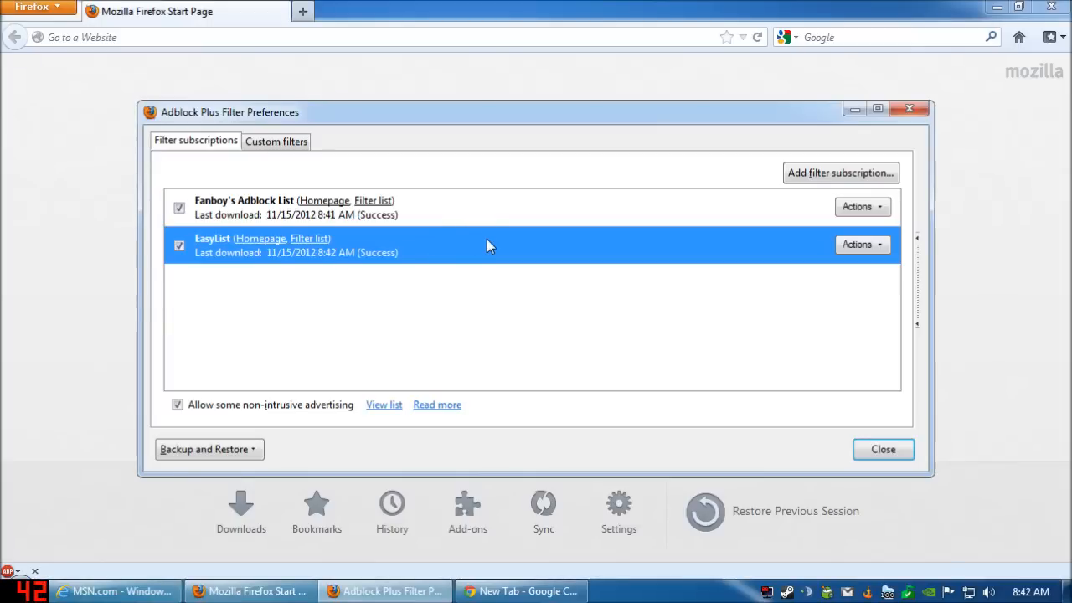
{"action": "mouse_move", "coordinate": [865, 452]}
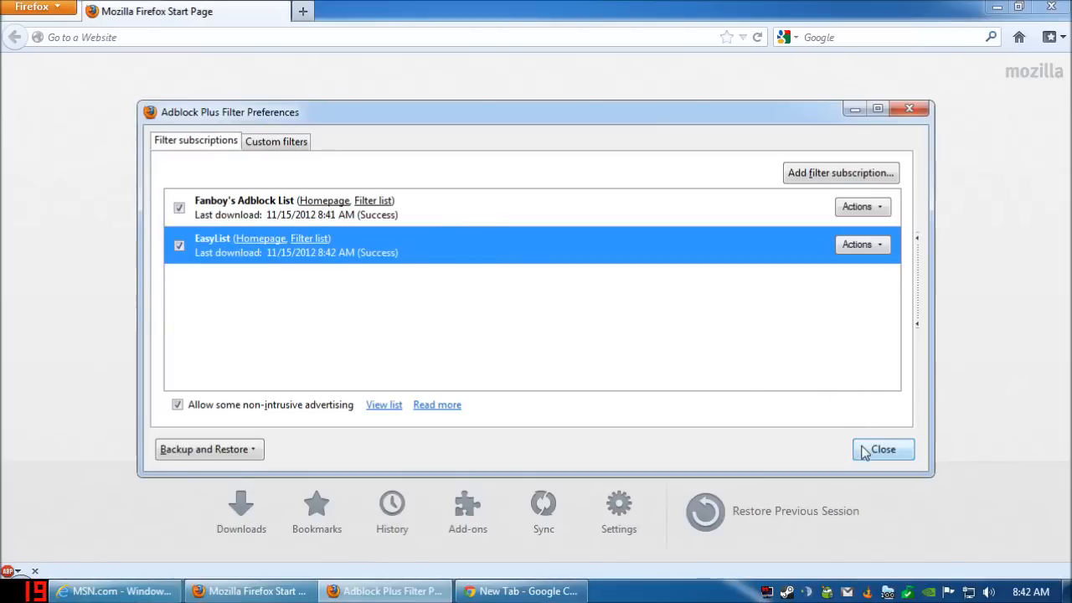
Close Filter Preferences and browse the Huffington Post front page to view its served ads
{"action": "left_click", "coordinate": [888, 449]}
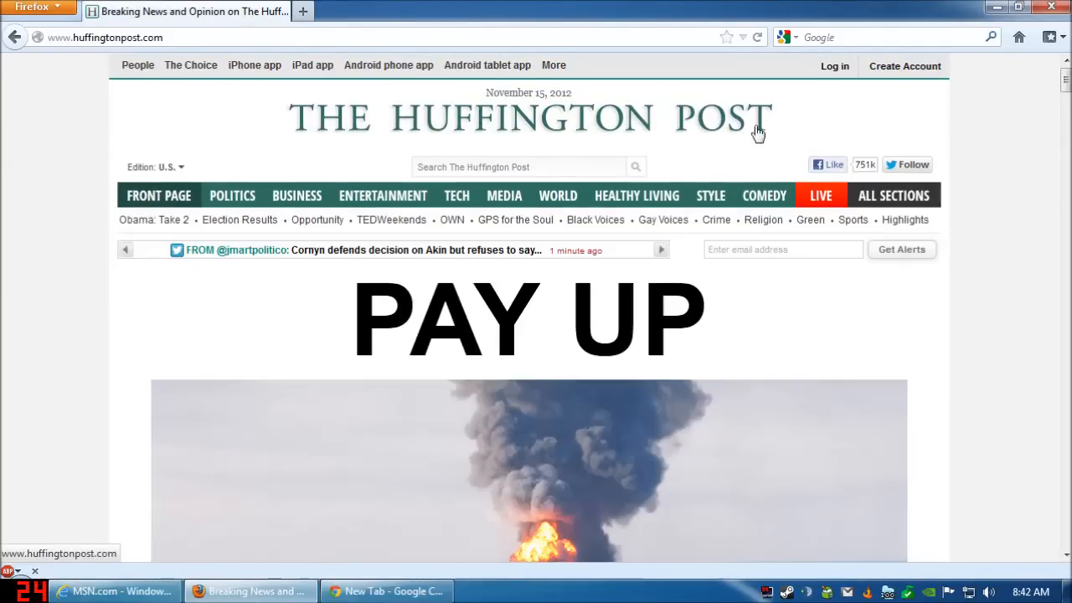
{"action": "scroll", "scroll_direction": "down", "scroll_amount": 3}
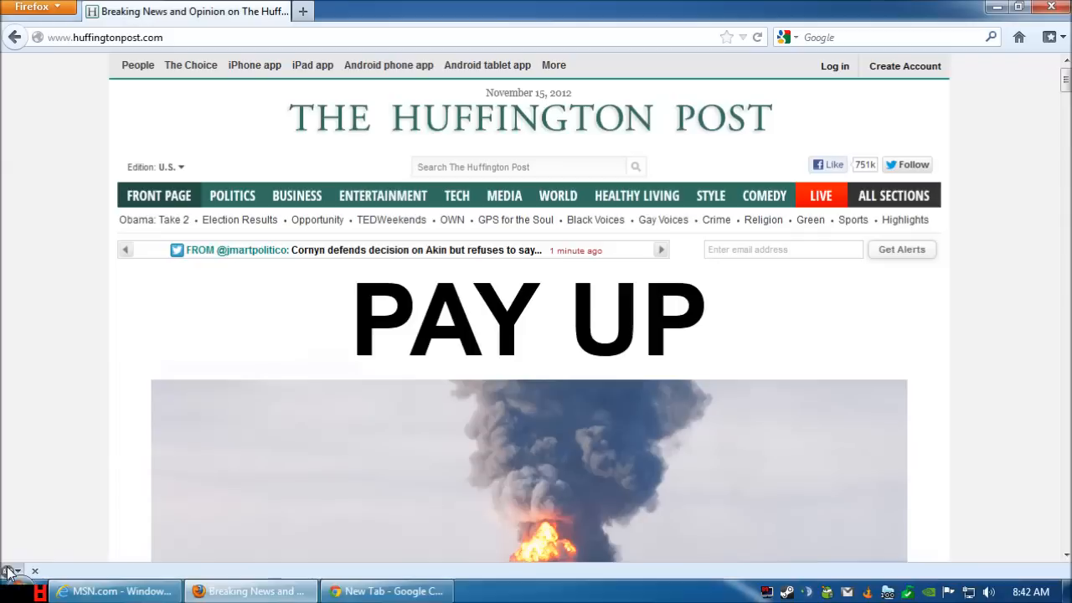
{"action": "mouse_move", "coordinate": [37, 360]}
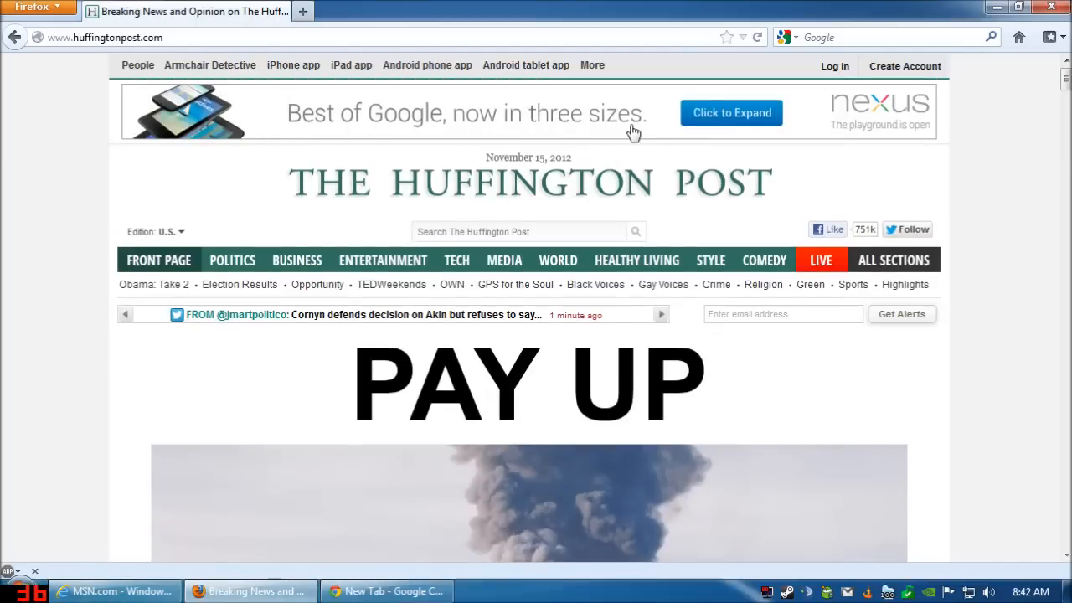
{"action": "scroll", "scroll_direction": "down", "scroll_amount": 3}
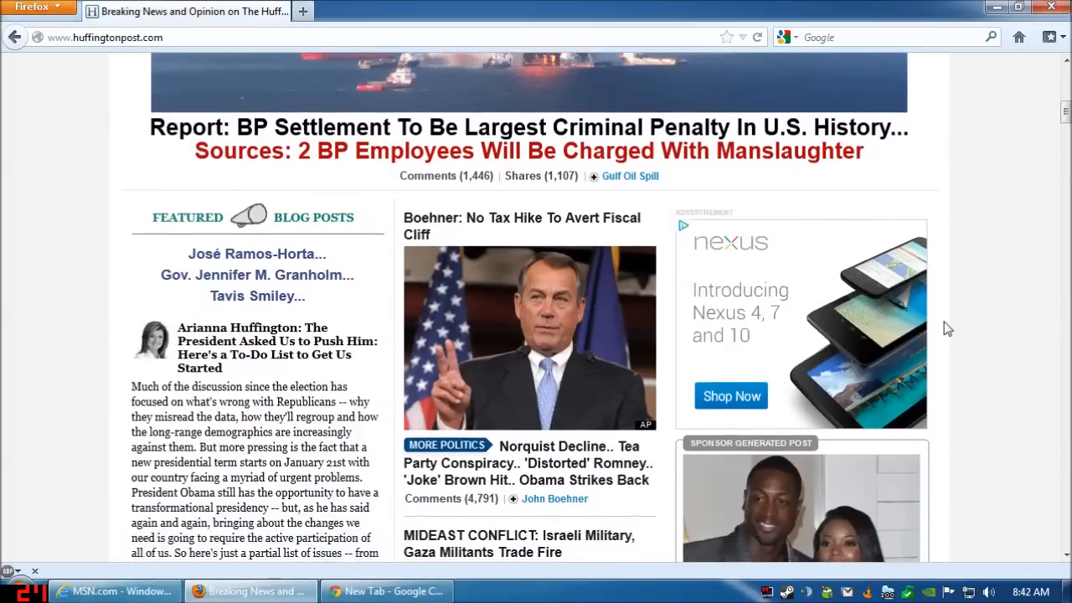
{"action": "scroll", "scroll_direction": "down", "scroll_amount": 3}
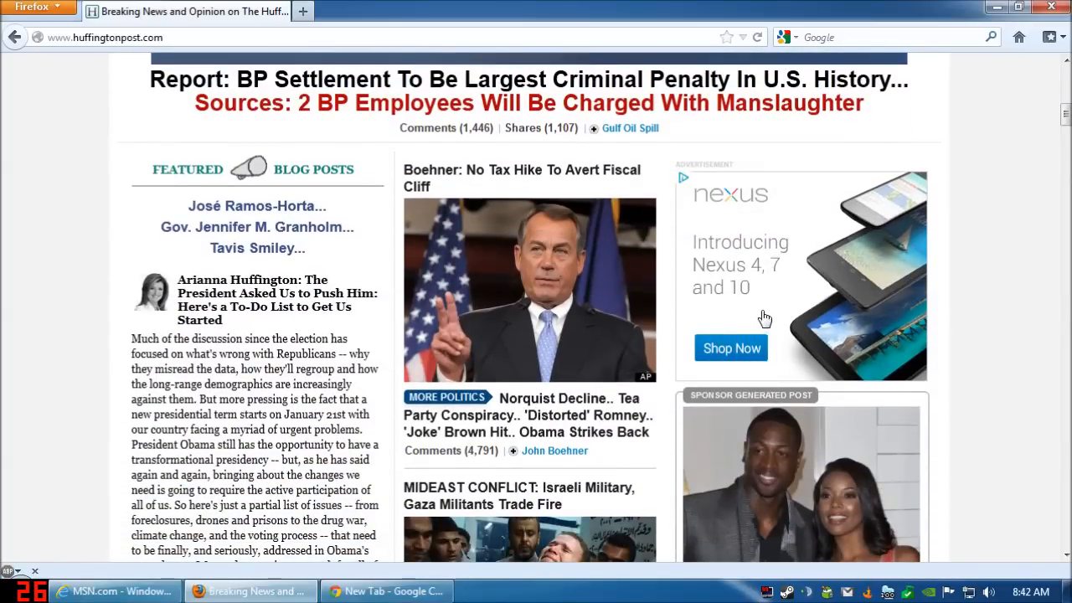
{"action": "mouse_move", "coordinate": [11, 568]}
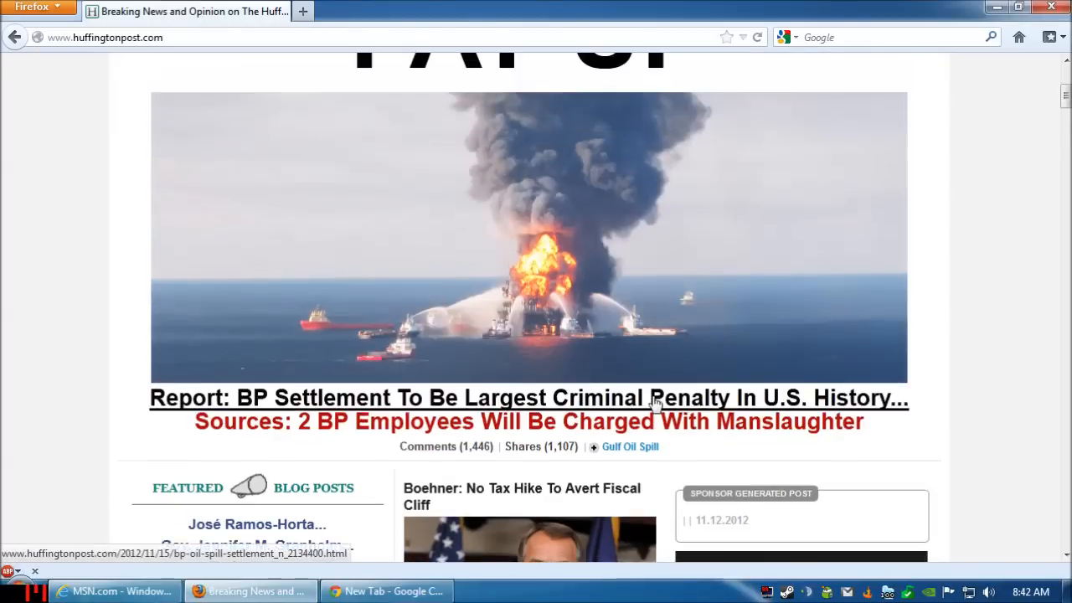
{"action": "scroll", "scroll_direction": "up", "scroll_amount": 3}
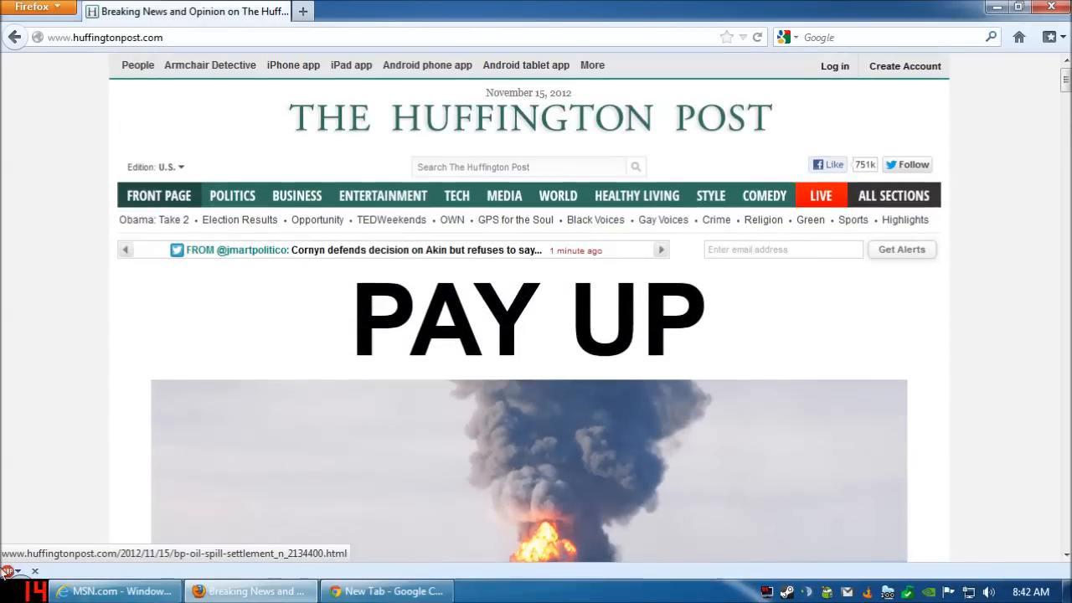
List the page's blockable items, start a rule for the doubleclick ad, then cancel it
{"action": "left_click", "coordinate": [6, 566]}
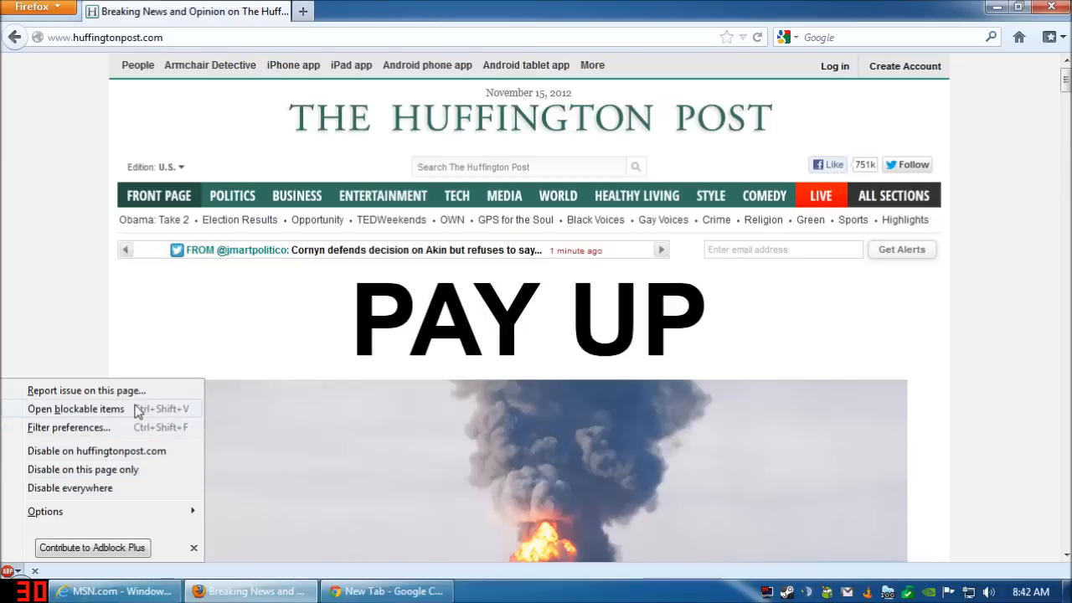
{"action": "left_click", "coordinate": [75, 409]}
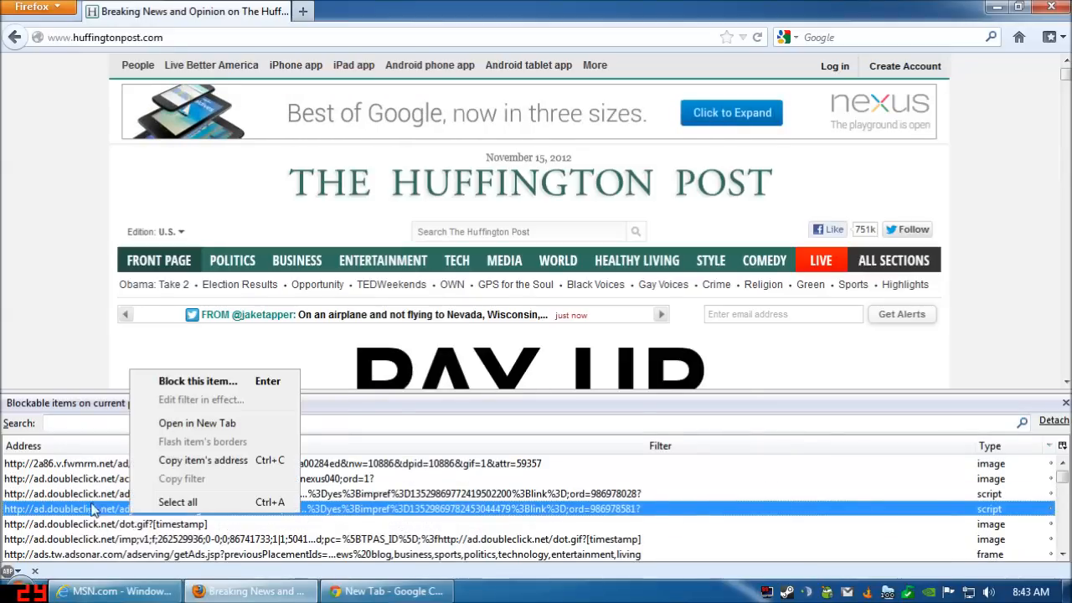
{"action": "mouse_move", "coordinate": [114, 514]}
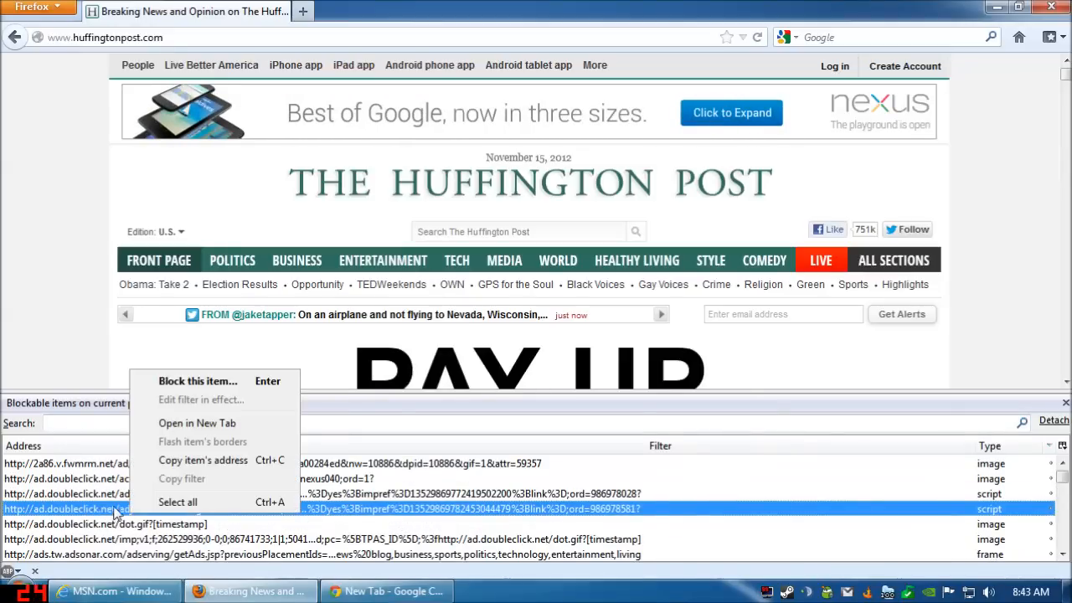
{"action": "mouse_move", "coordinate": [205, 381]}
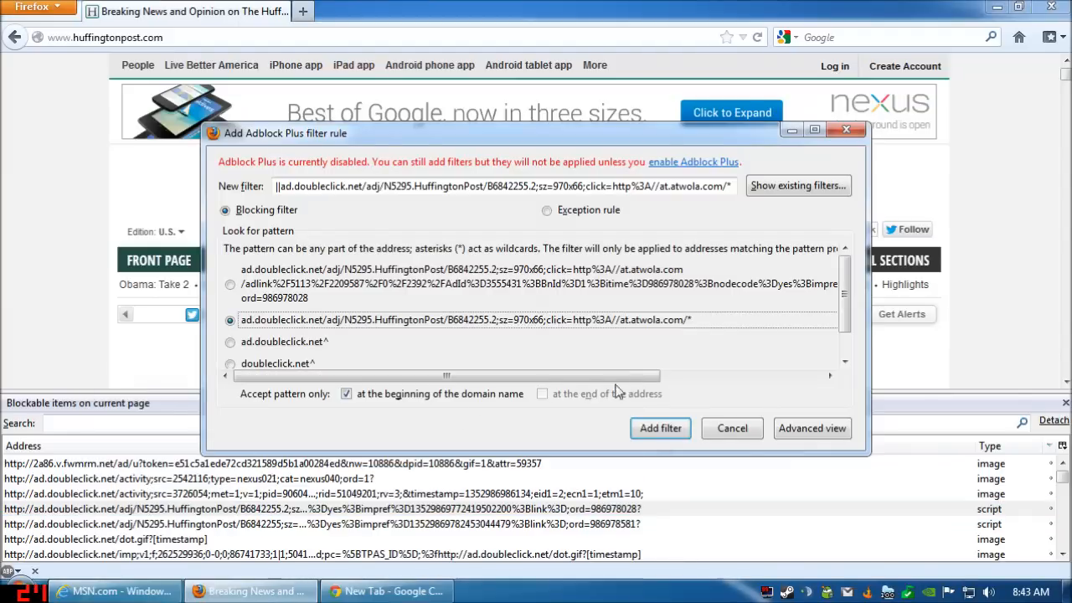
{"action": "mouse_move", "coordinate": [660, 429]}
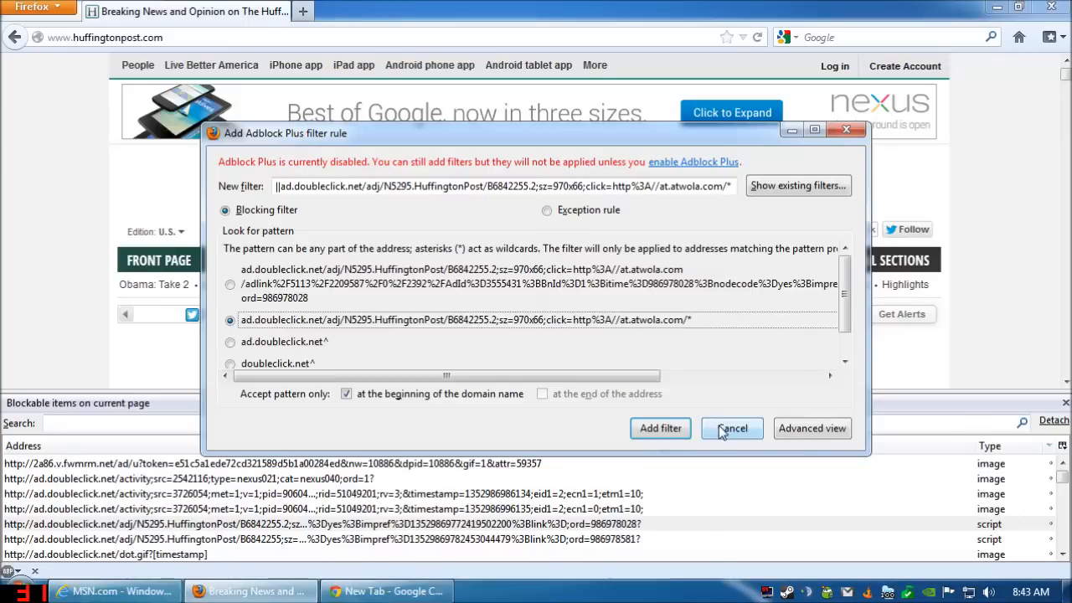
{"action": "mouse_move", "coordinate": [723, 435]}
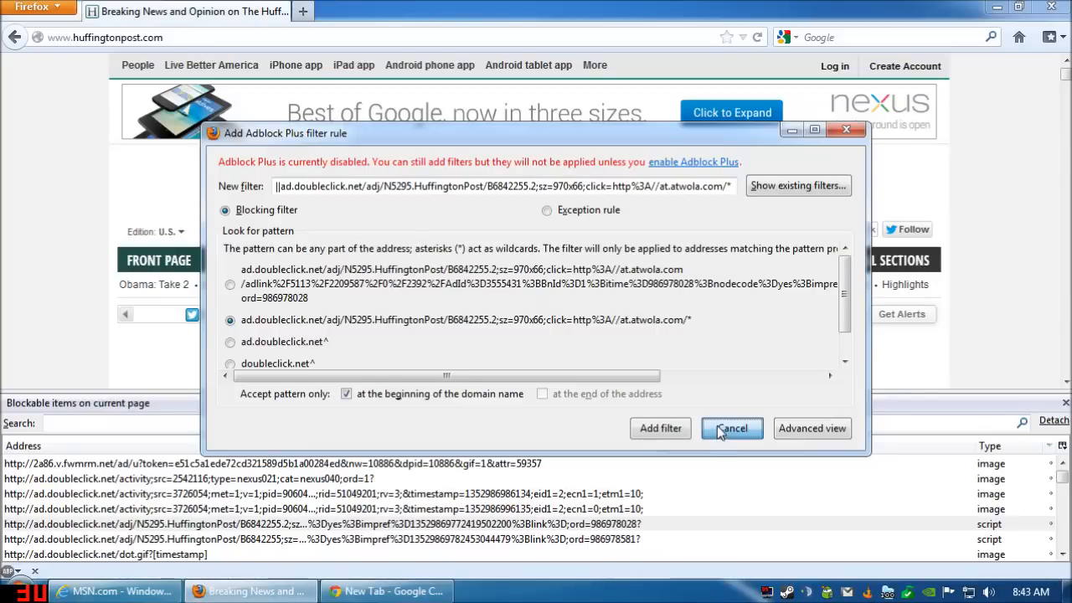
{"action": "left_click", "coordinate": [732, 429]}
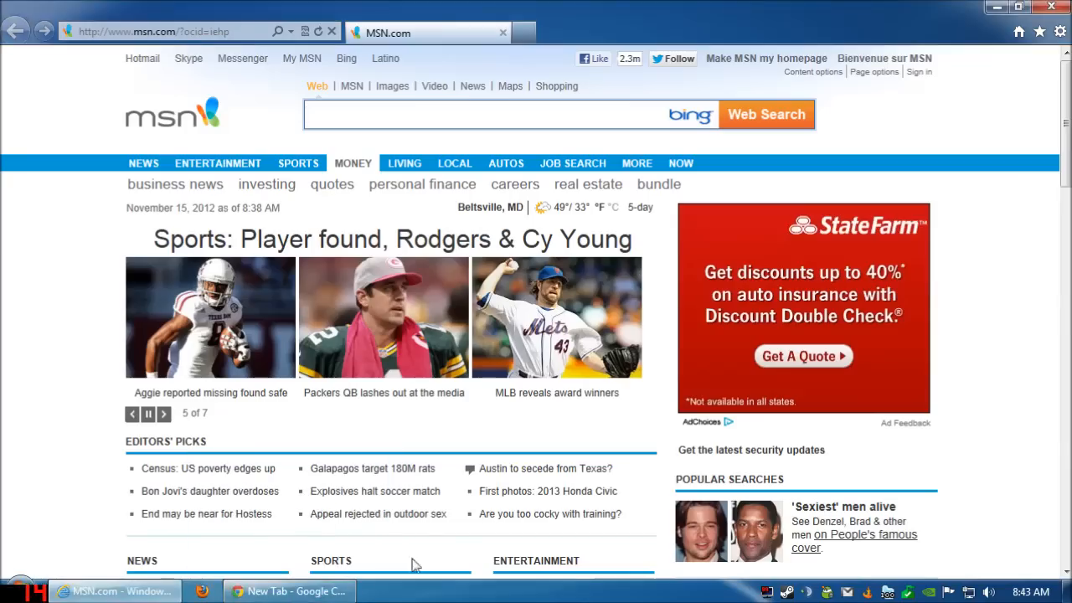
Install Adblock Plus in Chrome from the Web Store via Settings > Extensions
{"action": "left_click", "coordinate": [1057, 34]}
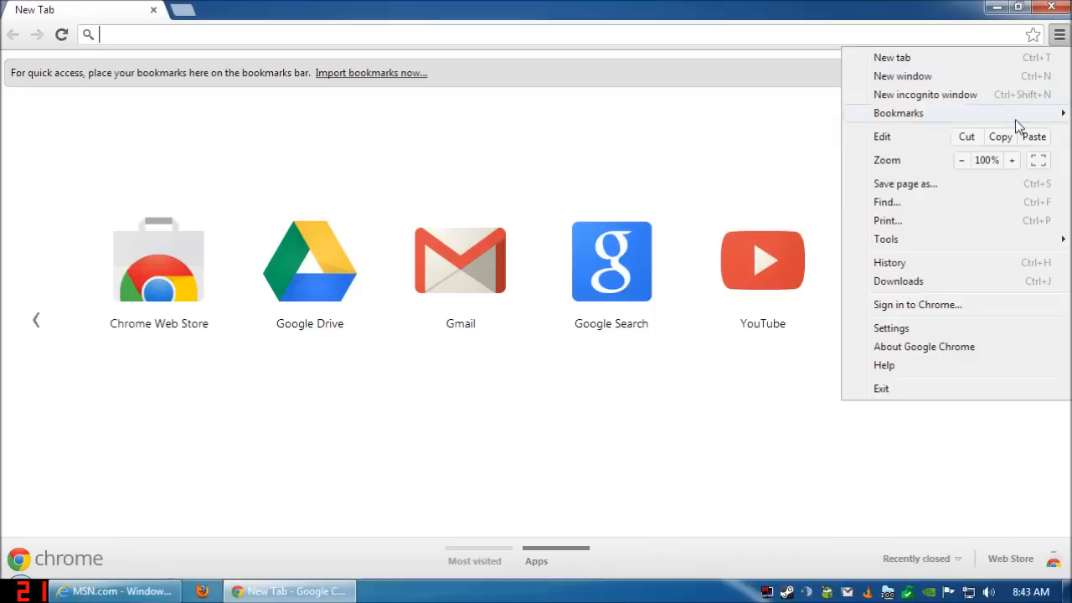
{"action": "mouse_move", "coordinate": [933, 318]}
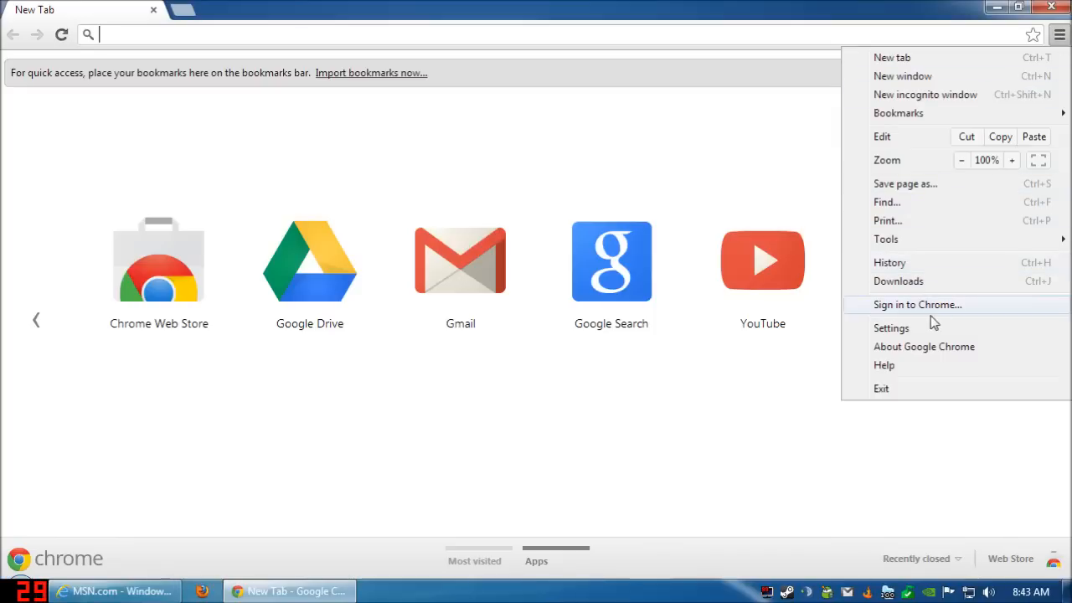
{"action": "mouse_move", "coordinate": [932, 322]}
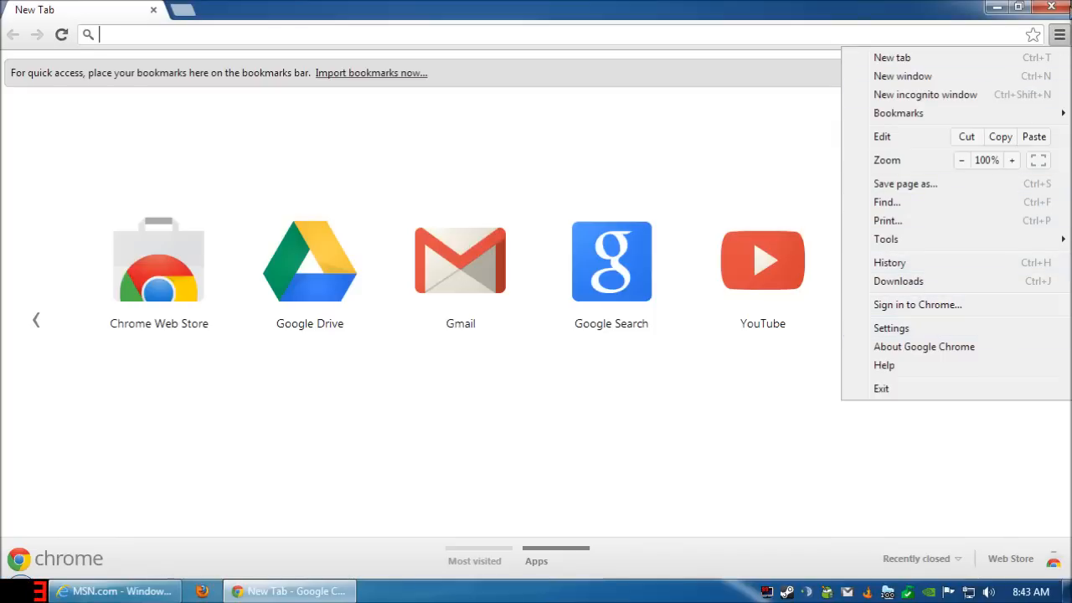
{"action": "left_click", "coordinate": [891, 327]}
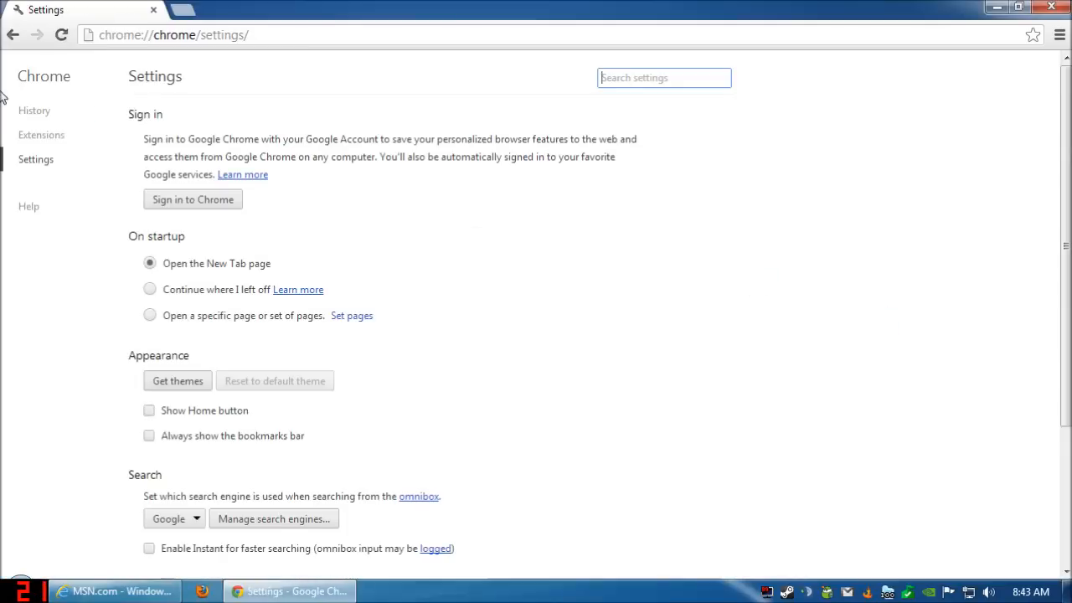
{"action": "left_click", "coordinate": [40, 134]}
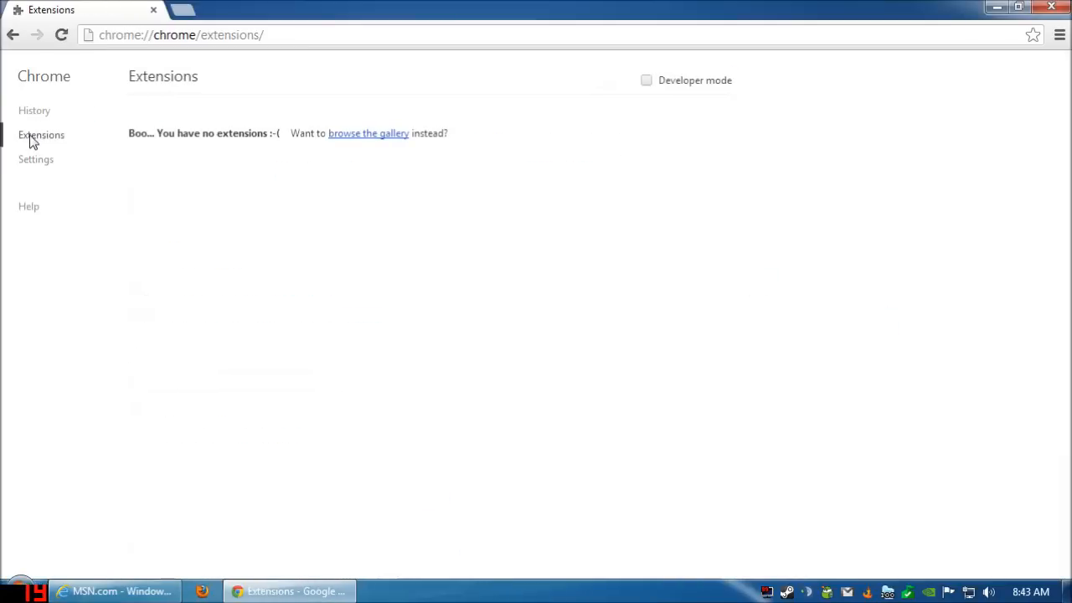
{"action": "left_click", "coordinate": [369, 134]}
{"action": "type", "text": "adblock"}
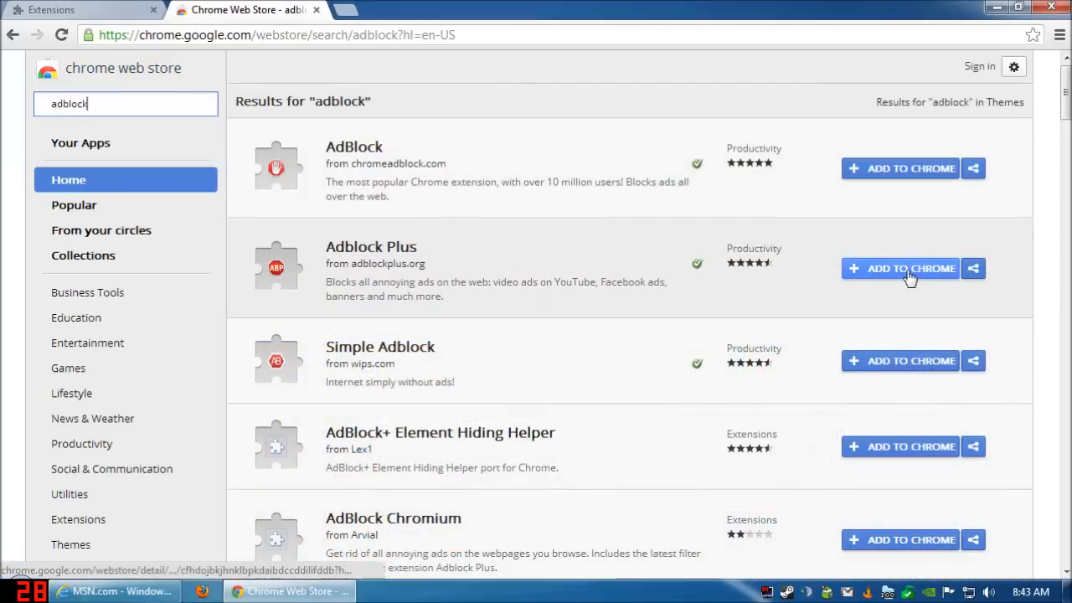
{"action": "left_click", "coordinate": [902, 268]}
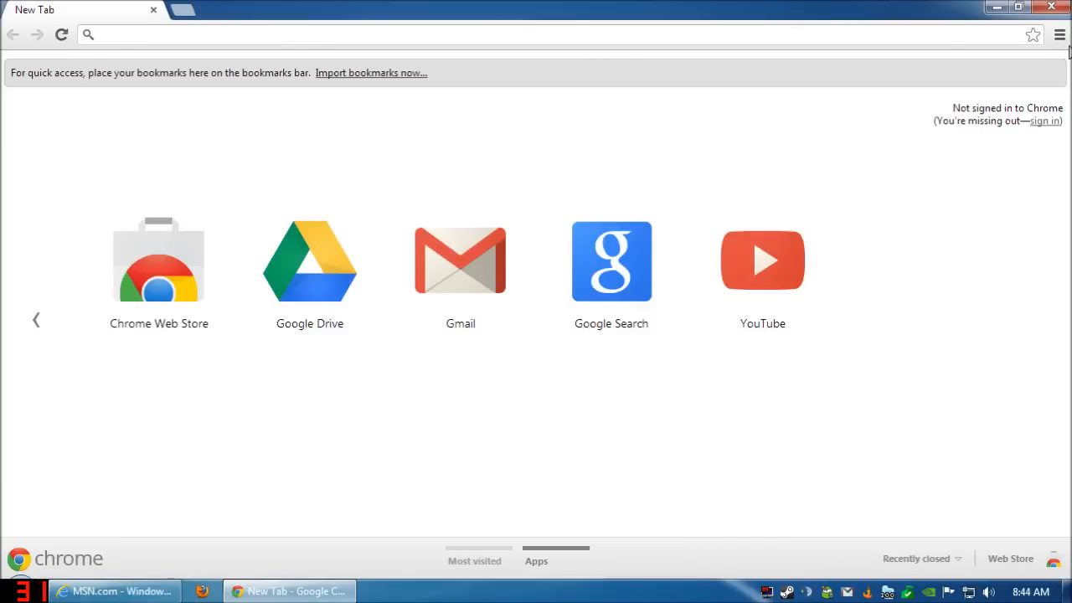
Review Adblock Plus options, general settings and the Filter lists with Fanboy's Adblock List enabled
{"action": "left_click", "coordinate": [1063, 35]}
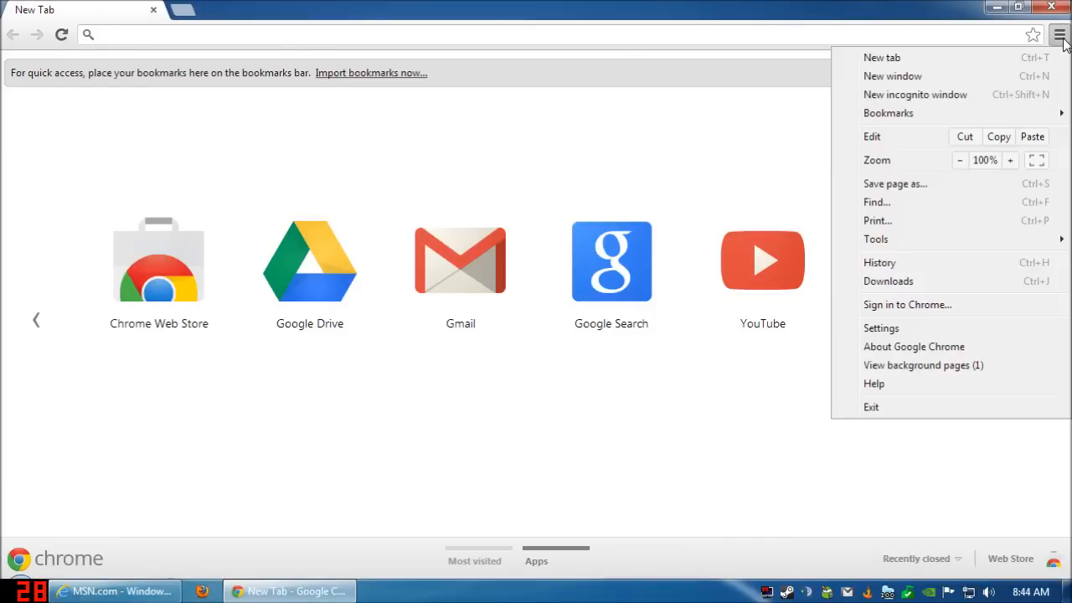
{"action": "left_click", "coordinate": [881, 327]}
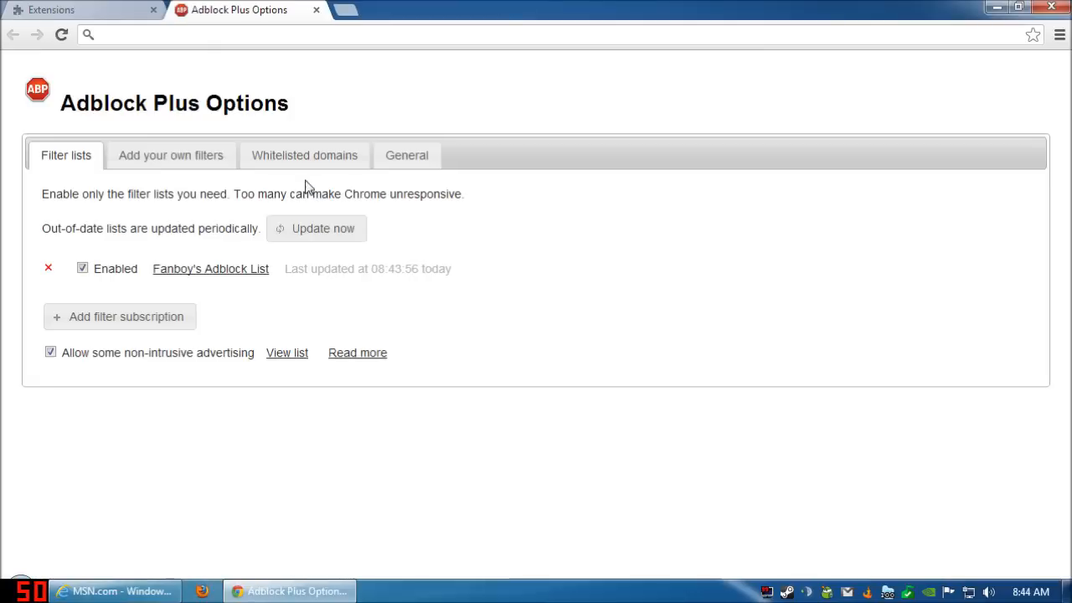
{"action": "left_click", "coordinate": [405, 154]}
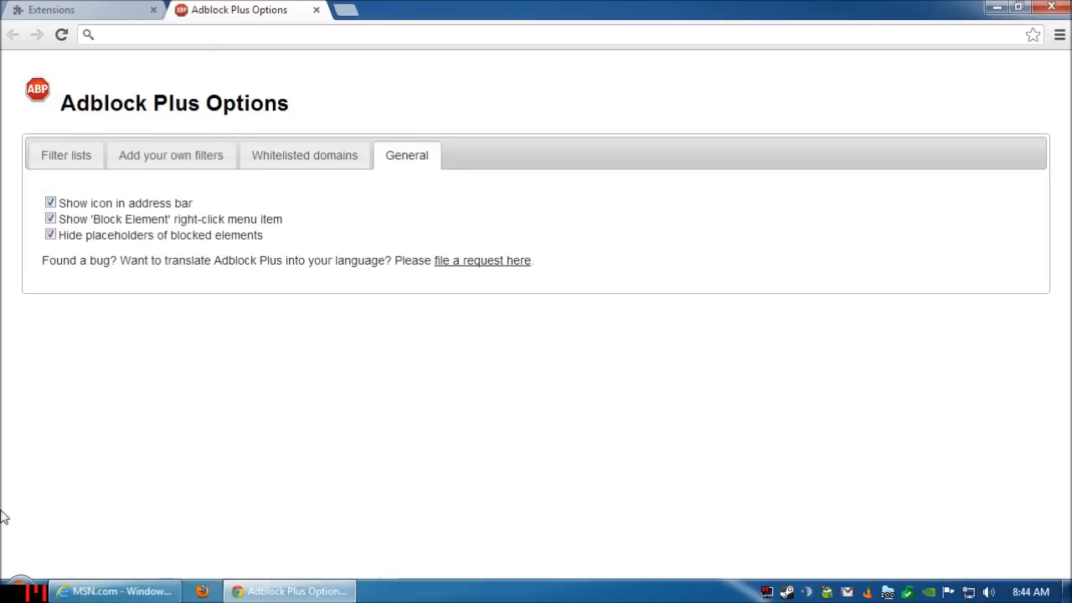
{"action": "mouse_move", "coordinate": [700, 84]}
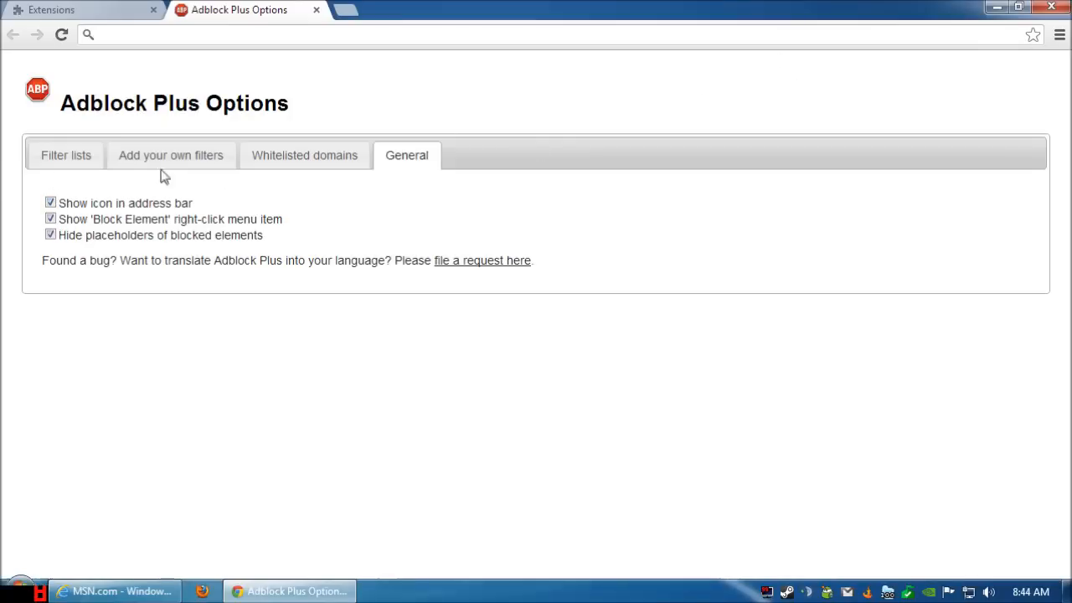
{"action": "left_click", "coordinate": [65, 154]}
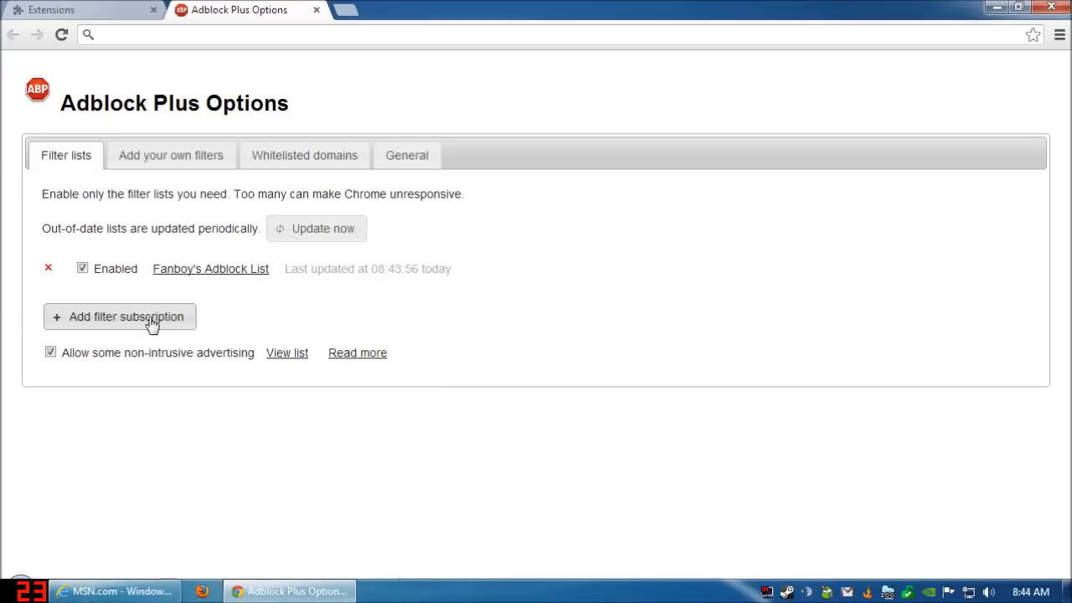
{"action": "left_click", "coordinate": [121, 316]}
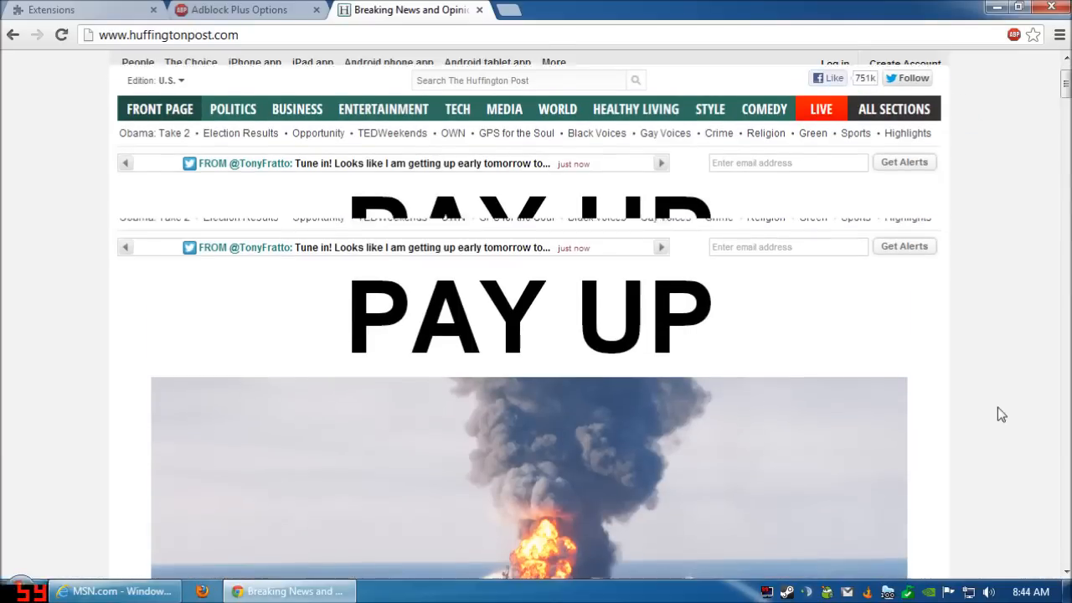
Turn Adblock Plus off and back on for the Huffington Post site from the ABP popup
{"action": "scroll", "scroll_direction": "down", "scroll_amount": 3}
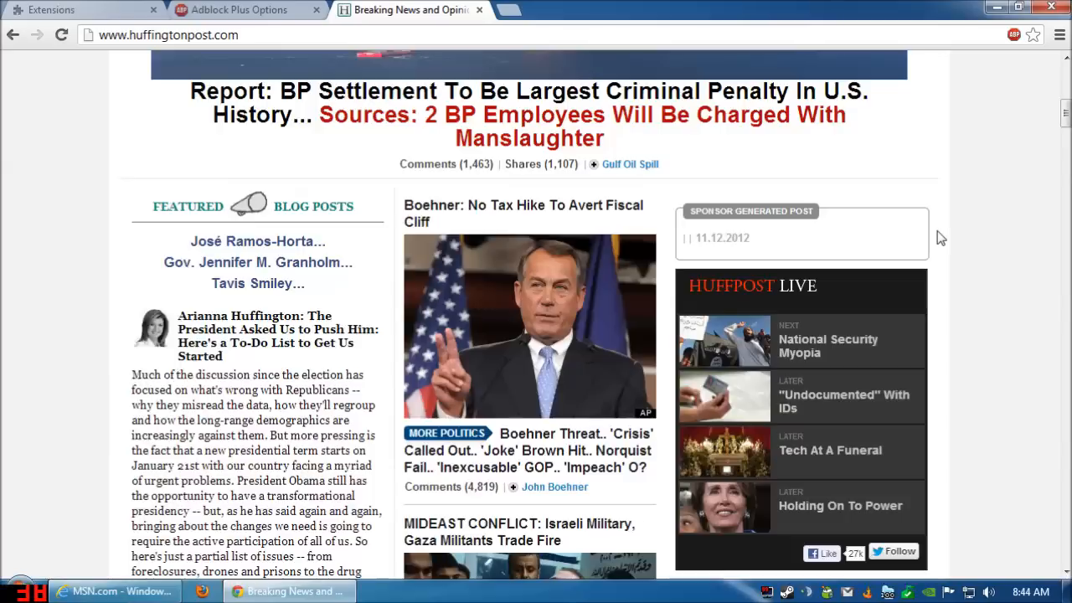
{"action": "left_click", "coordinate": [1009, 34]}
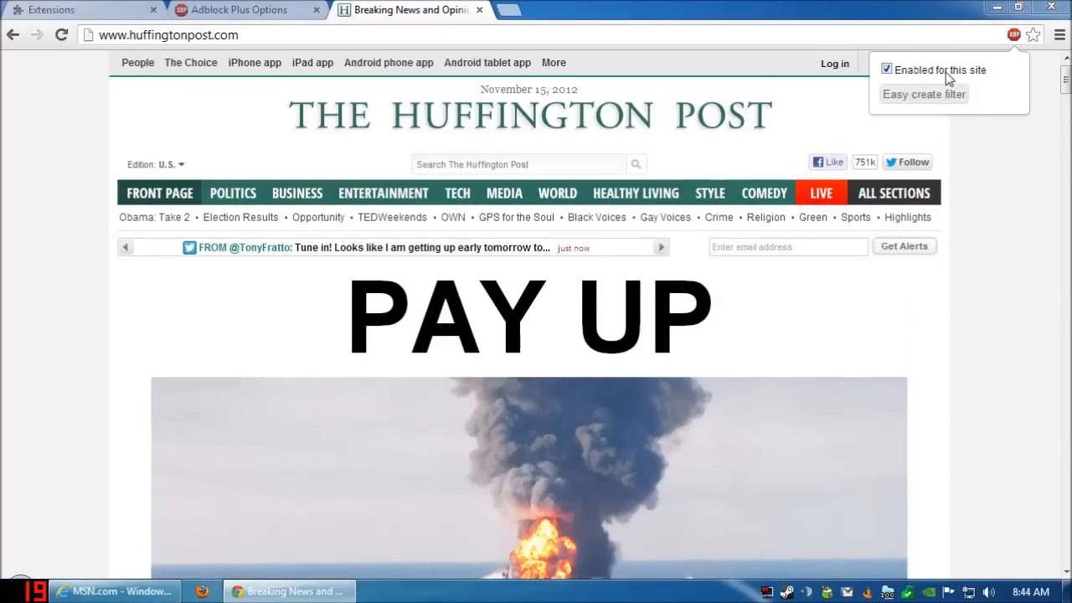
{"action": "left_click", "coordinate": [884, 70]}
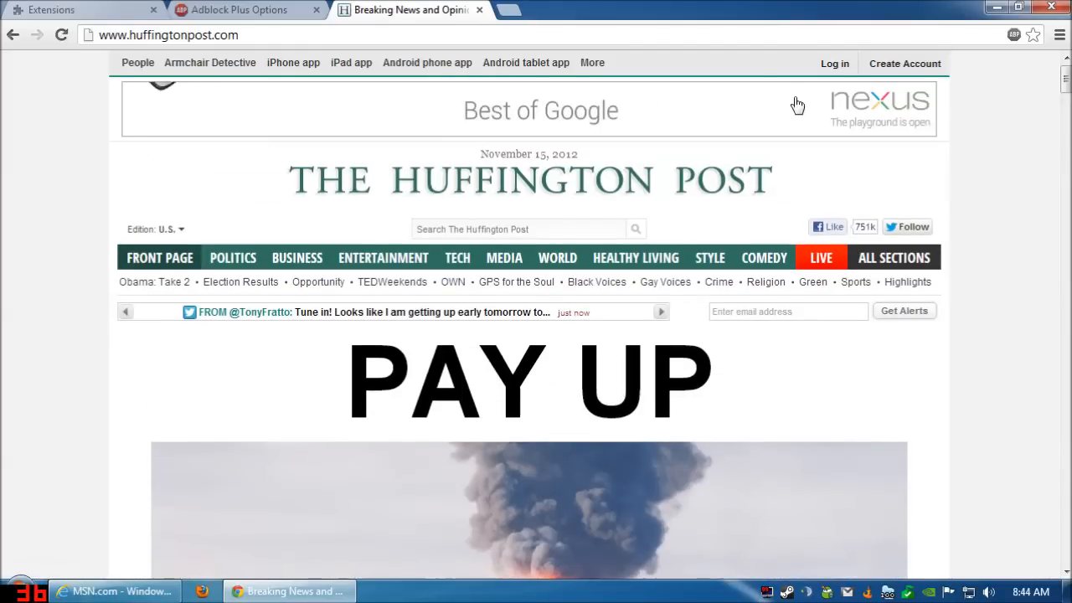
{"action": "mouse_move", "coordinate": [988, 119]}
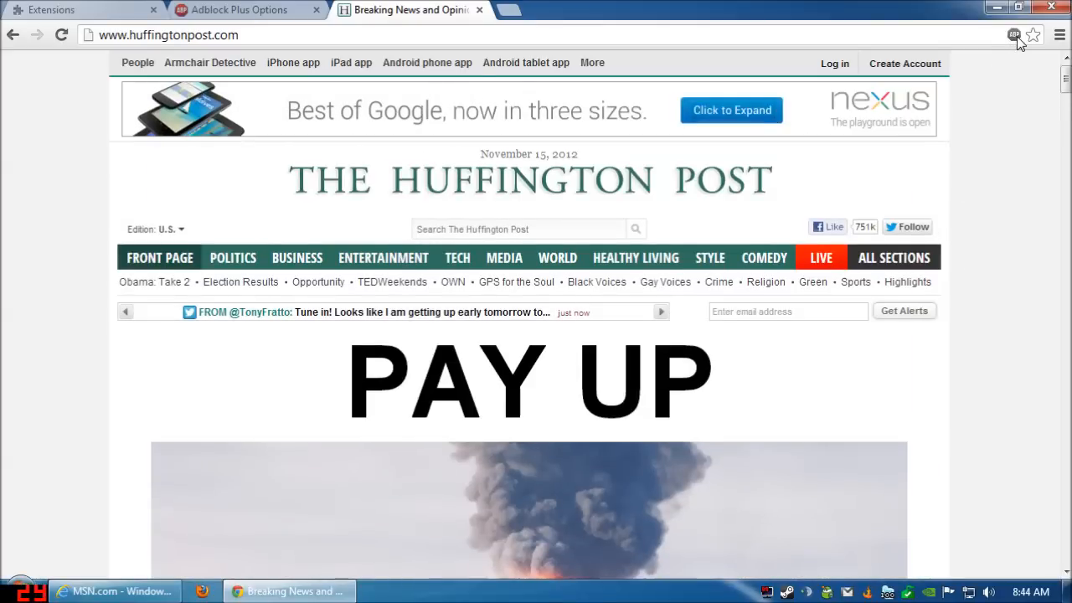
{"action": "left_click", "coordinate": [1012, 37]}
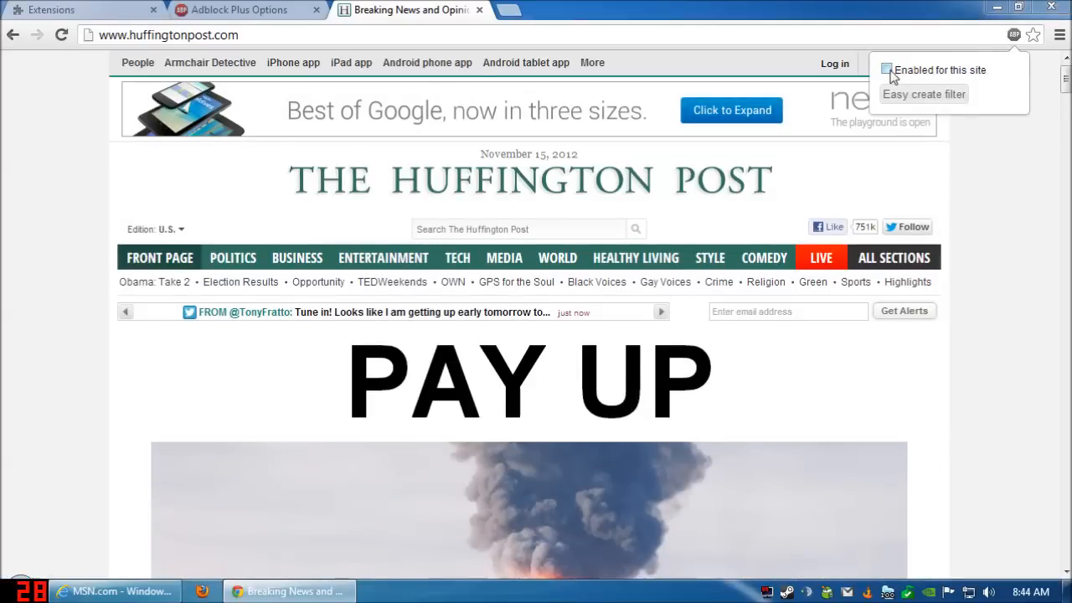
{"action": "left_click", "coordinate": [888, 70]}
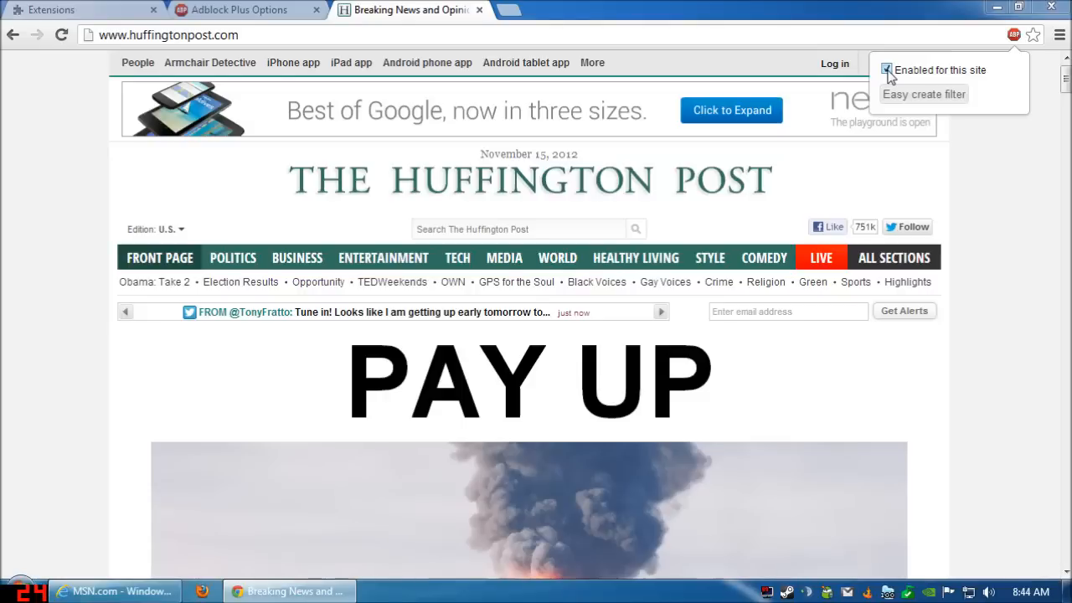
Re-enable the Adblock Plus extension on chrome://extensions and return to the Huffington Post tab
{"action": "left_click", "coordinate": [1059, 34]}
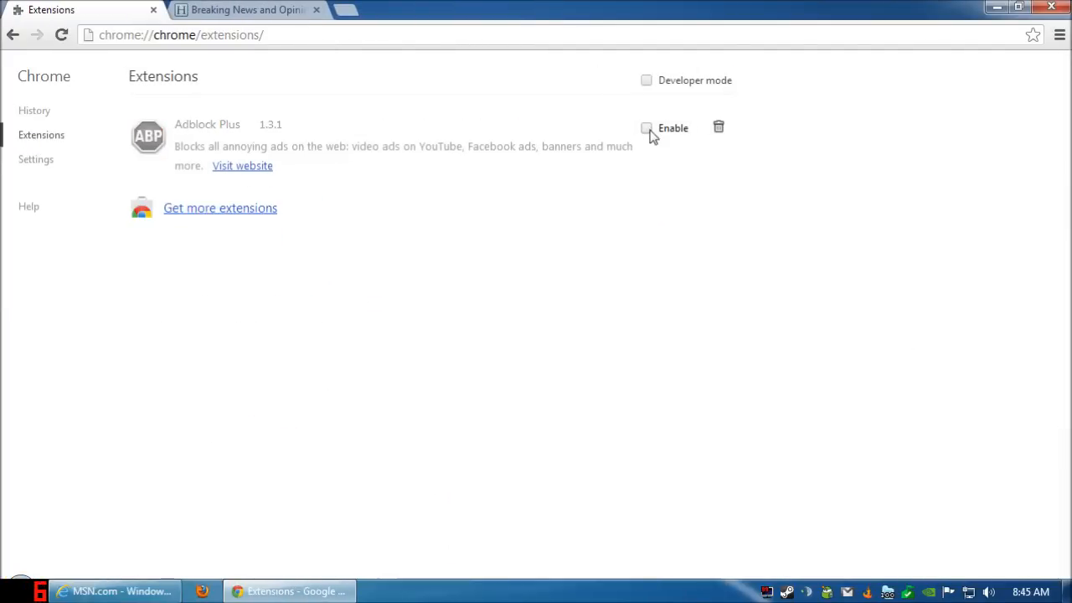
{"action": "left_click", "coordinate": [647, 127]}
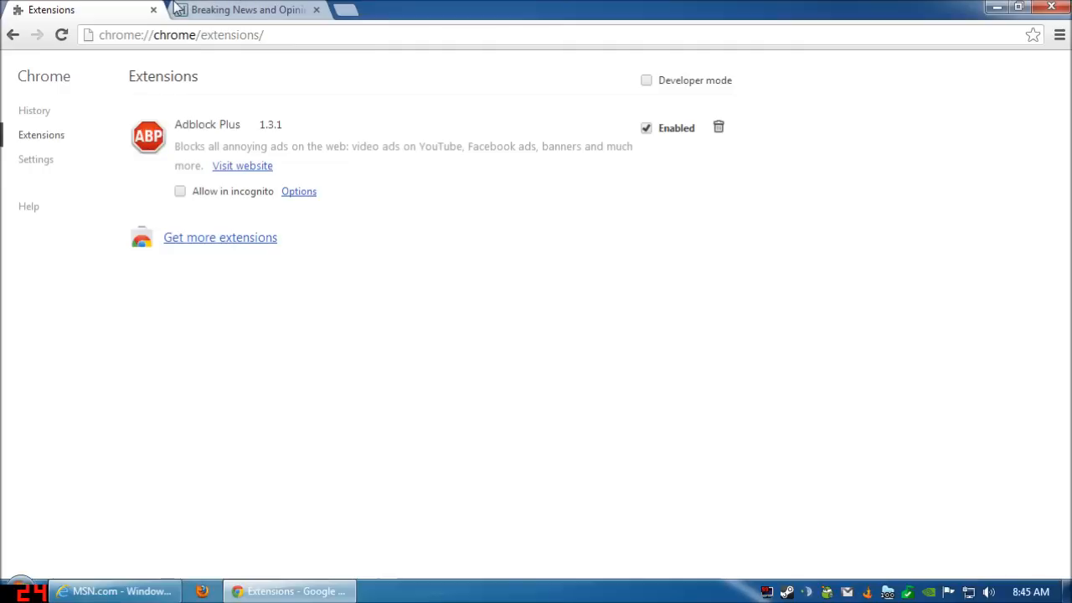
{"action": "mouse_move", "coordinate": [255, 12]}
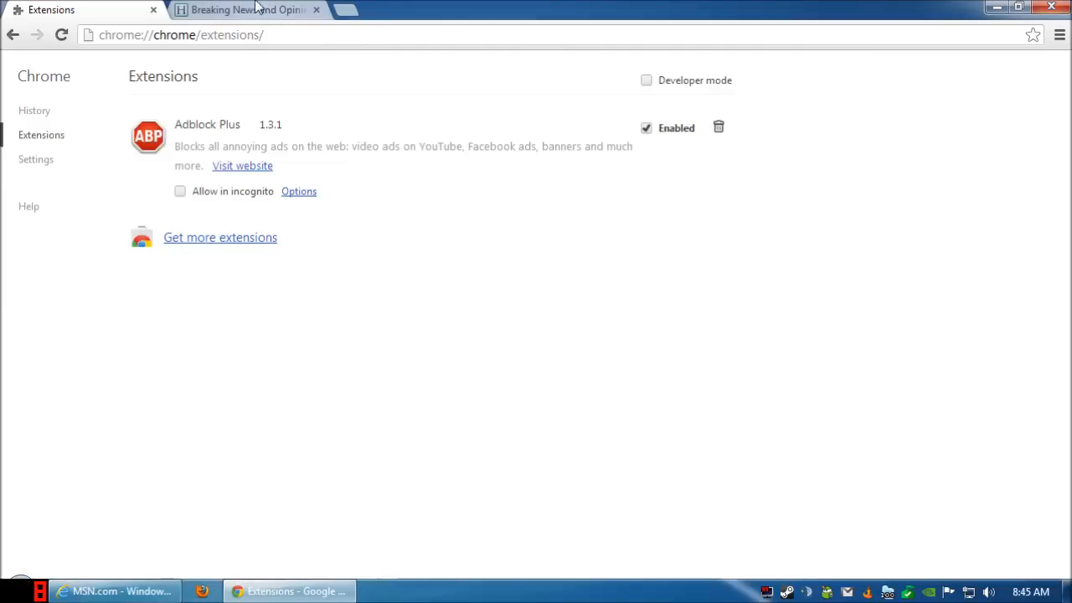
{"action": "mouse_move", "coordinate": [54, 110]}
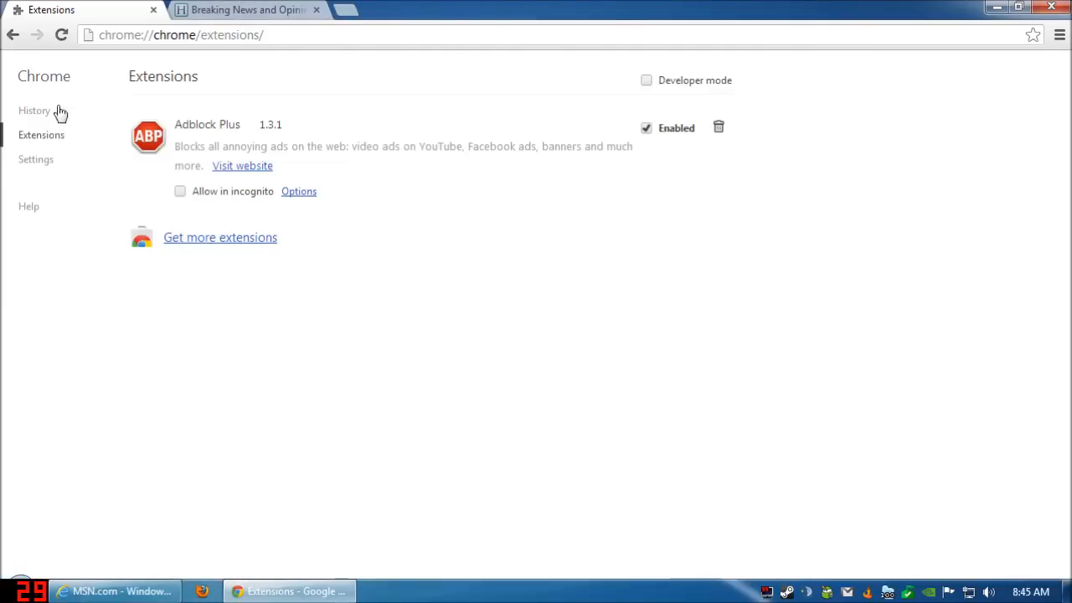
{"action": "left_click", "coordinate": [243, 10]}
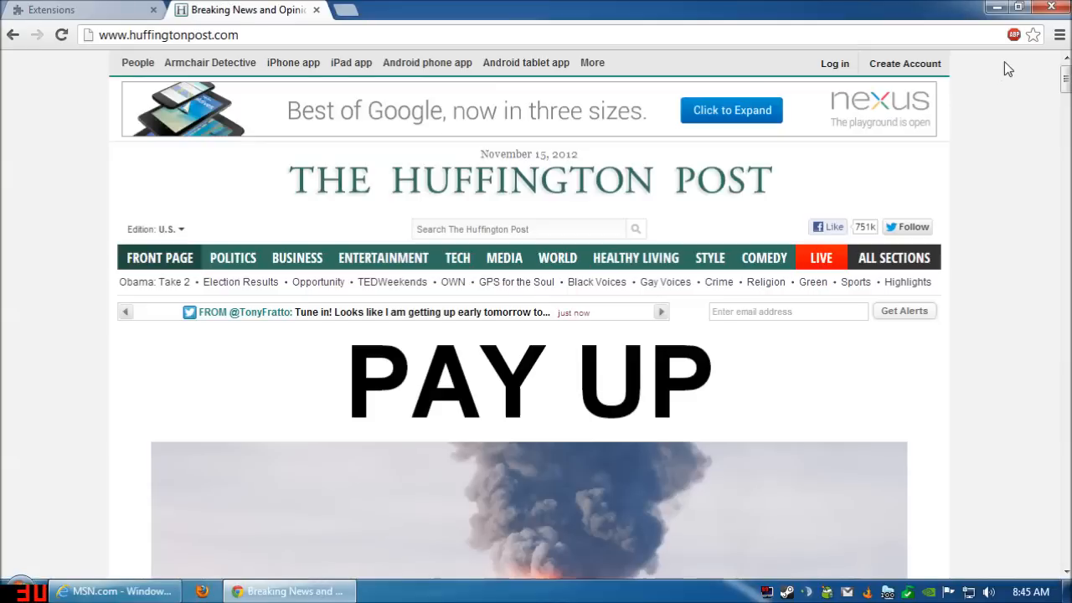
{"action": "left_click", "coordinate": [1007, 34]}
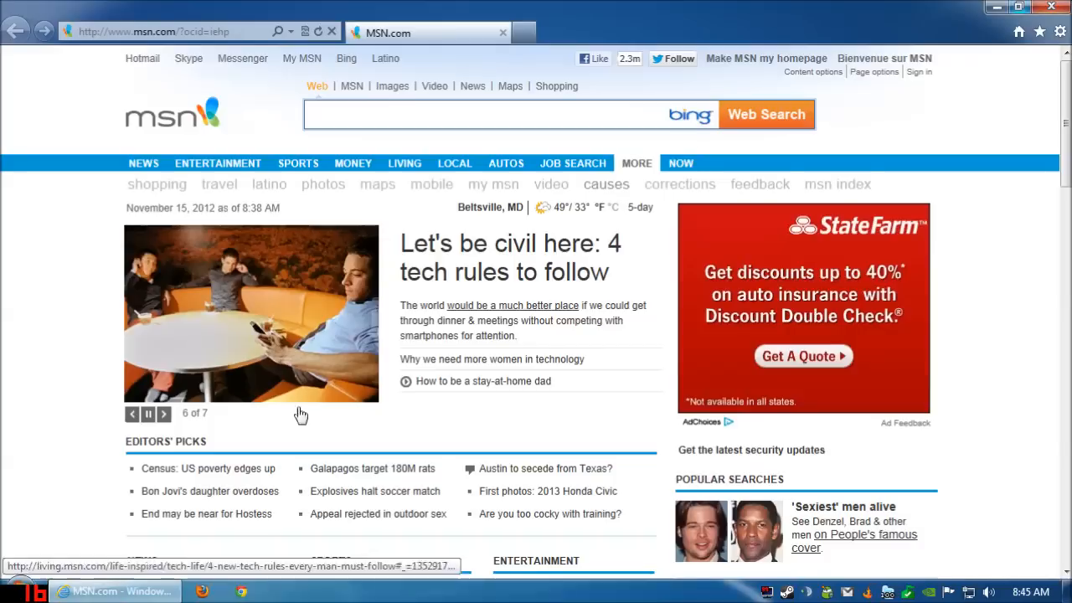
{"action": "mouse_move", "coordinate": [1059, 30]}
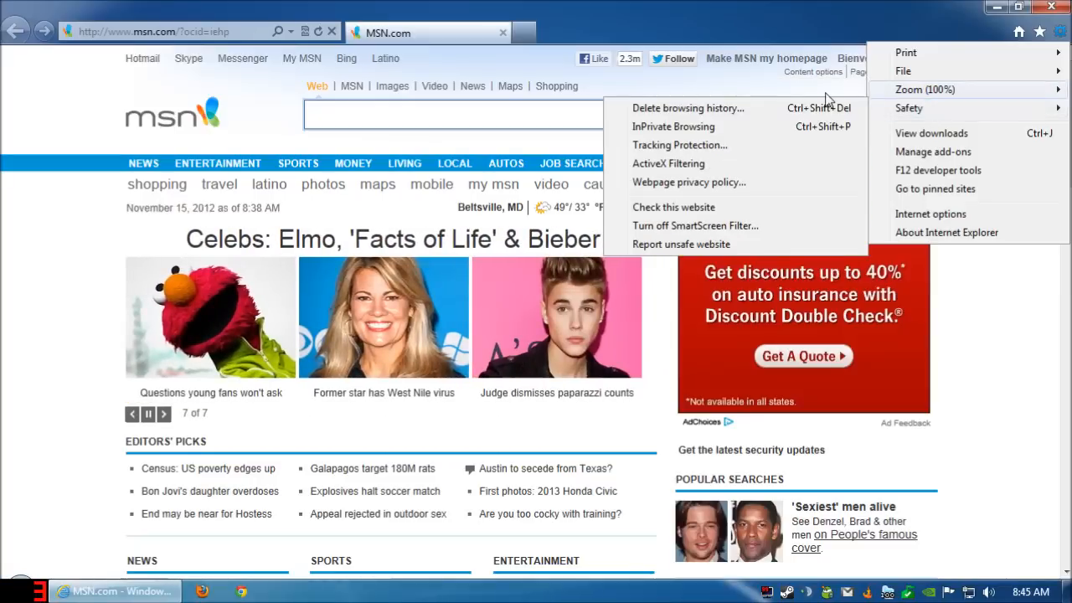
{"action": "mouse_move", "coordinate": [680, 121]}
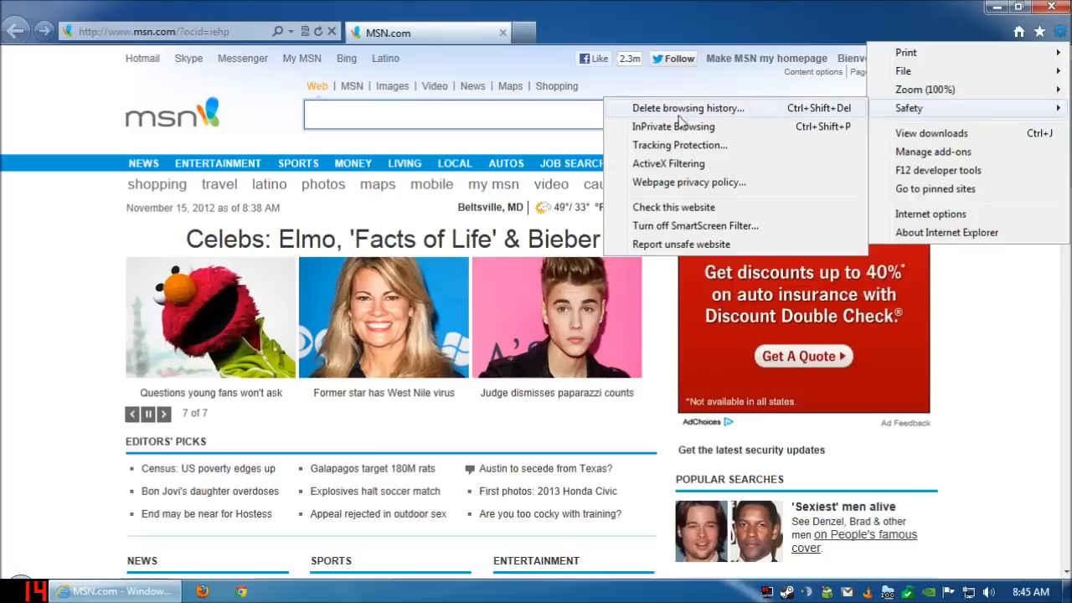
{"action": "mouse_move", "coordinate": [723, 107]}
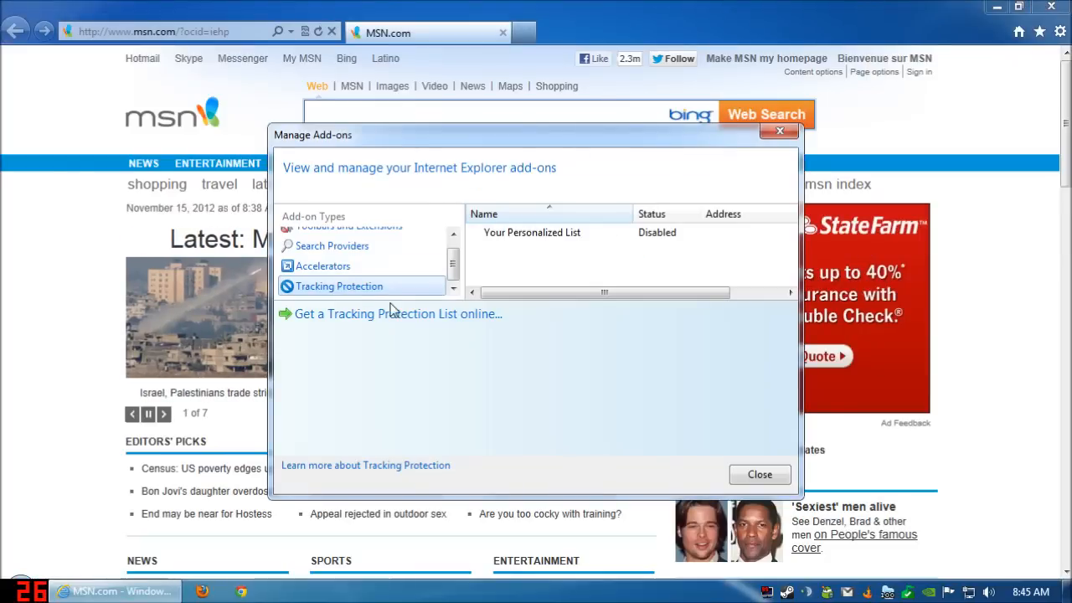
Add the EasyPrivacy and Fanboy tracking protection lists from the online gallery and close Manage Add-ons
{"action": "left_click", "coordinate": [396, 313]}
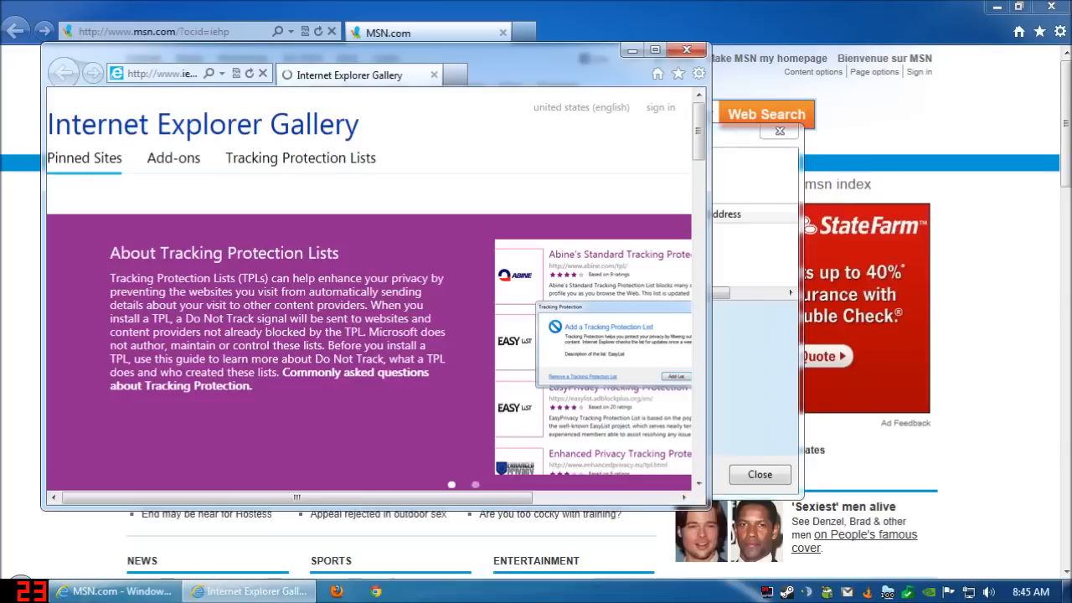
{"action": "scroll", "scroll_direction": "down", "scroll_amount": 3}
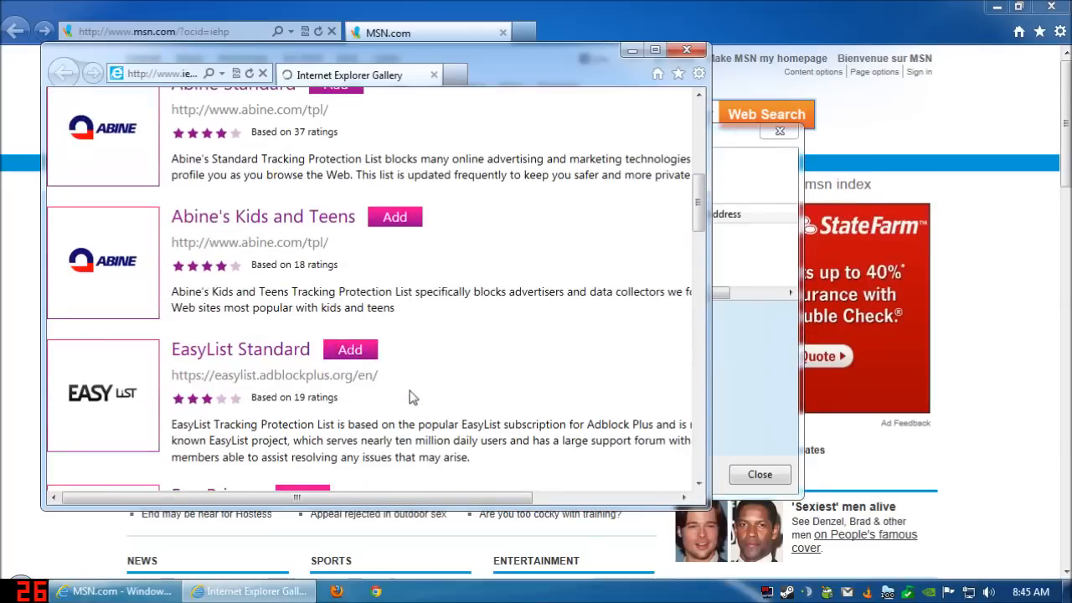
{"action": "scroll", "scroll_direction": "down", "scroll_amount": 3}
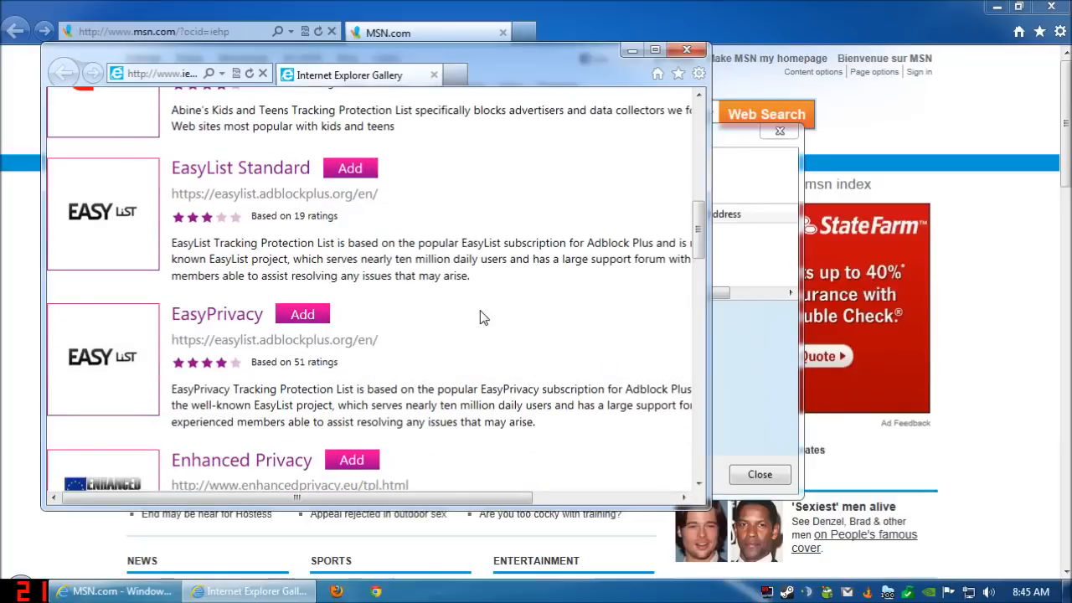
{"action": "scroll", "scroll_direction": "down", "scroll_amount": 3}
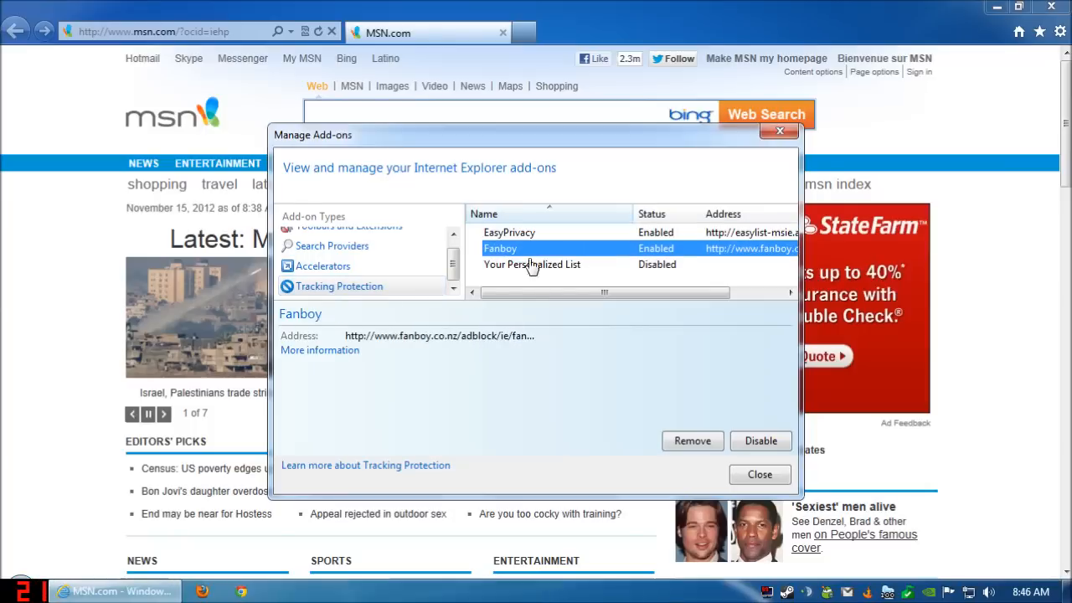
{"action": "left_click", "coordinate": [761, 474]}
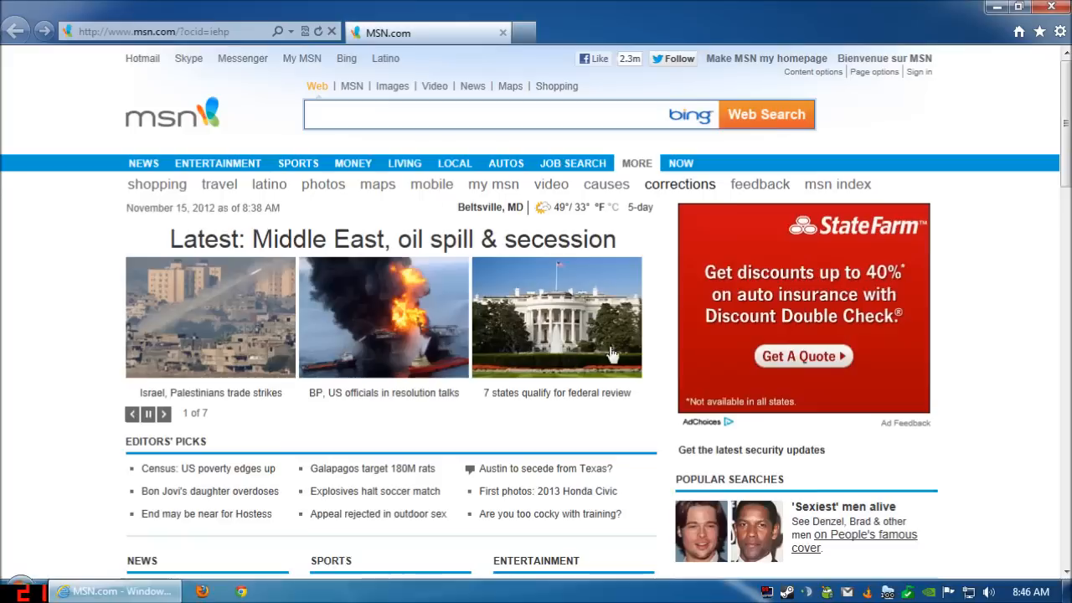
Load huffingtonpost.com in Internet Explorer and disable the EasyPrivacy and Fanboy tracking lists
{"action": "type", "text": "huffingtonpost.com/"}
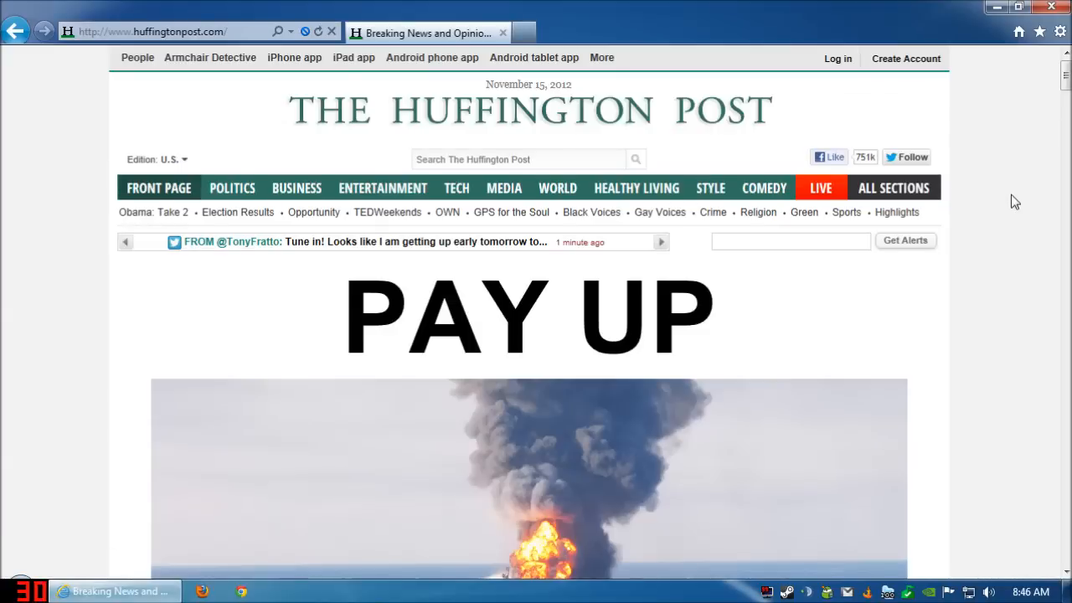
{"action": "scroll", "scroll_direction": "down", "scroll_amount": 3}
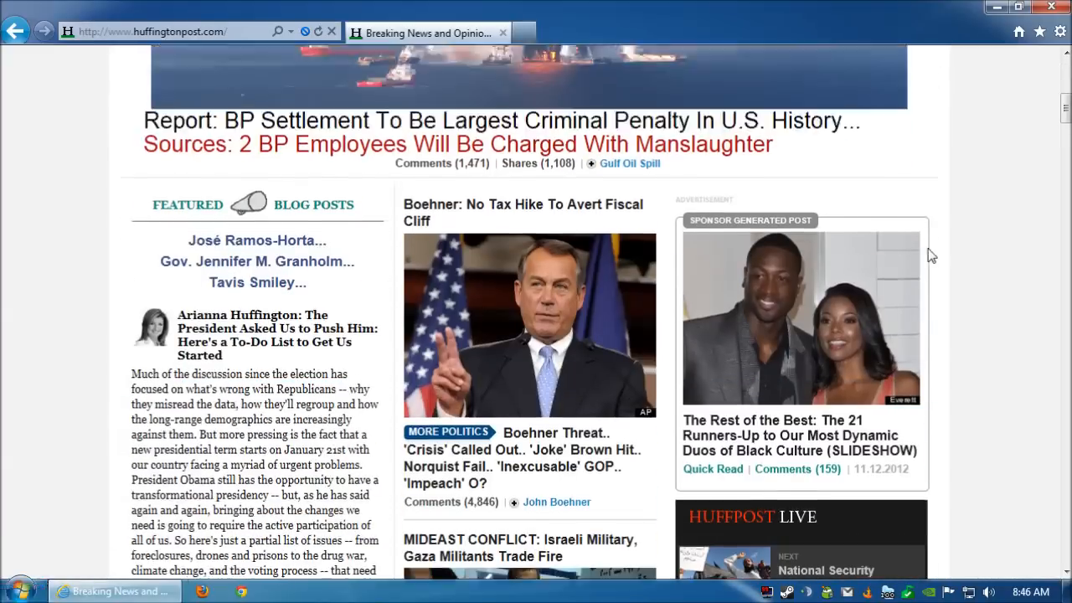
{"action": "mouse_move", "coordinate": [962, 275]}
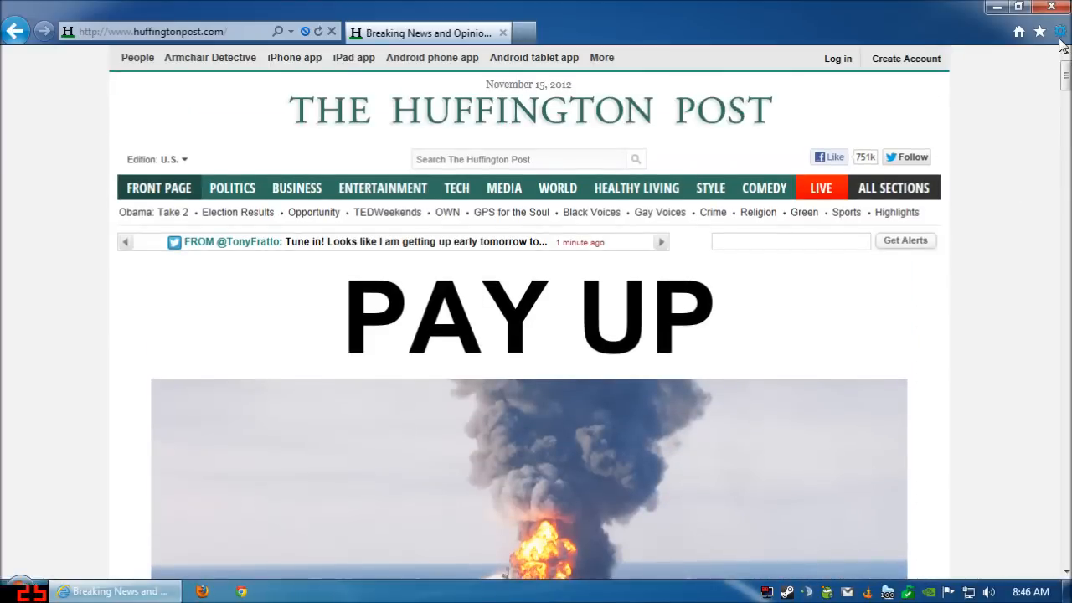
{"action": "left_click", "coordinate": [1060, 32]}
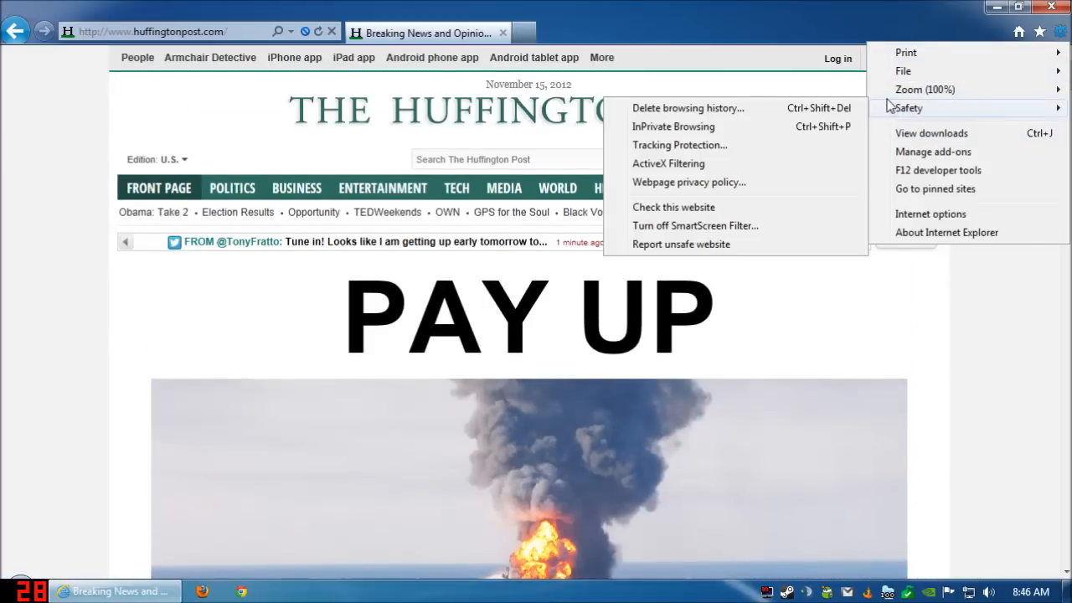
{"action": "left_click", "coordinate": [933, 151]}
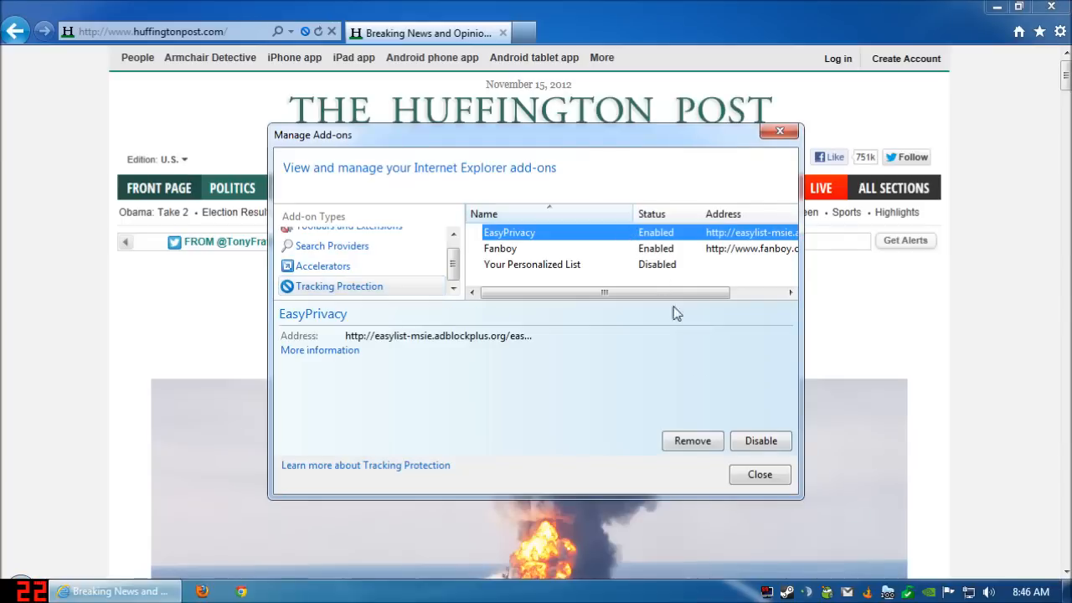
{"action": "left_click", "coordinate": [501, 248]}
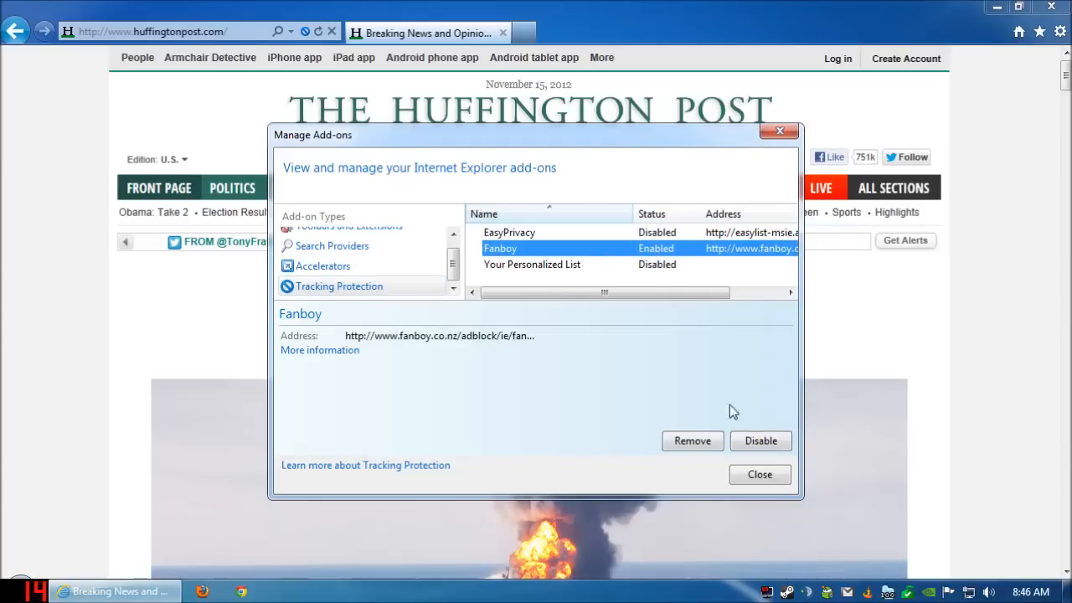
{"action": "left_click", "coordinate": [760, 474]}
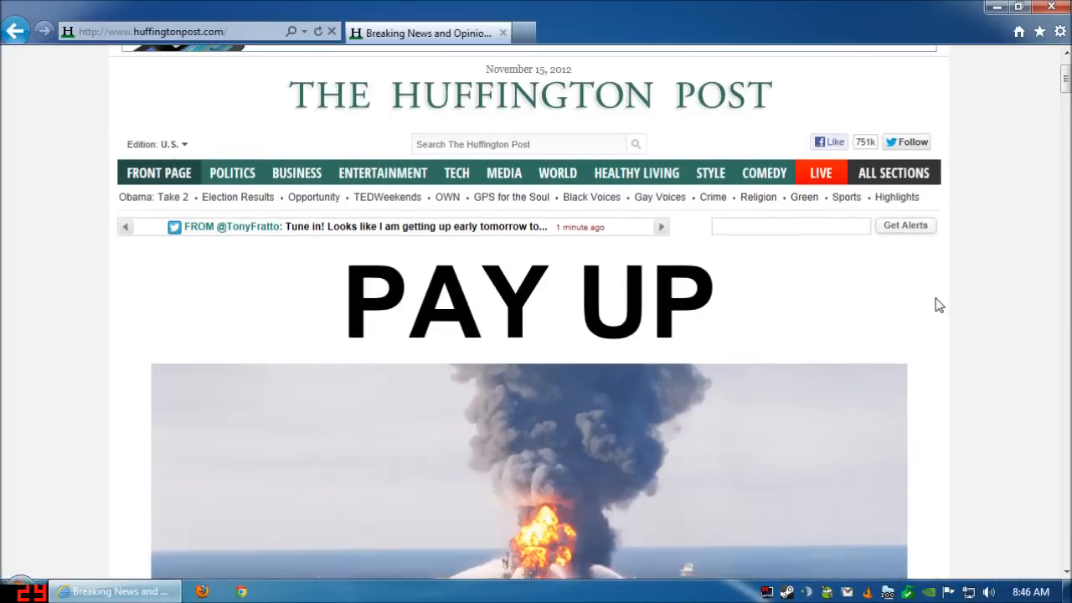
{"action": "scroll", "scroll_direction": "down", "scroll_amount": 3}
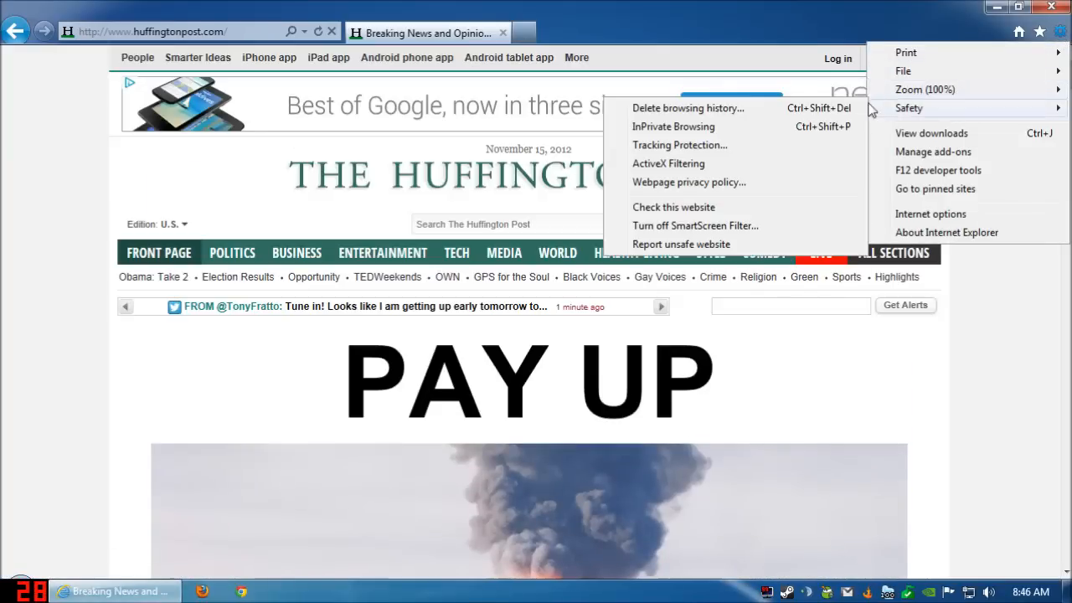
Re-enable the EasyPrivacy tracking protection list and close the add-on manager over the page
{"action": "left_click", "coordinate": [933, 151]}
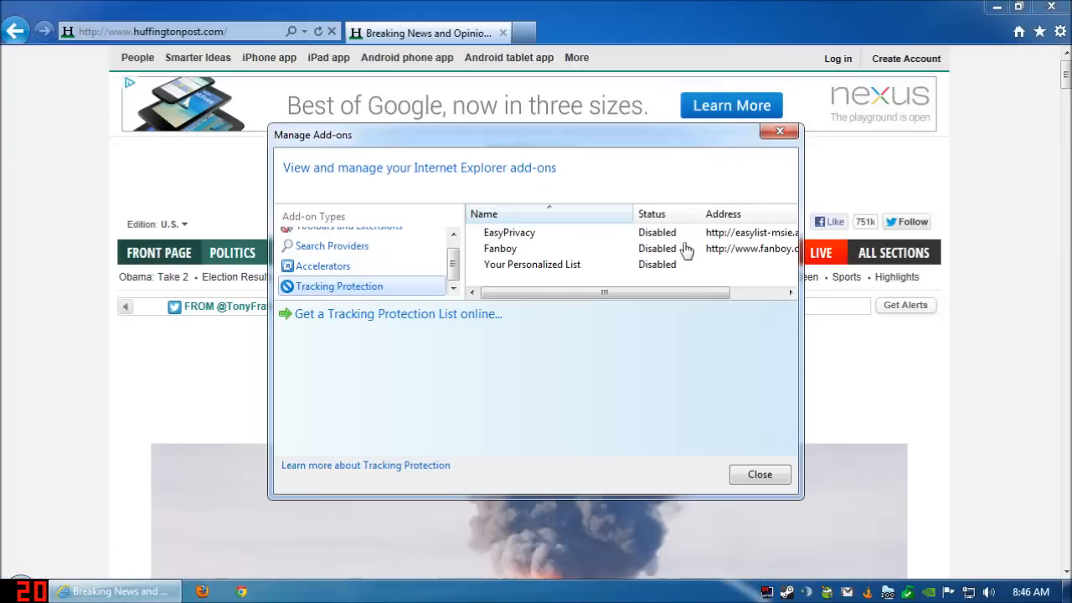
{"action": "left_click", "coordinate": [509, 232]}
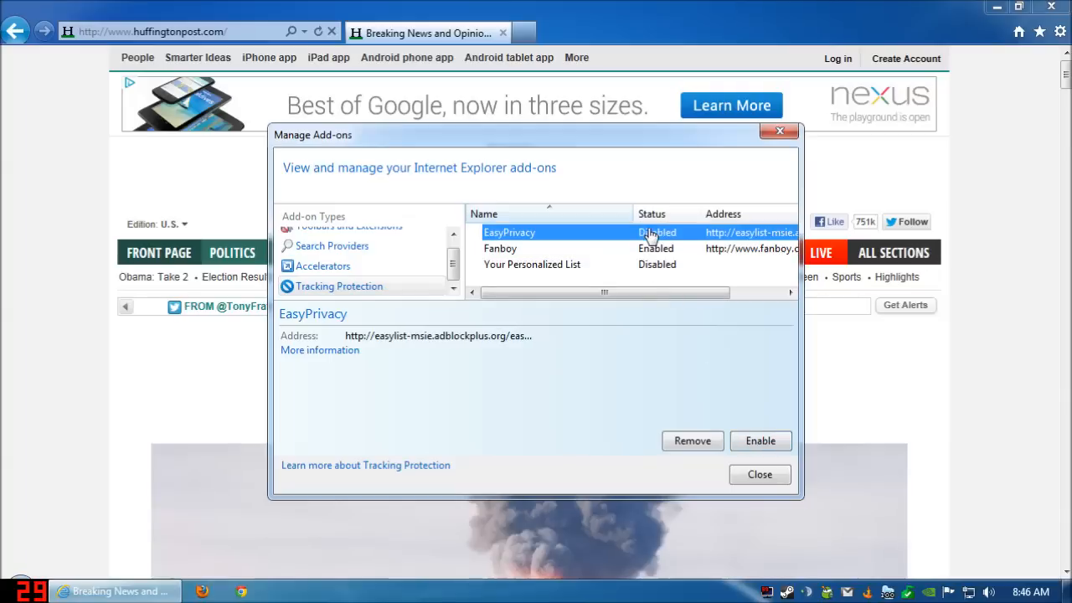
{"action": "left_click", "coordinate": [761, 441]}
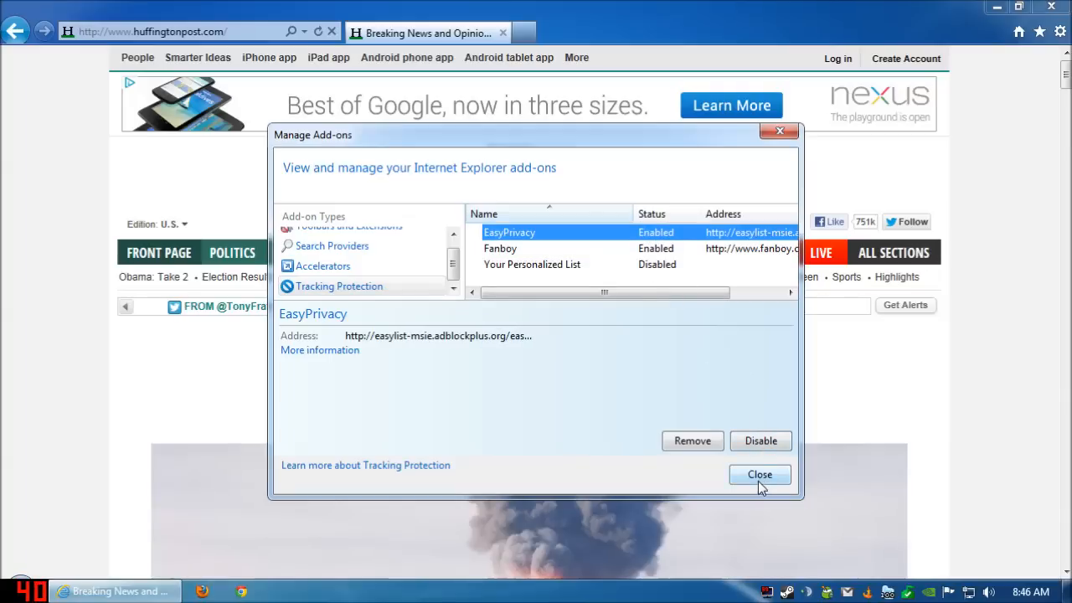
{"action": "left_click", "coordinate": [760, 474]}
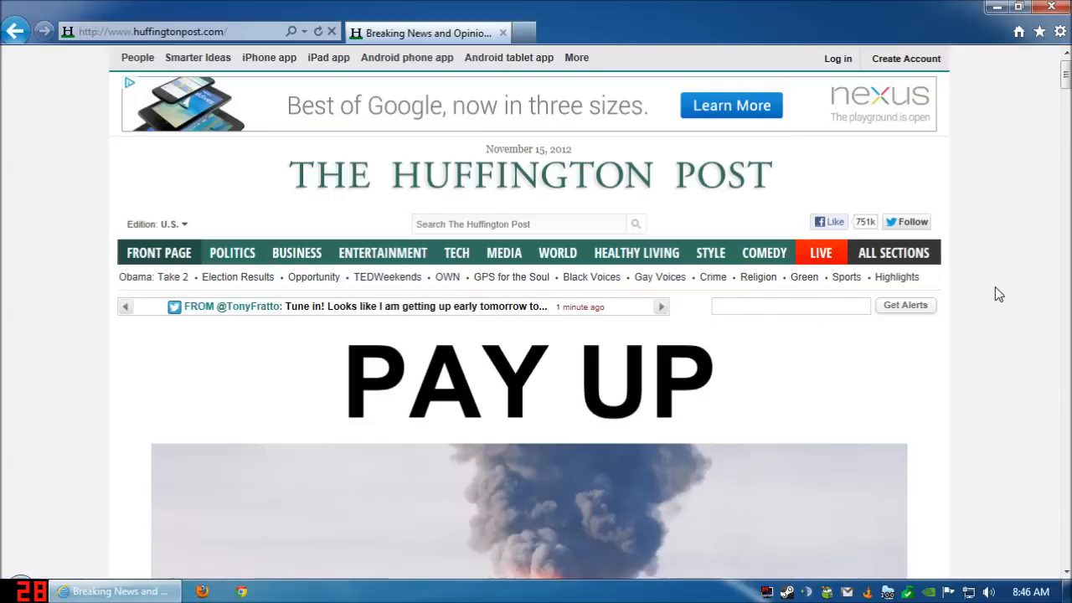
{"action": "scroll", "scroll_direction": "down", "scroll_amount": 3}
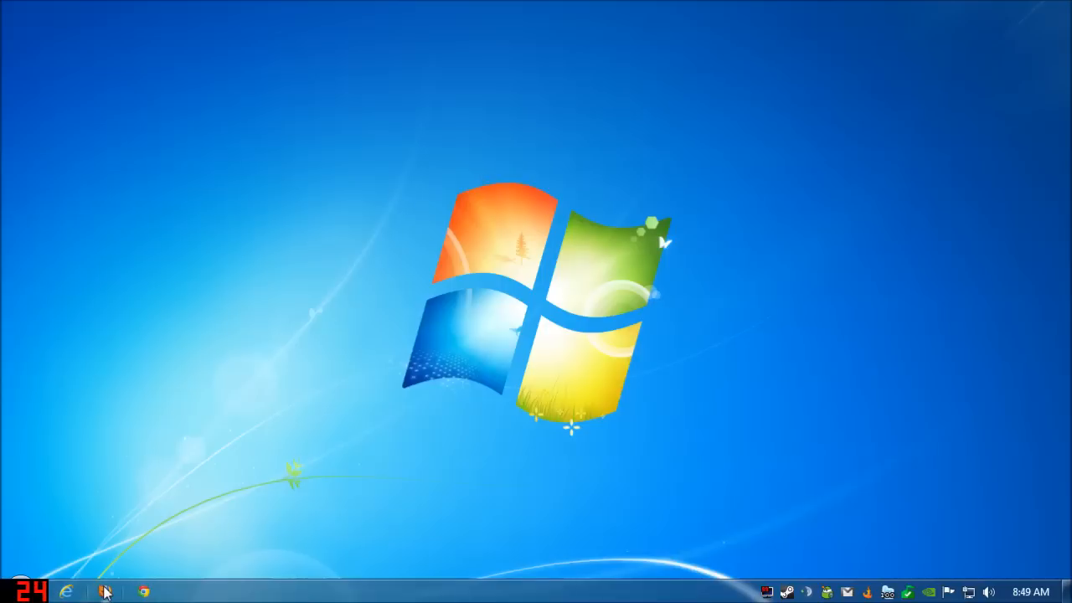
{"action": "left_click", "coordinate": [108, 590]}
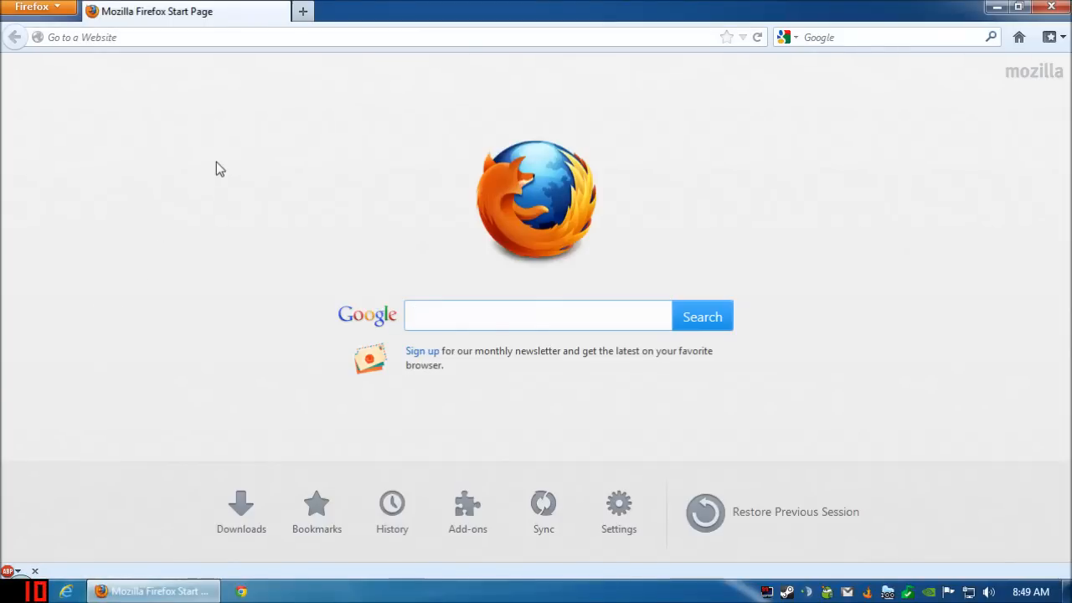
{"action": "mouse_move", "coordinate": [248, 94]}
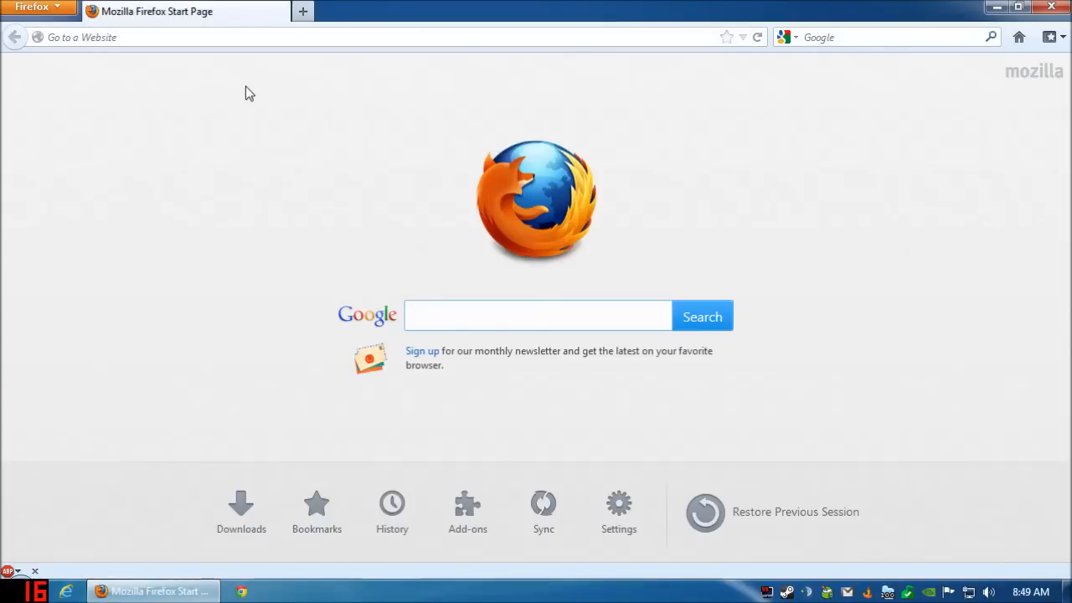
{"action": "type", "text": "www.amazon.com/"}
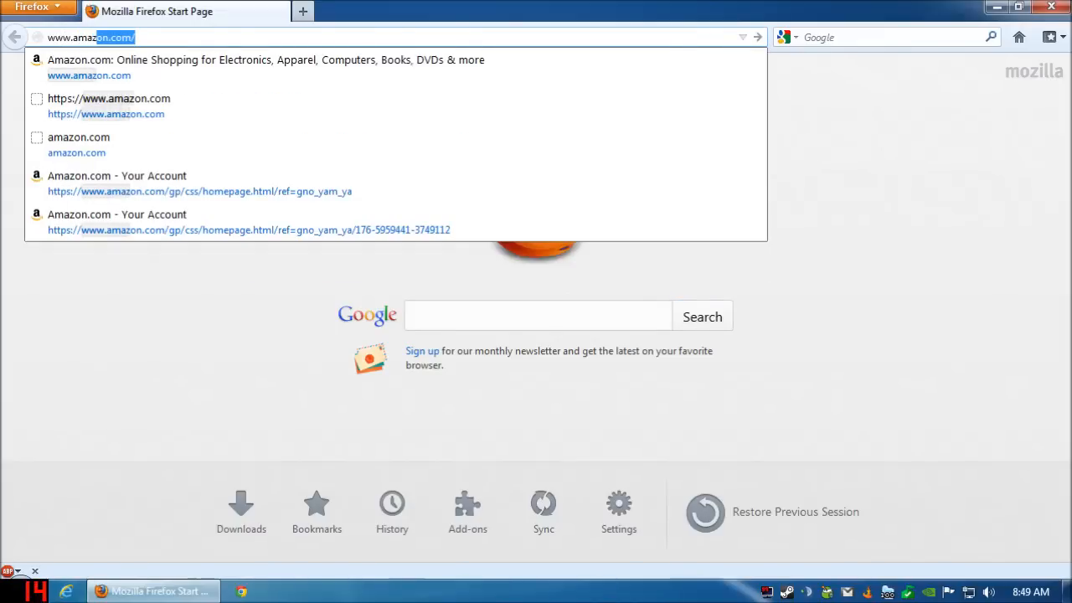
{"action": "left_click", "coordinate": [84, 79]}
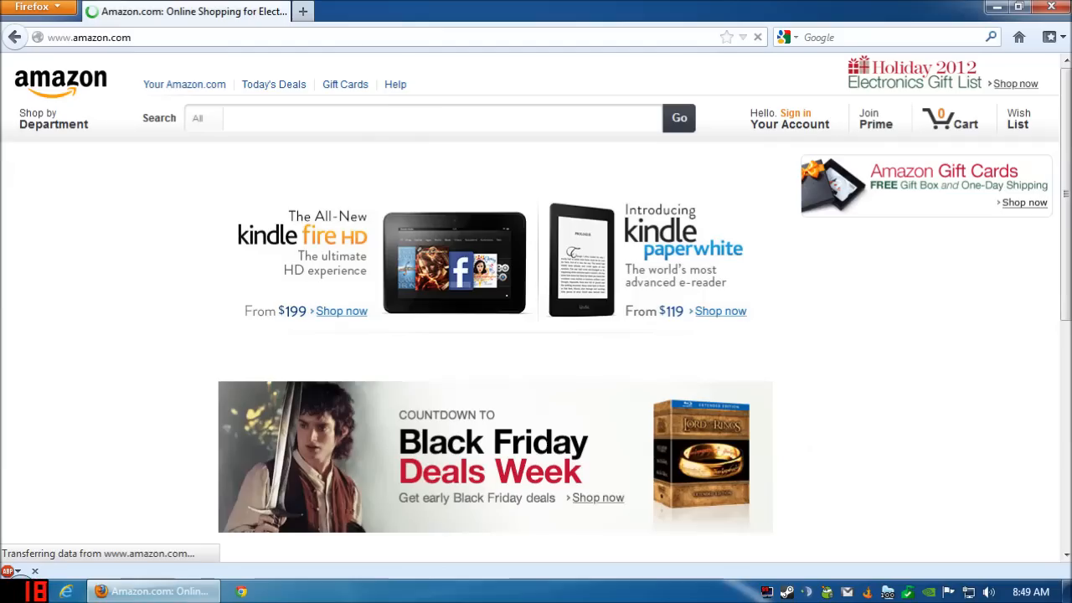
{"action": "left_click", "coordinate": [54, 118]}
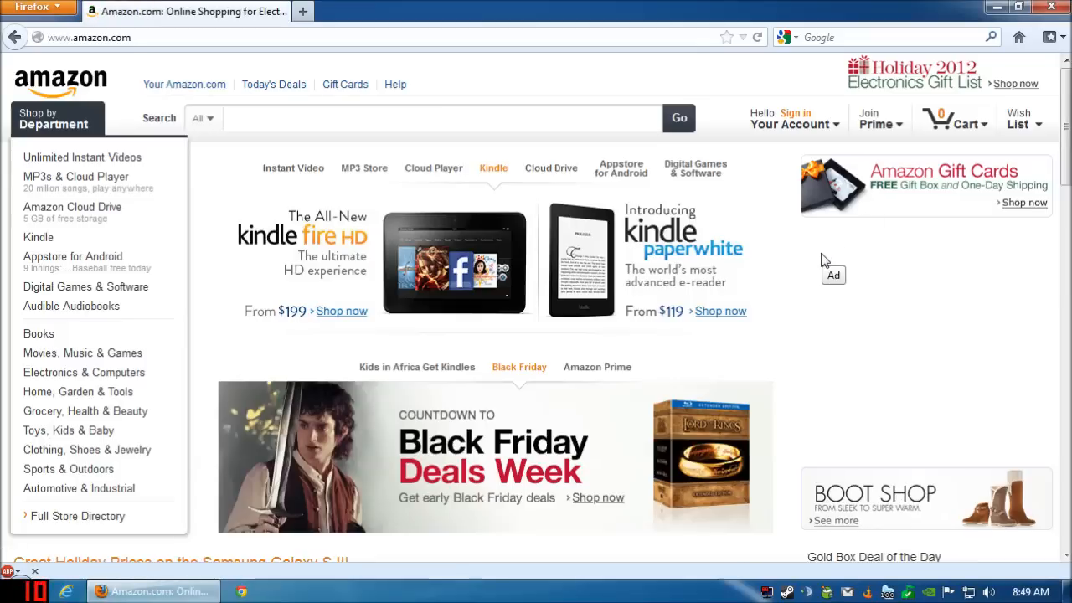
{"action": "mouse_move", "coordinate": [821, 255]}
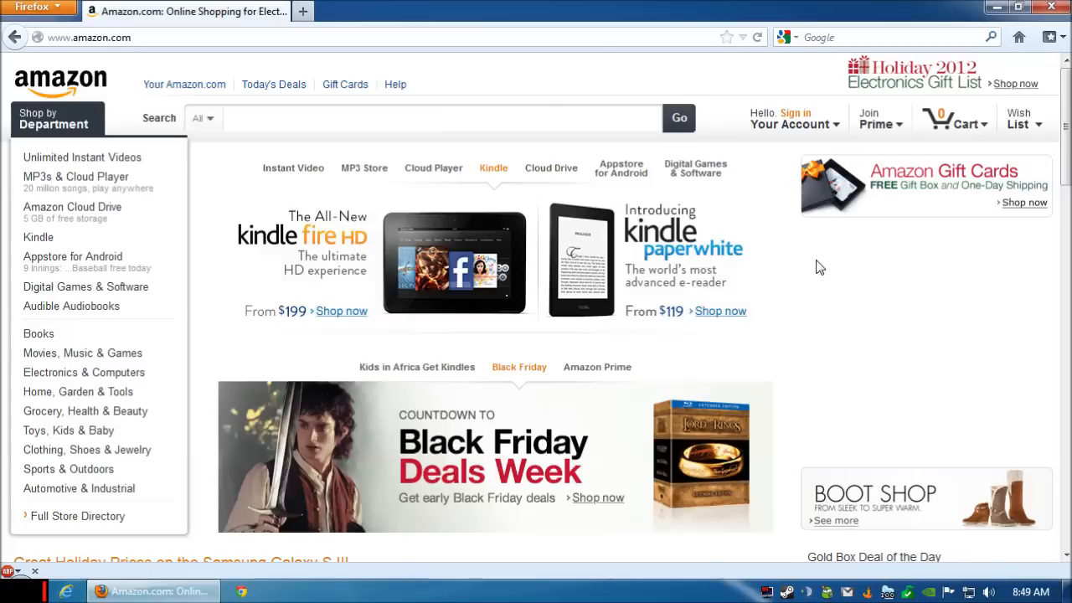
{"action": "mouse_move", "coordinate": [829, 278]}
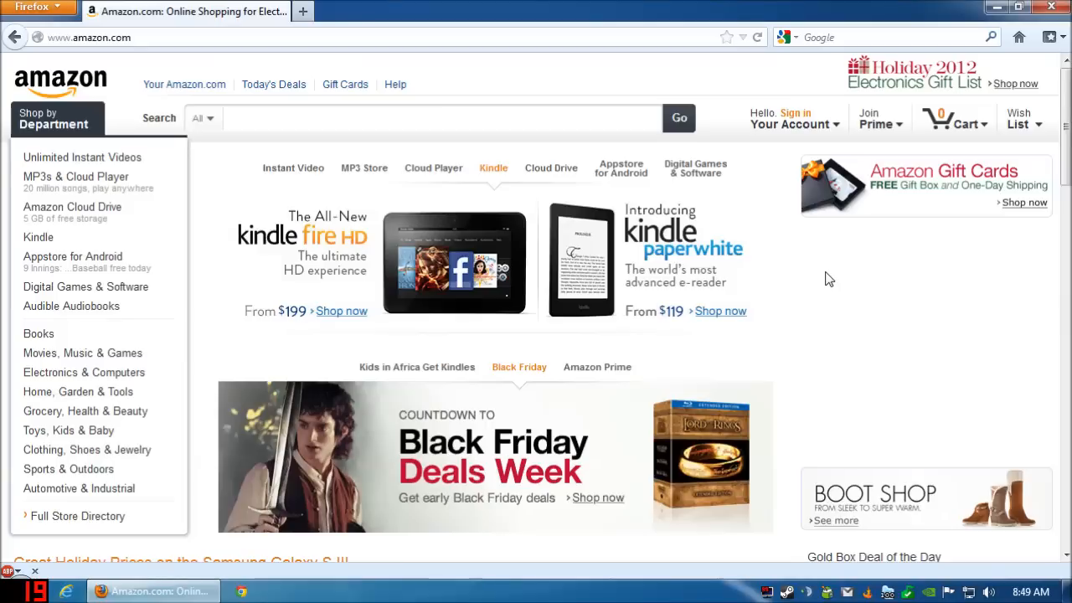
{"action": "mouse_move", "coordinate": [830, 268]}
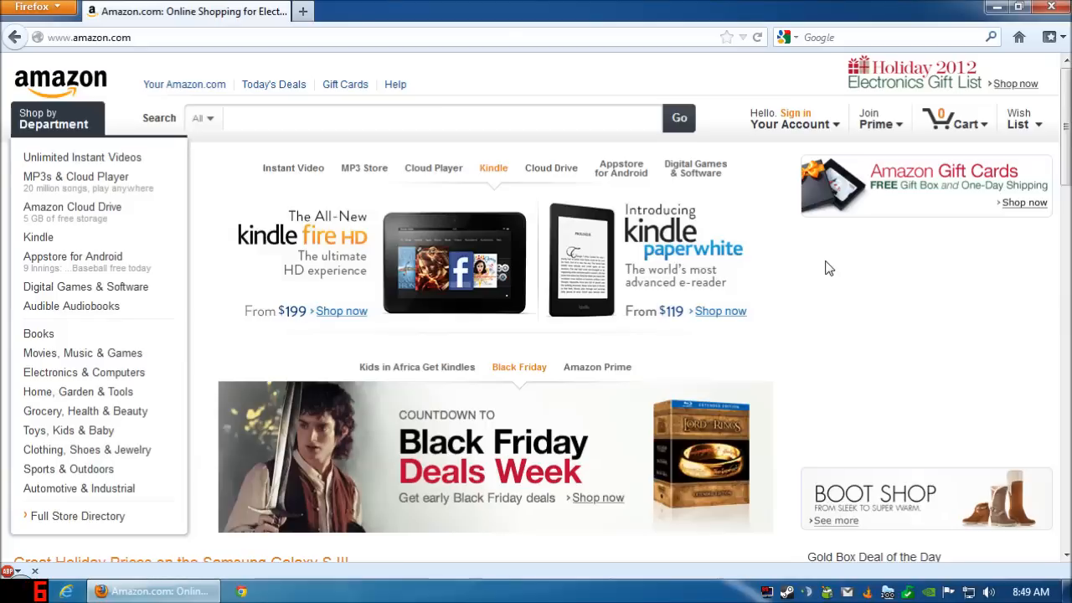
{"action": "mouse_move", "coordinate": [824, 256]}
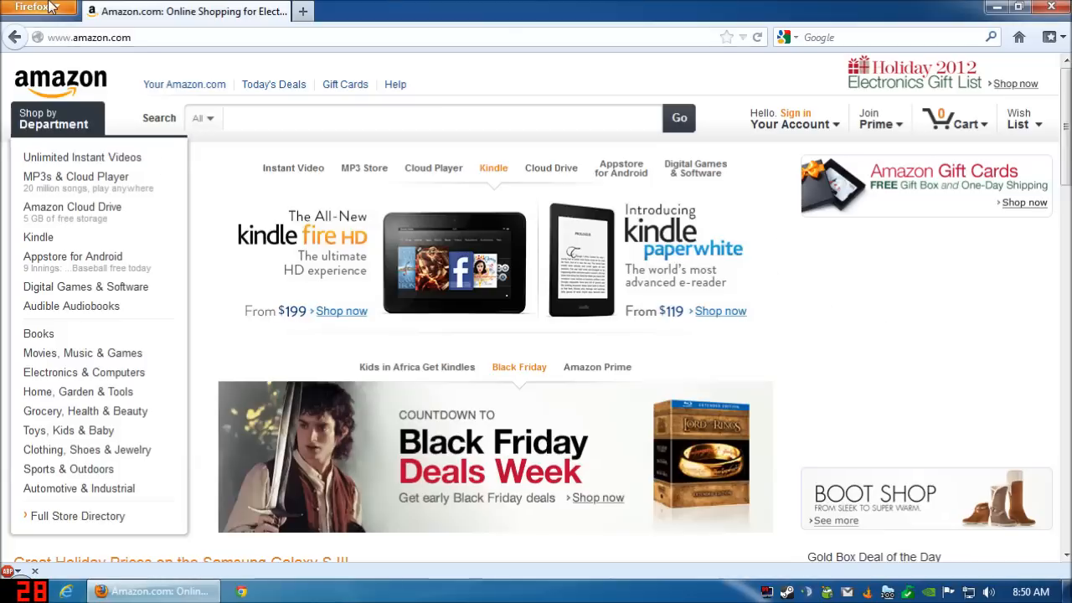
Install the NoScript add-on from the Add-ons Manager search for 'noscript' and restart Firefox
{"action": "left_click", "coordinate": [34, 7]}
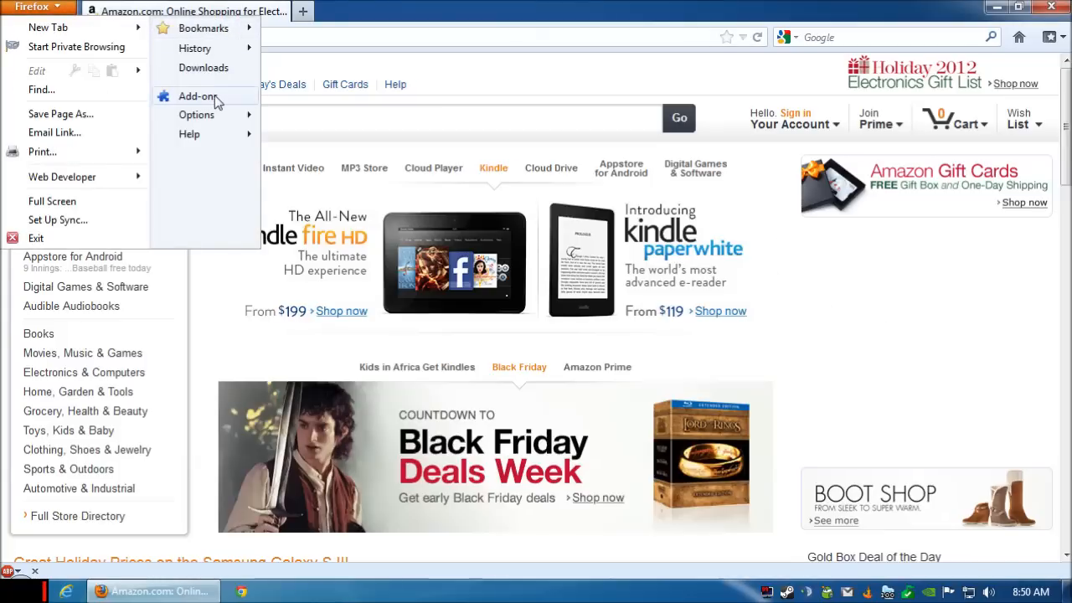
{"action": "left_click", "coordinate": [198, 95]}
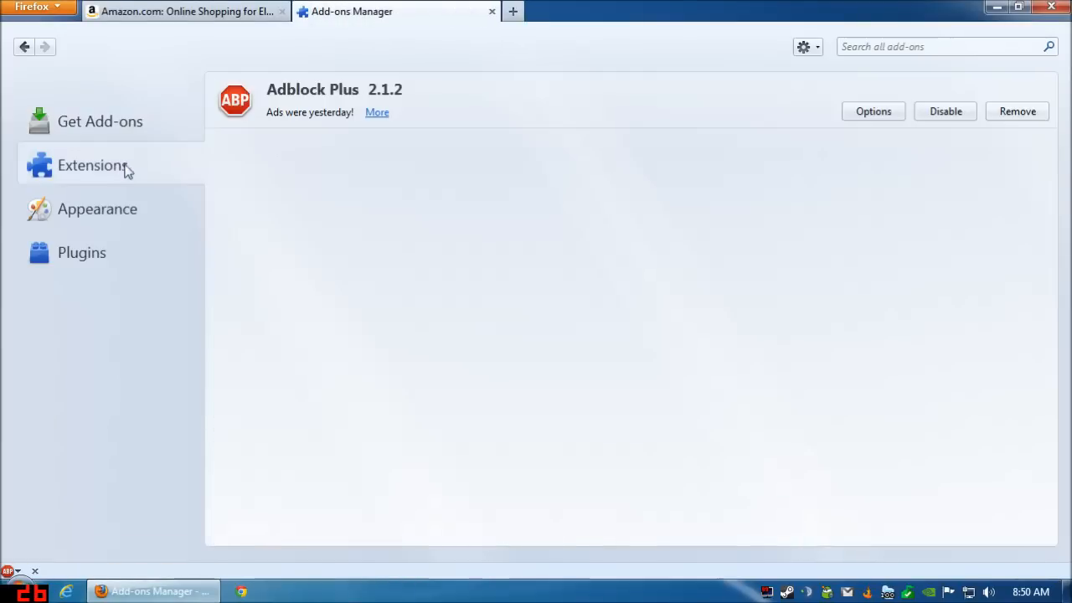
{"action": "mouse_move", "coordinate": [948, 71]}
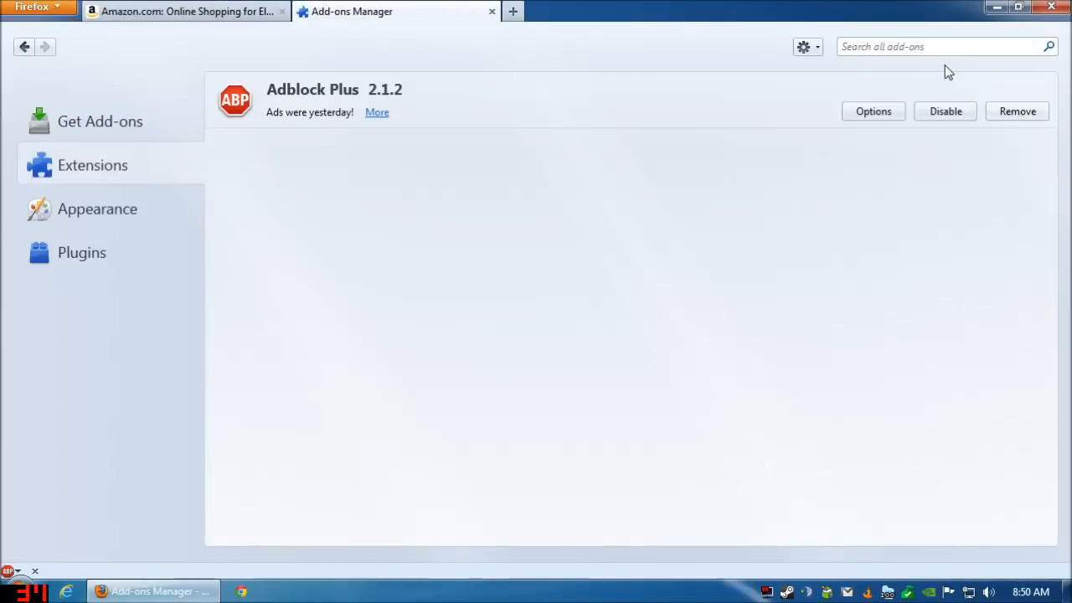
{"action": "type", "text": "noscript"}
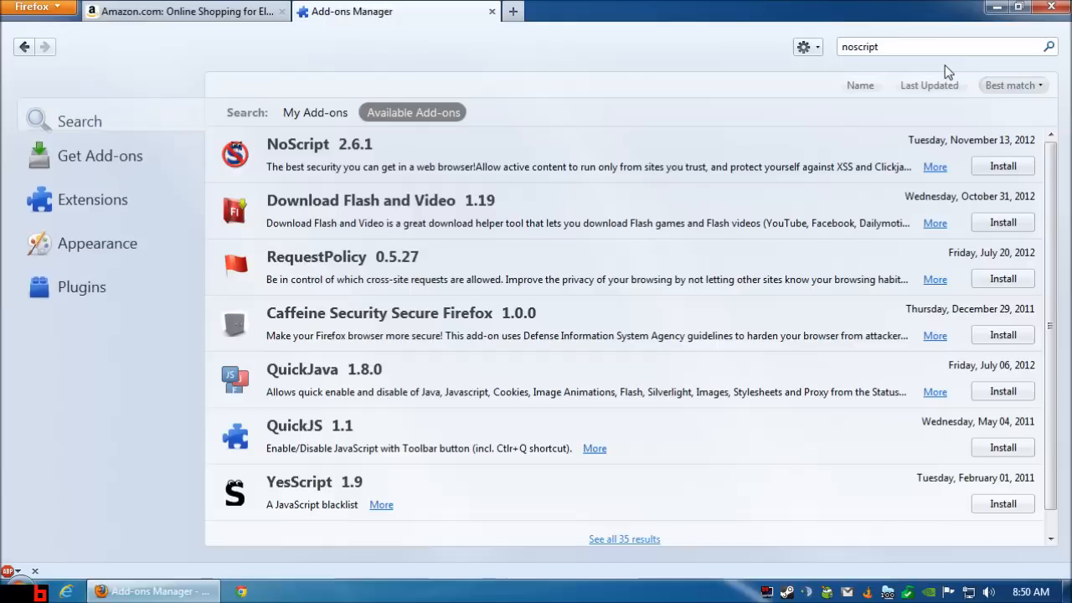
{"action": "left_click", "coordinate": [1002, 166]}
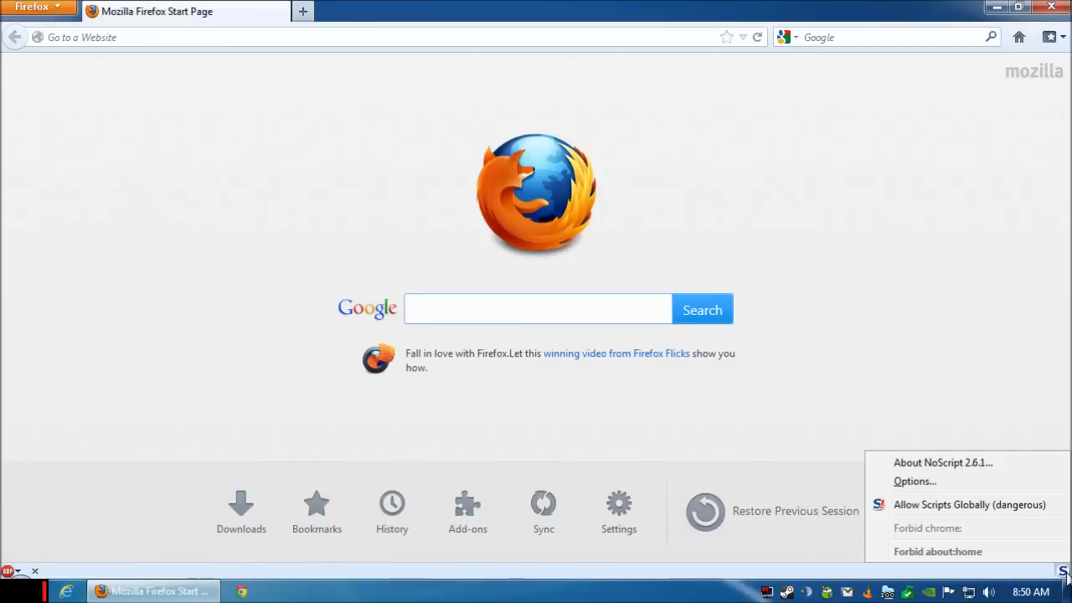
Go to huffingtonpost.com and allow its scripts in NoScript
{"action": "left_click", "coordinate": [272, 41]}
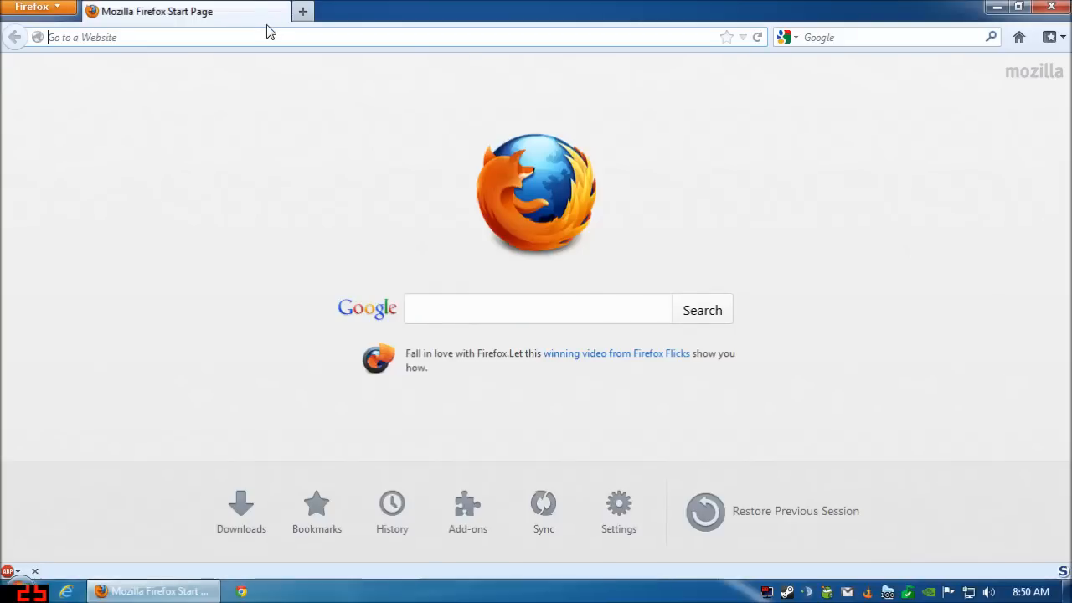
{"action": "type", "text": "huffingtonpost.com"}
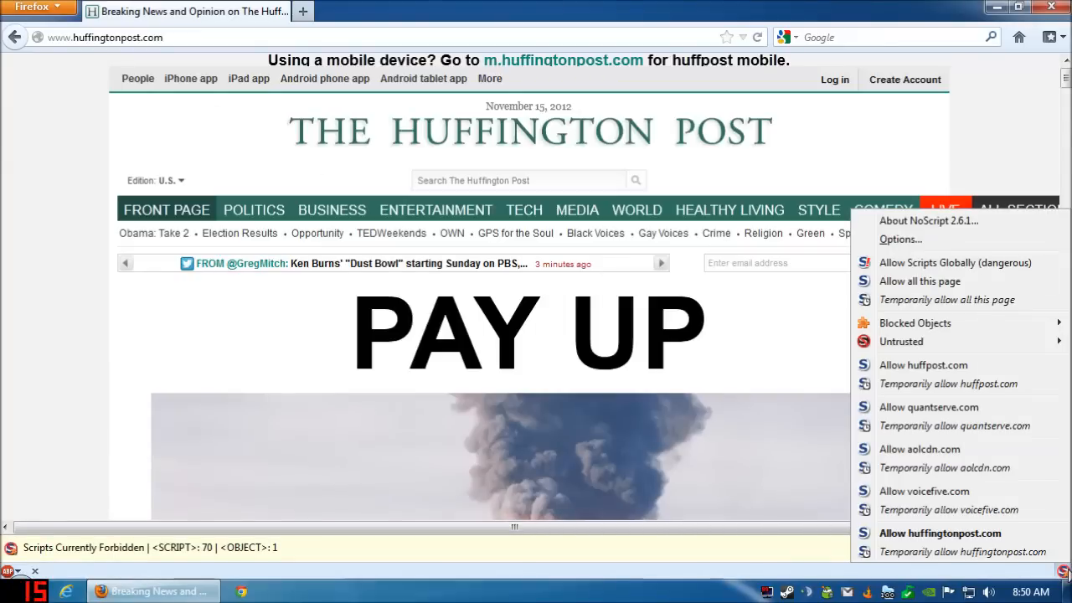
{"action": "mouse_move", "coordinate": [920, 449]}
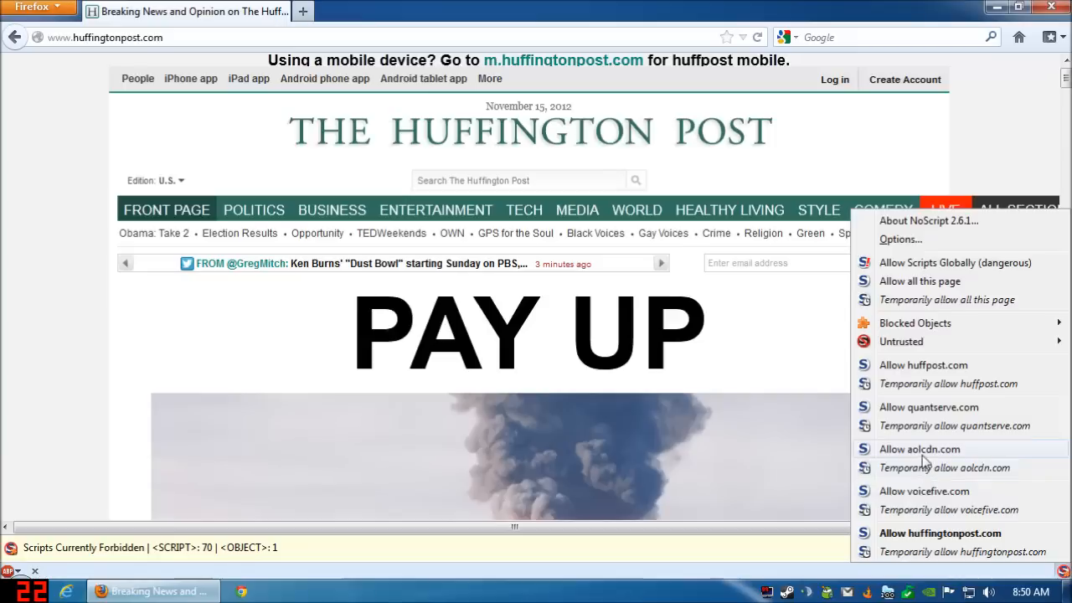
{"action": "mouse_move", "coordinate": [915, 466]}
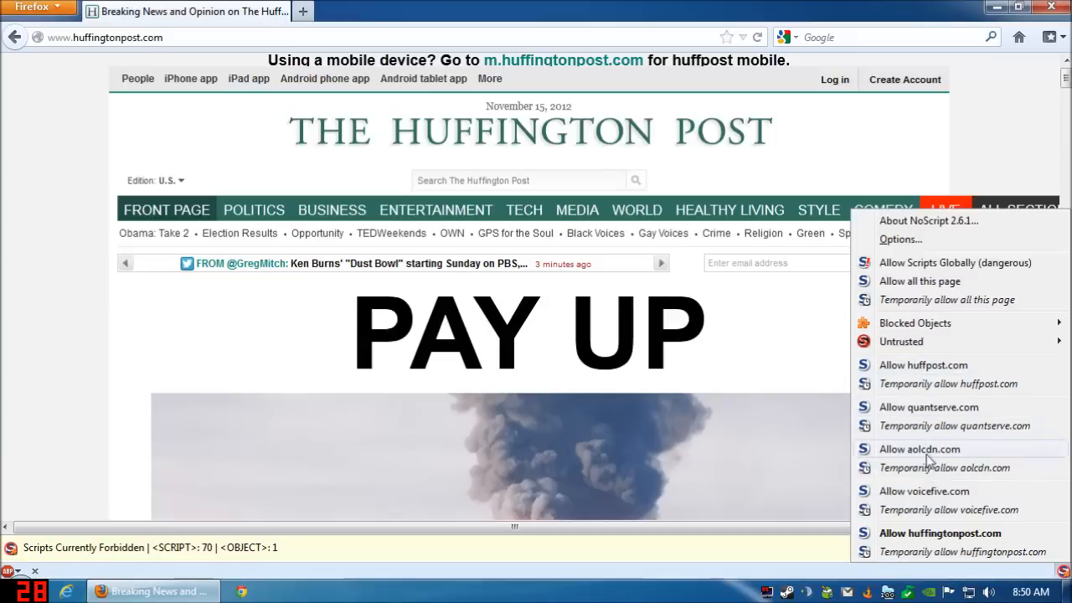
{"action": "mouse_move", "coordinate": [940, 532]}
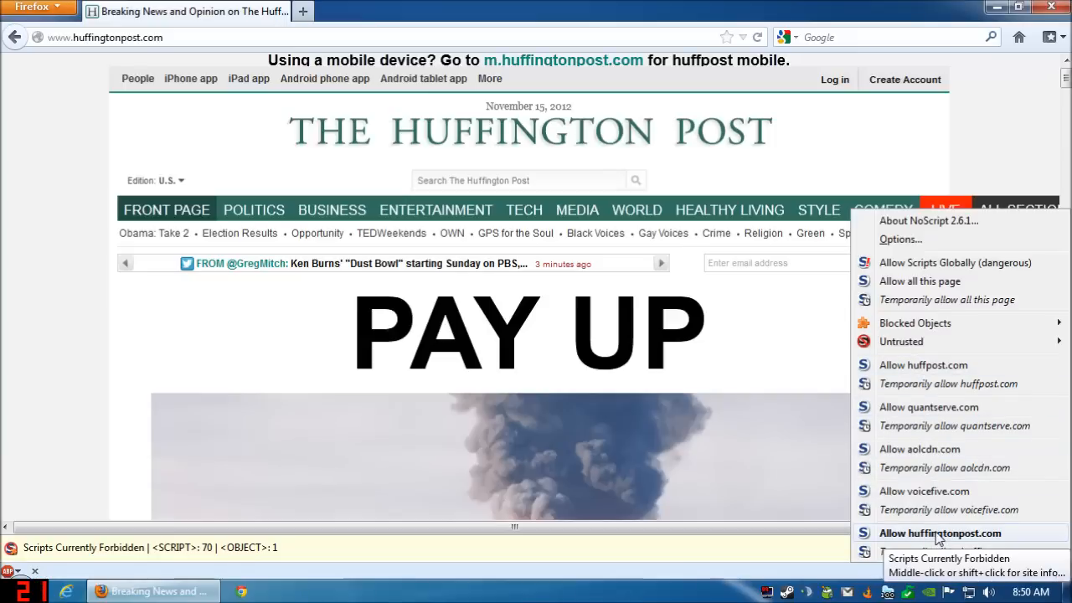
{"action": "mouse_move", "coordinate": [963, 426]}
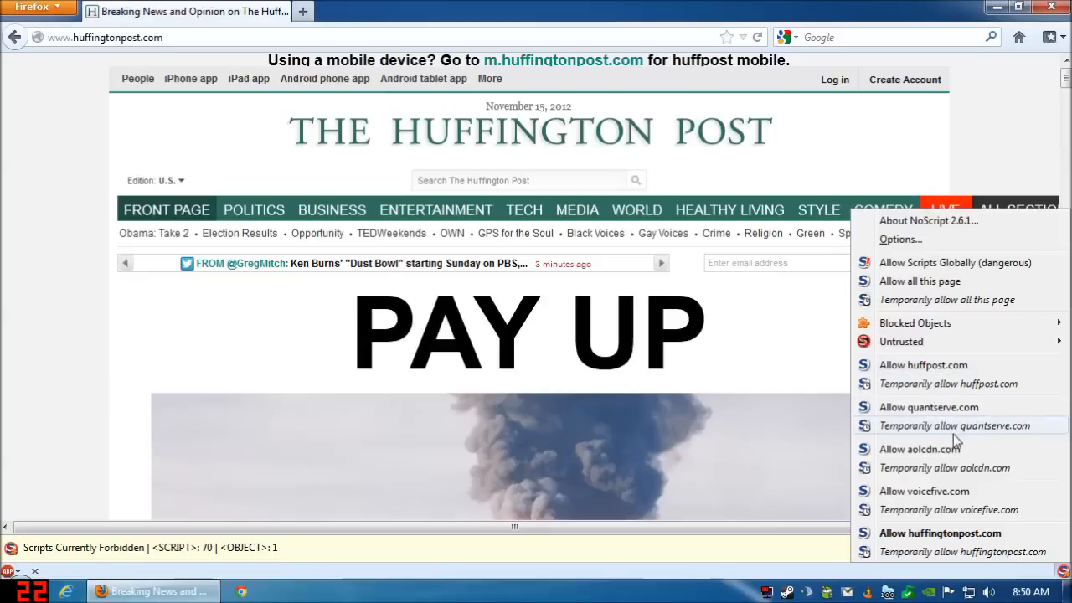
{"action": "mouse_move", "coordinate": [944, 372]}
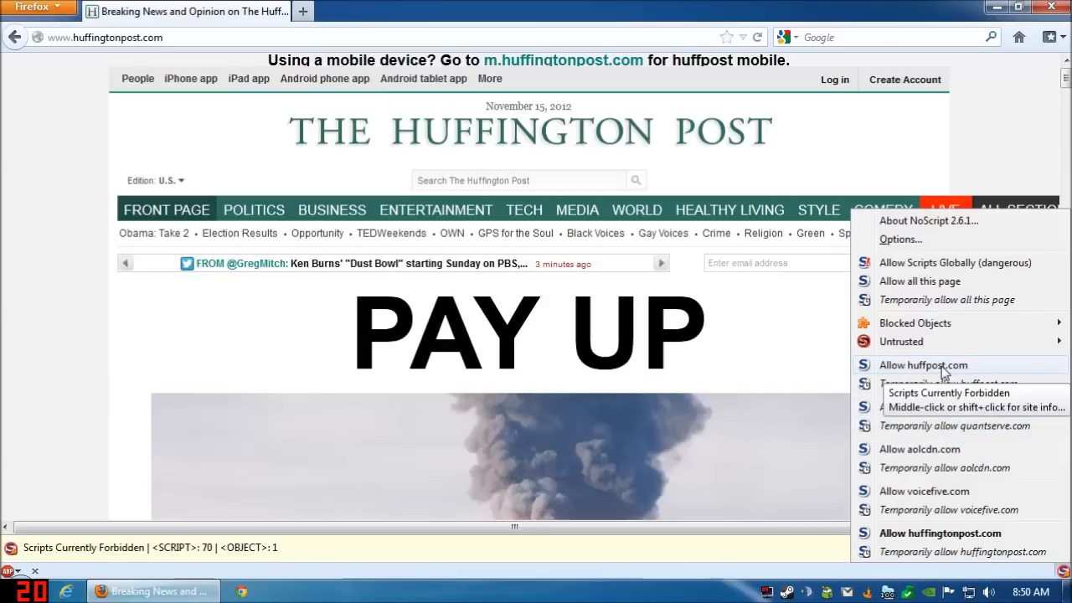
{"action": "mouse_move", "coordinate": [955, 372]}
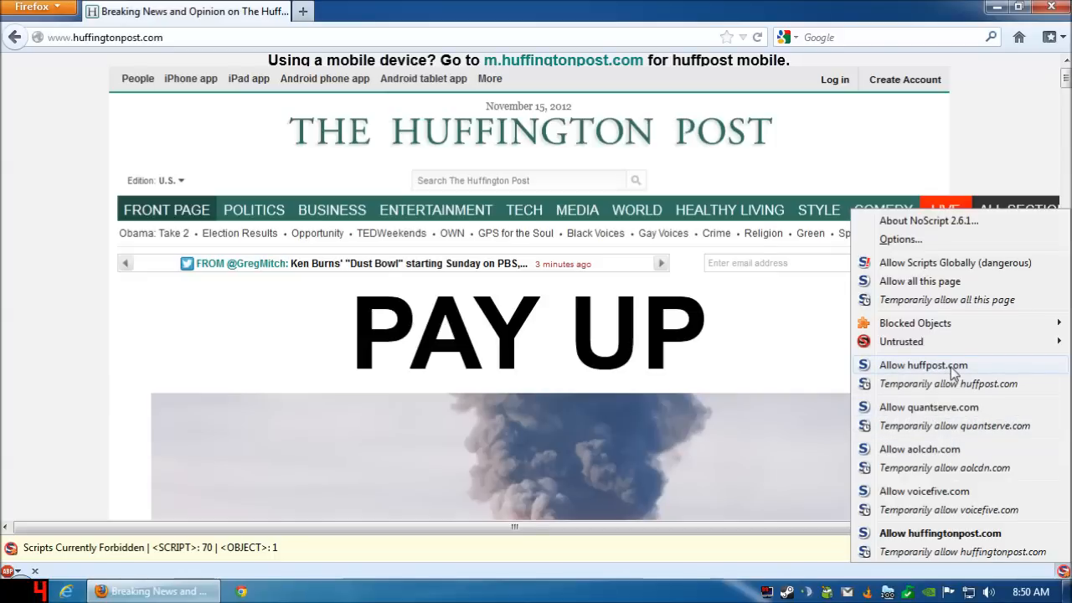
{"action": "mouse_move", "coordinate": [925, 491]}
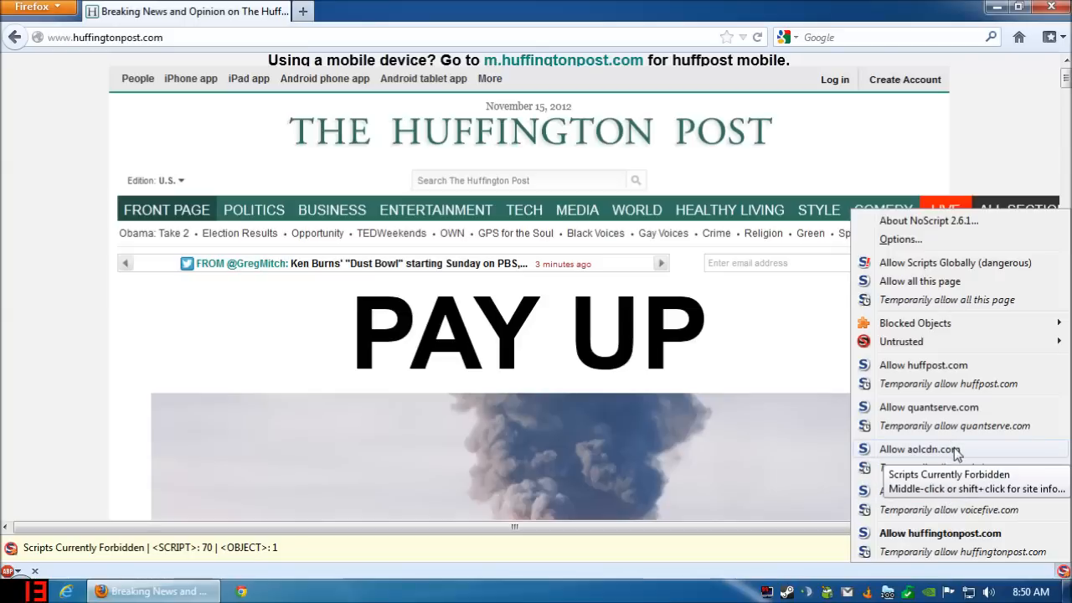
{"action": "mouse_move", "coordinate": [932, 533]}
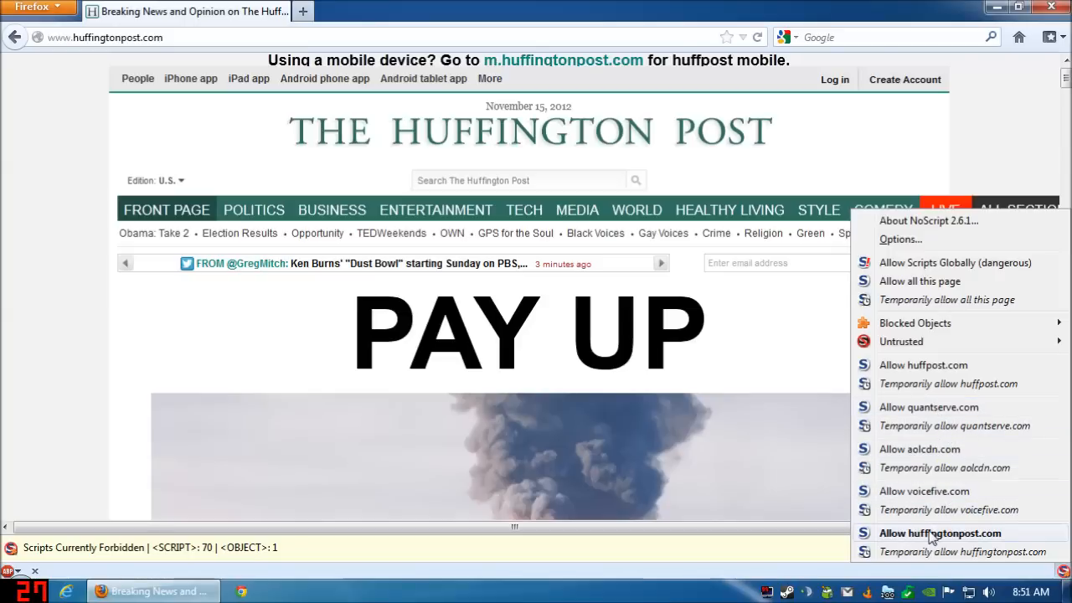
{"action": "left_click", "coordinate": [939, 533]}
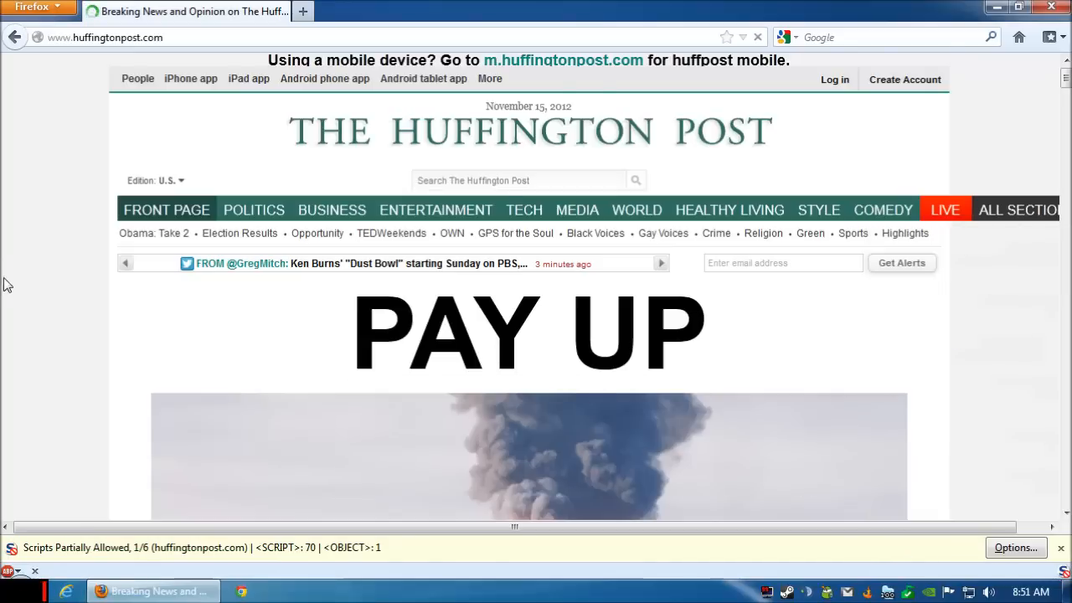
Scroll the Huffington Post page to check it, then start a fresh empty tab
{"action": "scroll", "scroll_direction": "down", "scroll_amount": 3}
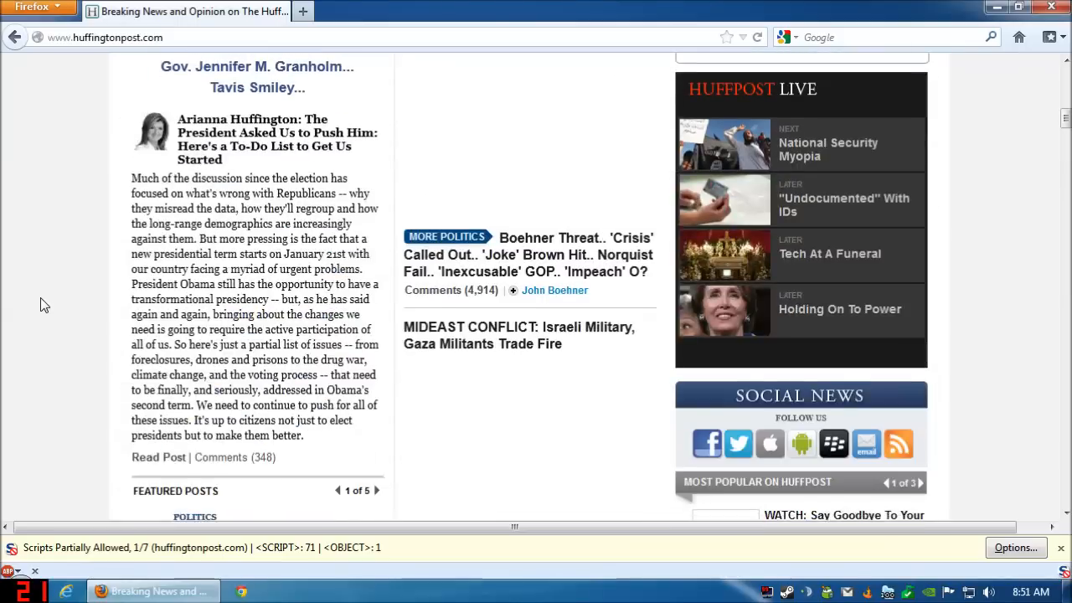
{"action": "scroll", "scroll_direction": "up", "scroll_amount": 3}
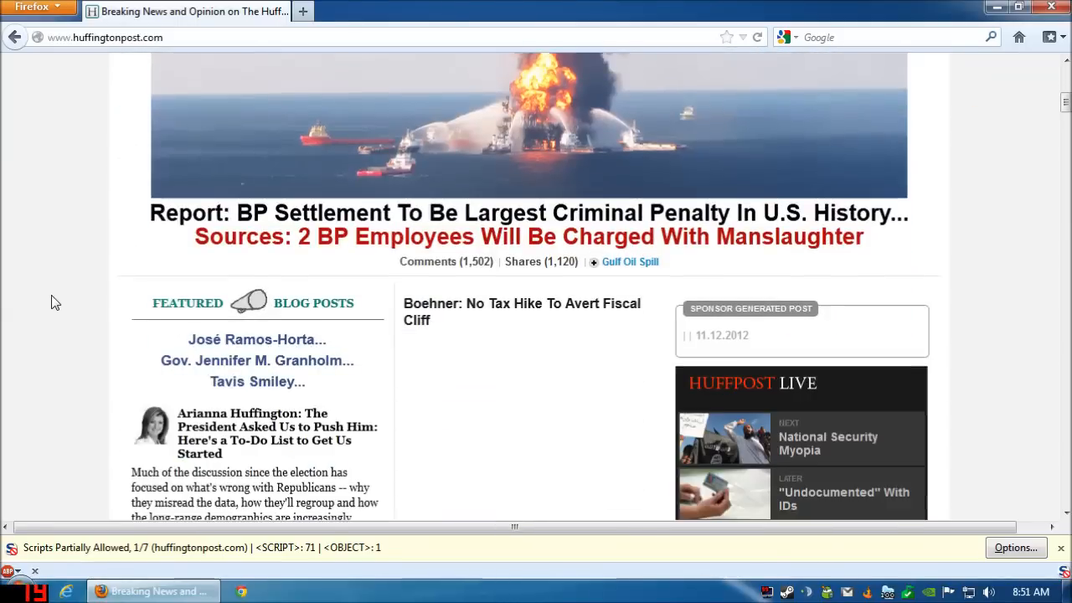
{"action": "scroll", "scroll_direction": "down", "scroll_amount": 3}
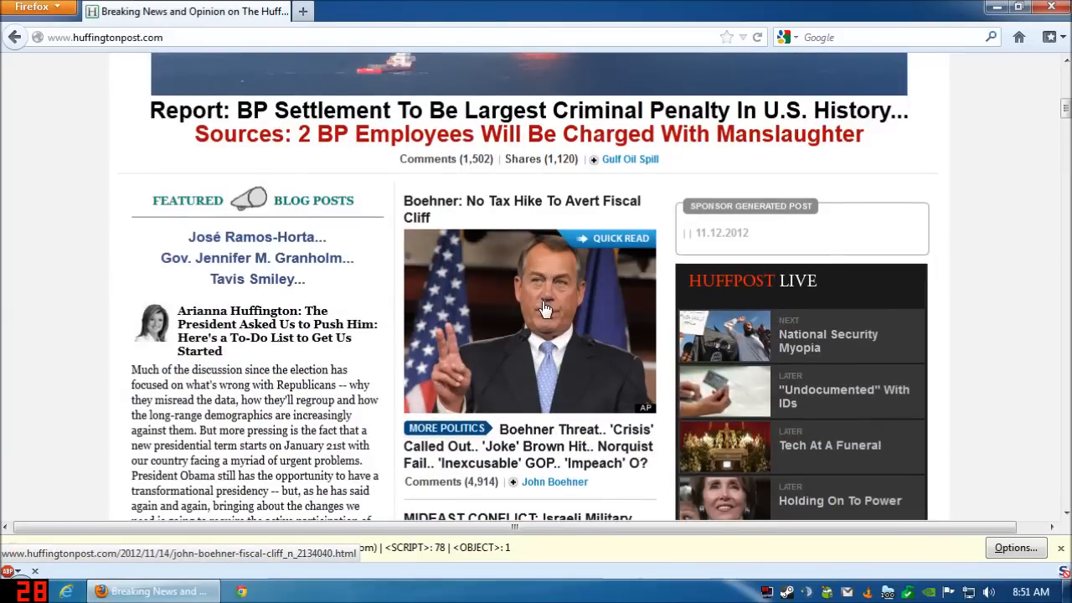
{"action": "scroll", "scroll_direction": "down", "scroll_amount": 3}
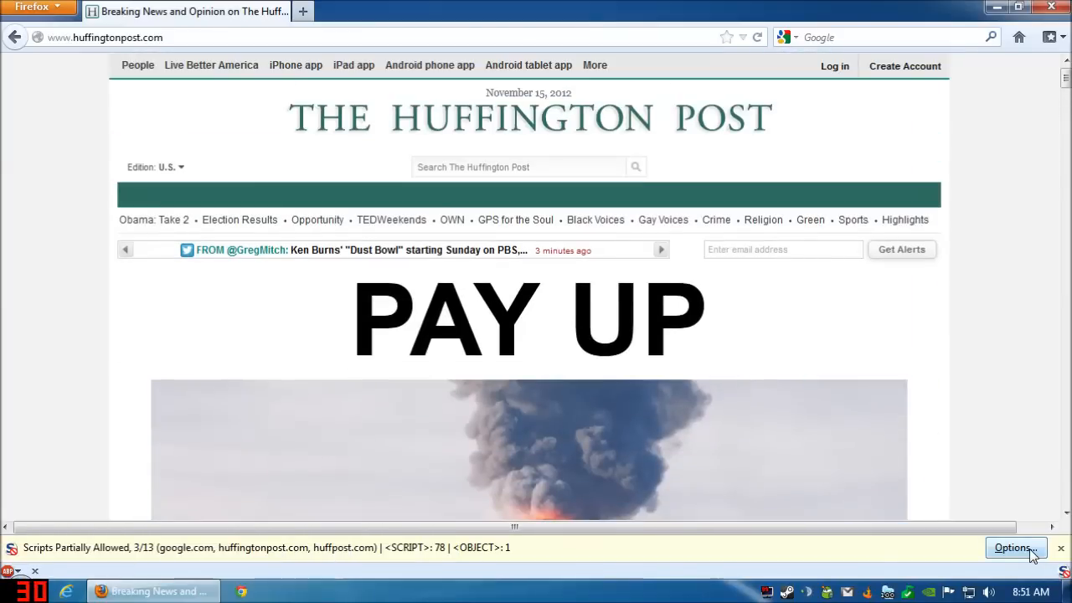
{"action": "left_click", "coordinate": [1015, 548]}
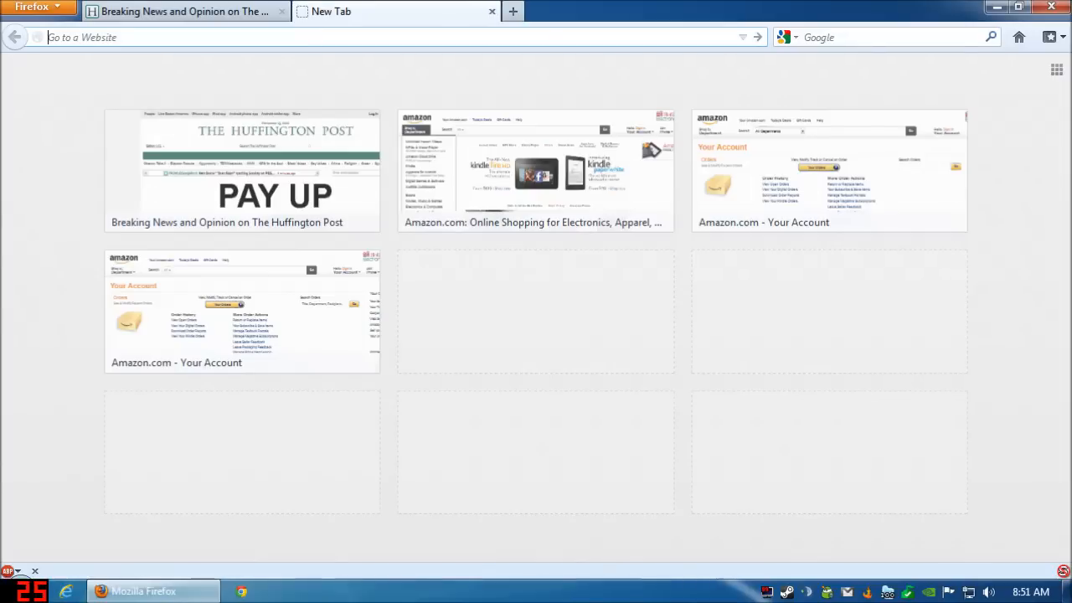
Go to amazon.com, open Your Account and allow amazon.com scripts in NoScript
{"action": "type", "text": "amazon.com"}
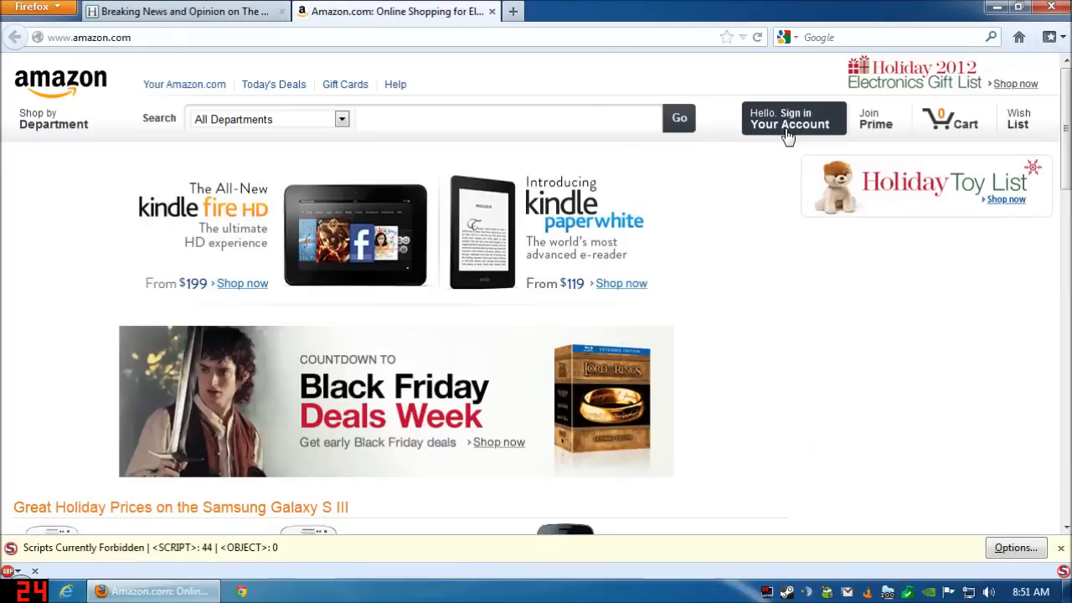
{"action": "left_click", "coordinate": [791, 118]}
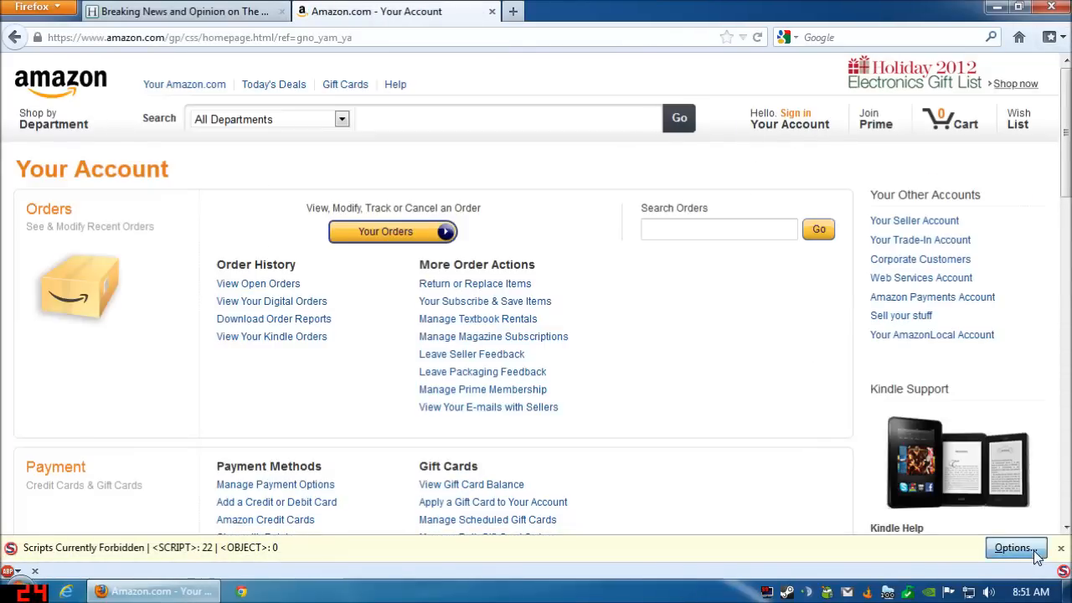
{"action": "left_click", "coordinate": [1015, 550]}
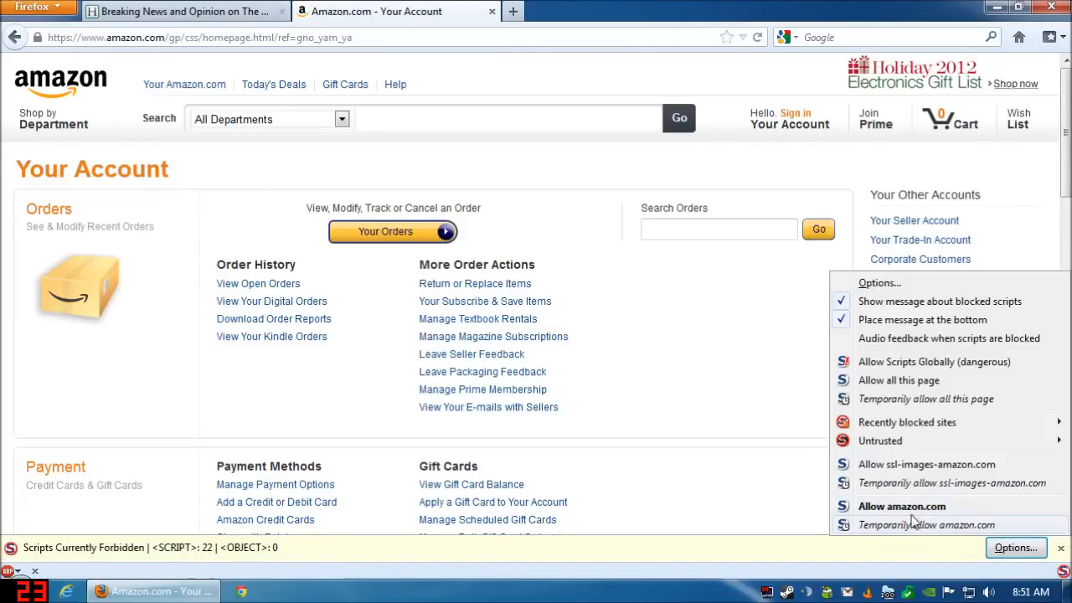
{"action": "left_click", "coordinate": [910, 506]}
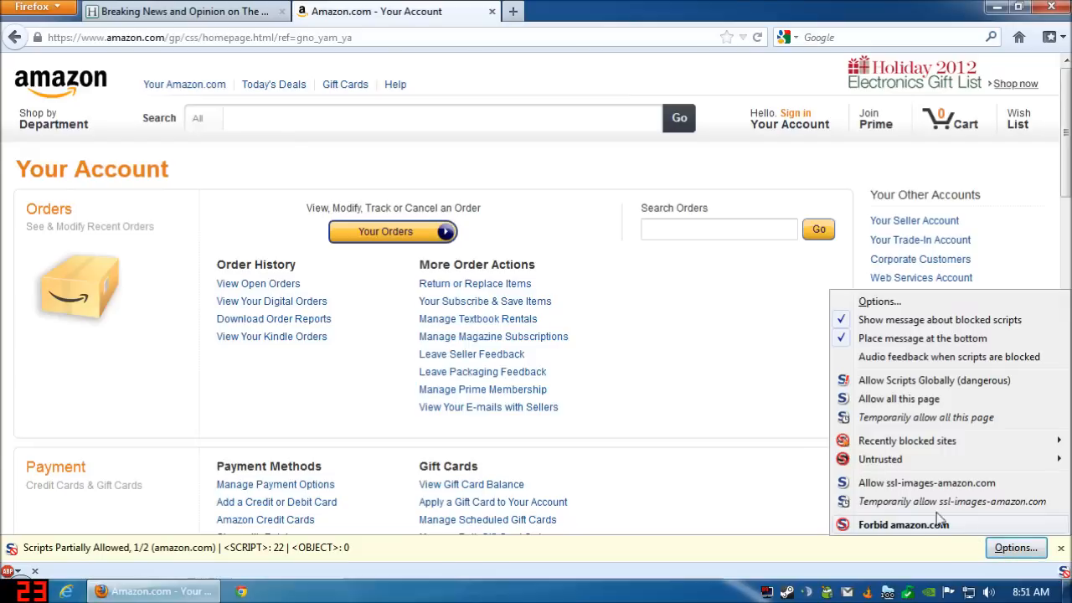
{"action": "mouse_move", "coordinate": [908, 483]}
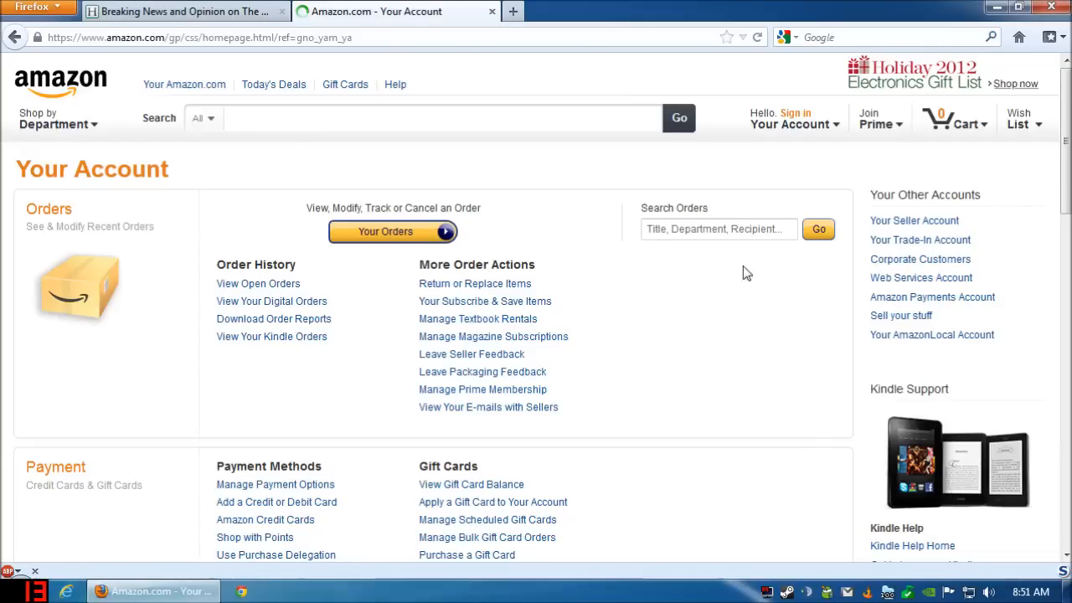
{"action": "mouse_move", "coordinate": [553, 149]}
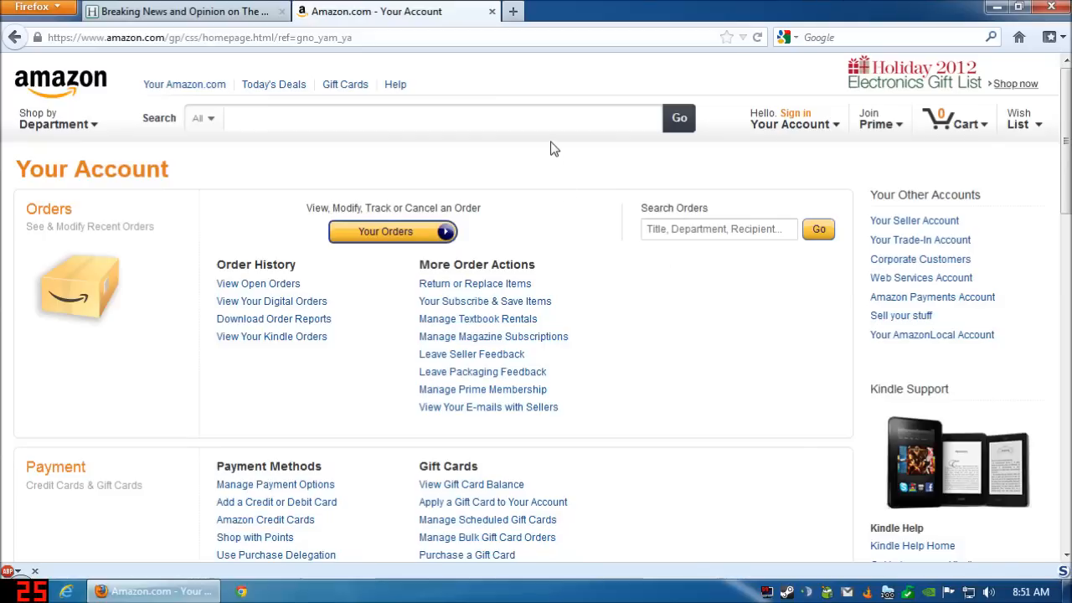
{"action": "mouse_move", "coordinate": [539, 167]}
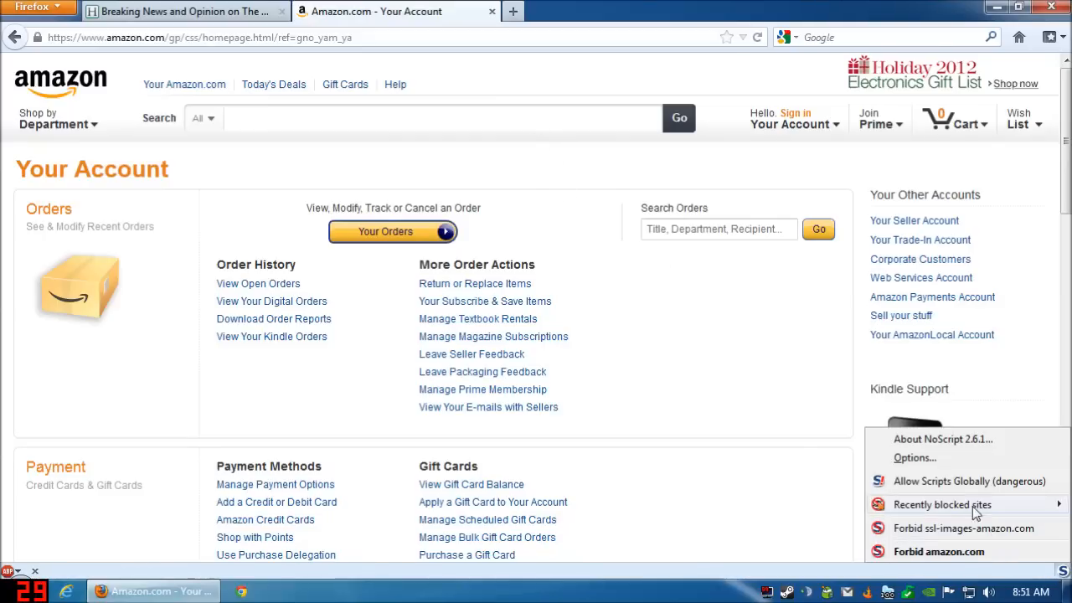
{"action": "mouse_move", "coordinate": [687, 372]}
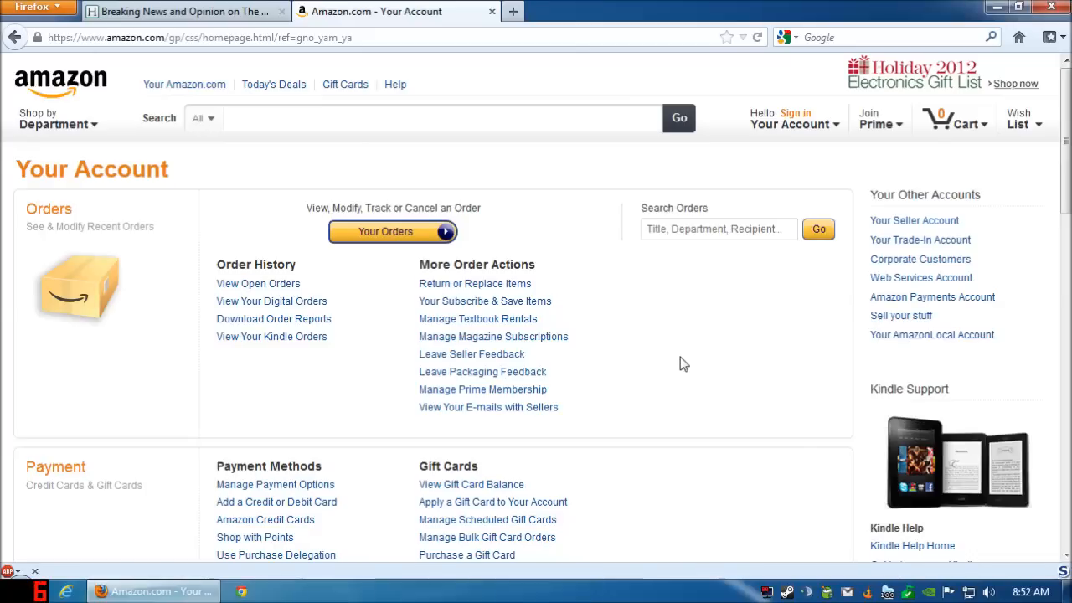
{"action": "mouse_move", "coordinate": [657, 350]}
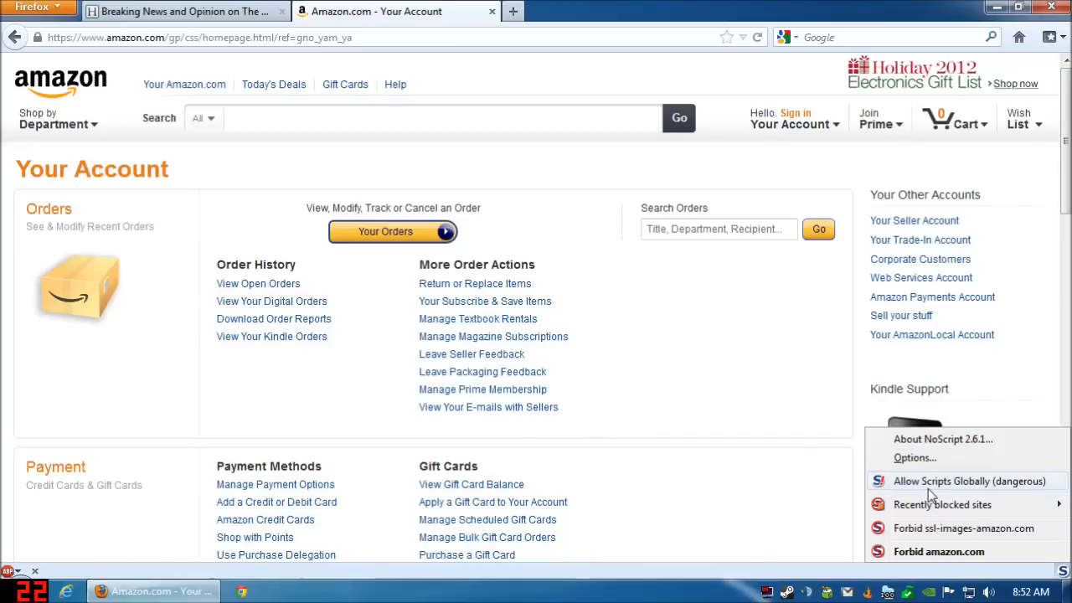
{"action": "left_click", "coordinate": [676, 395]}
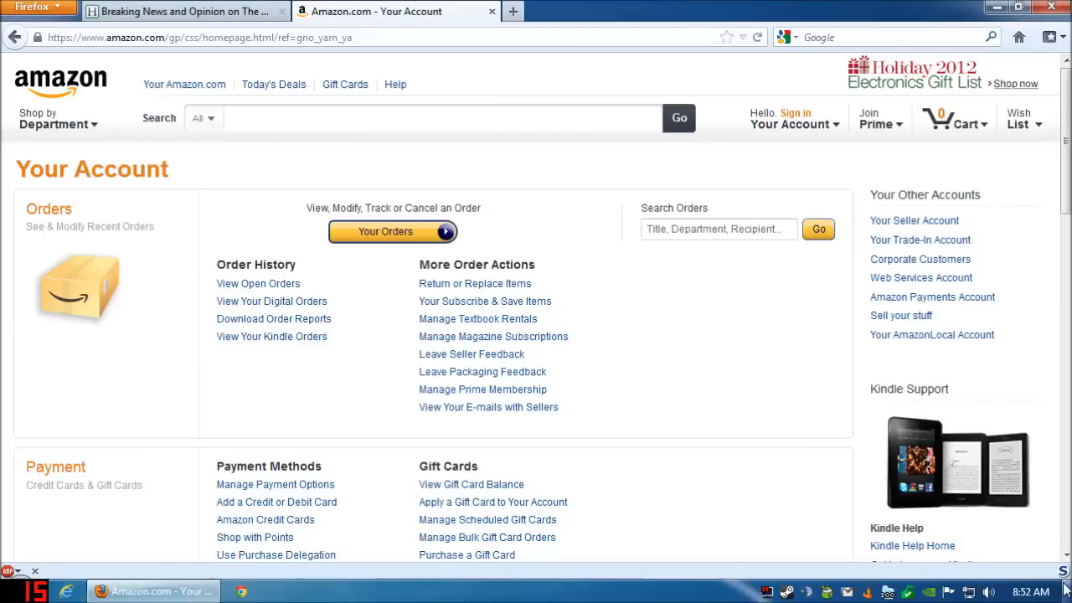
{"action": "mouse_move", "coordinate": [288, 30]}
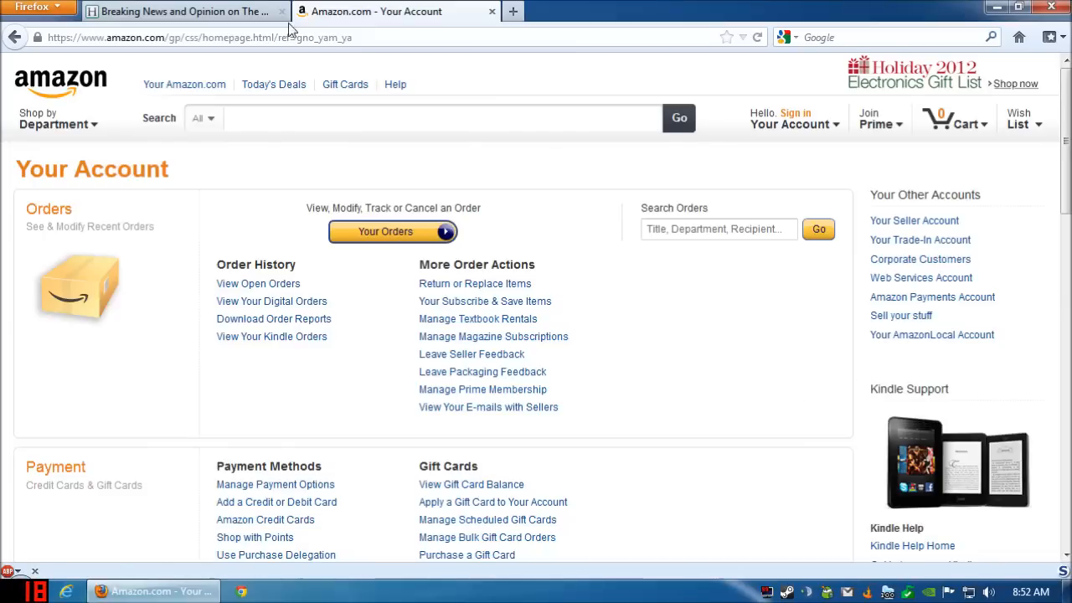
In Options > Content > Advanced, uncheck all three JavaScript permissions and confirm
{"action": "left_click", "coordinate": [34, 6]}
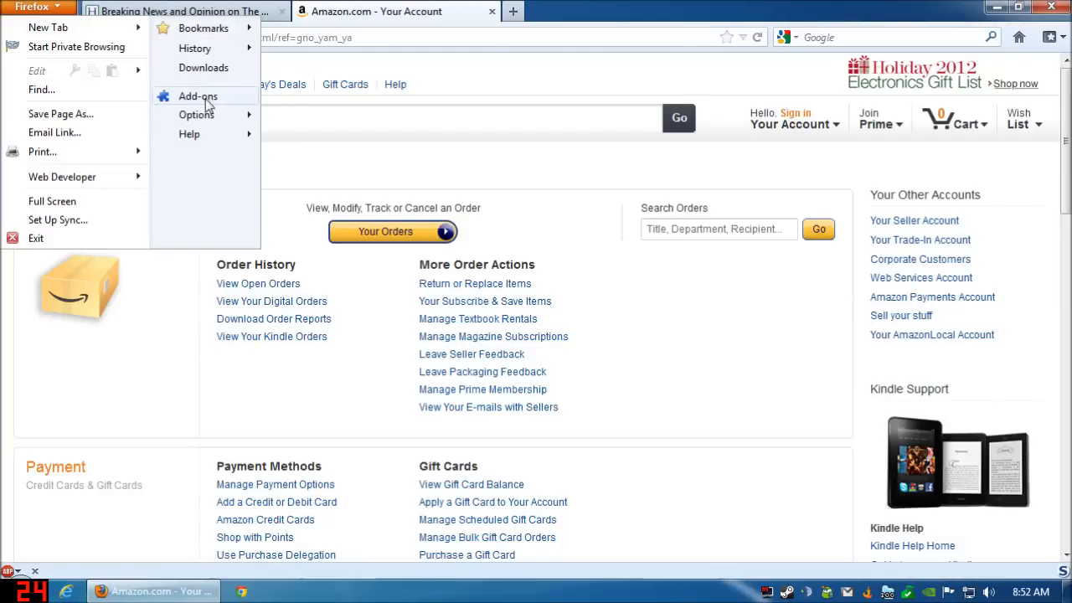
{"action": "left_click", "coordinate": [196, 113]}
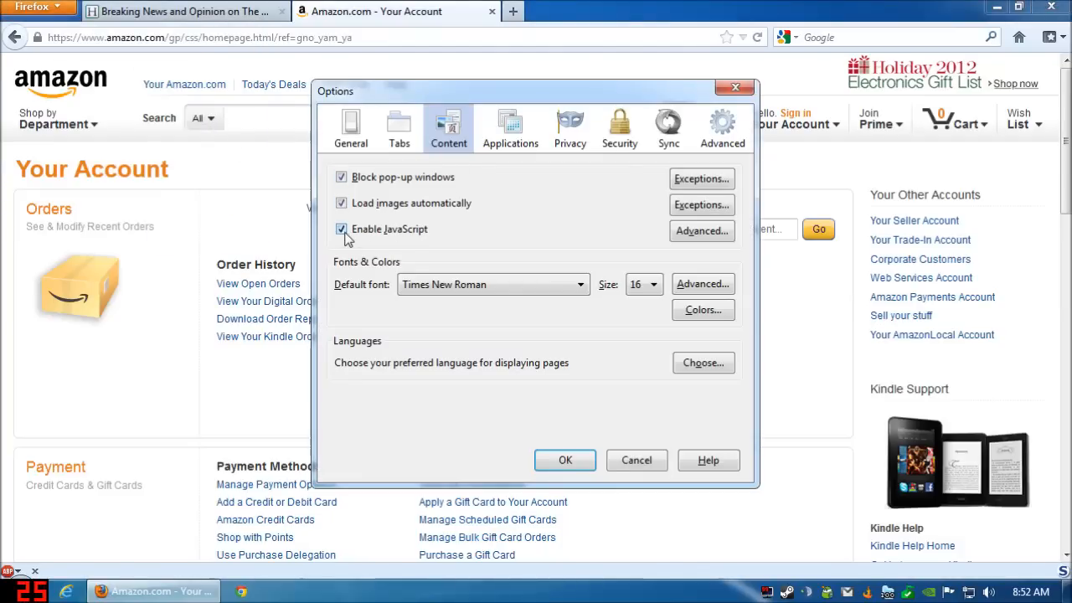
{"action": "left_click", "coordinate": [702, 231]}
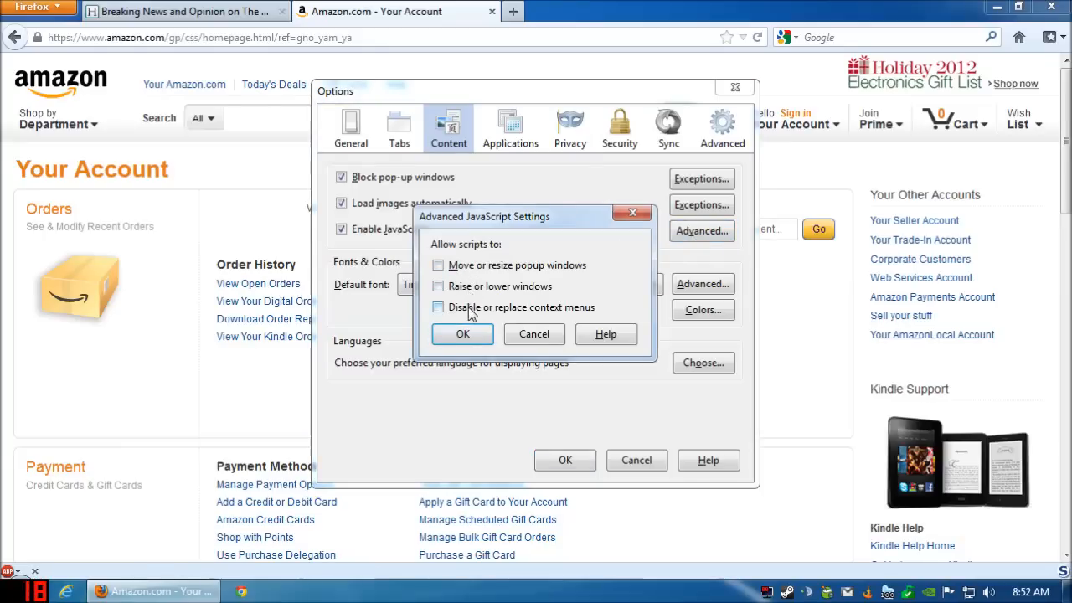
{"action": "mouse_move", "coordinate": [473, 307]}
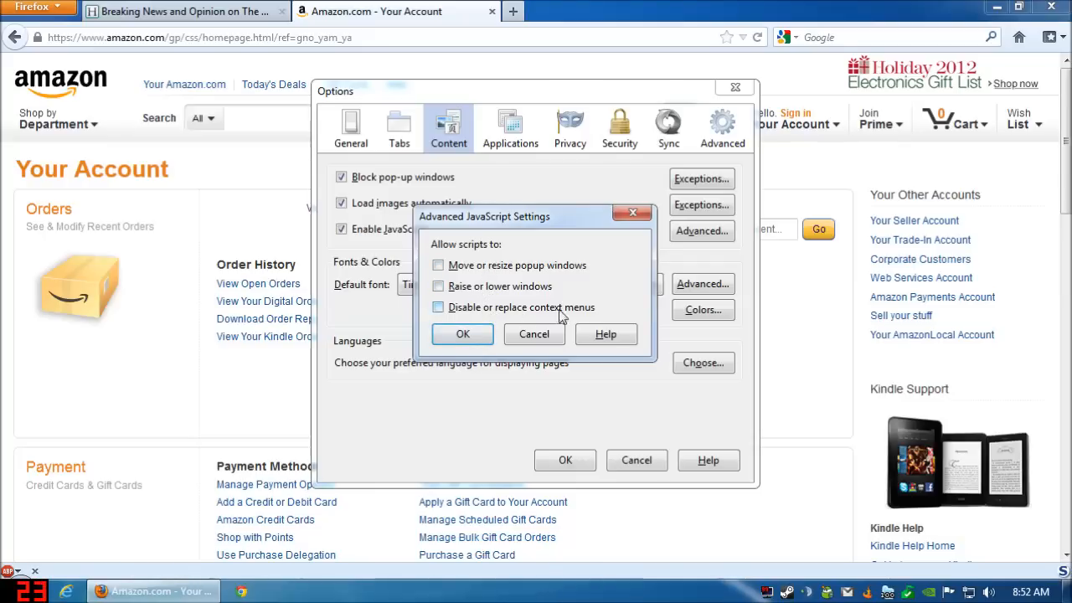
{"action": "left_click", "coordinate": [462, 333]}
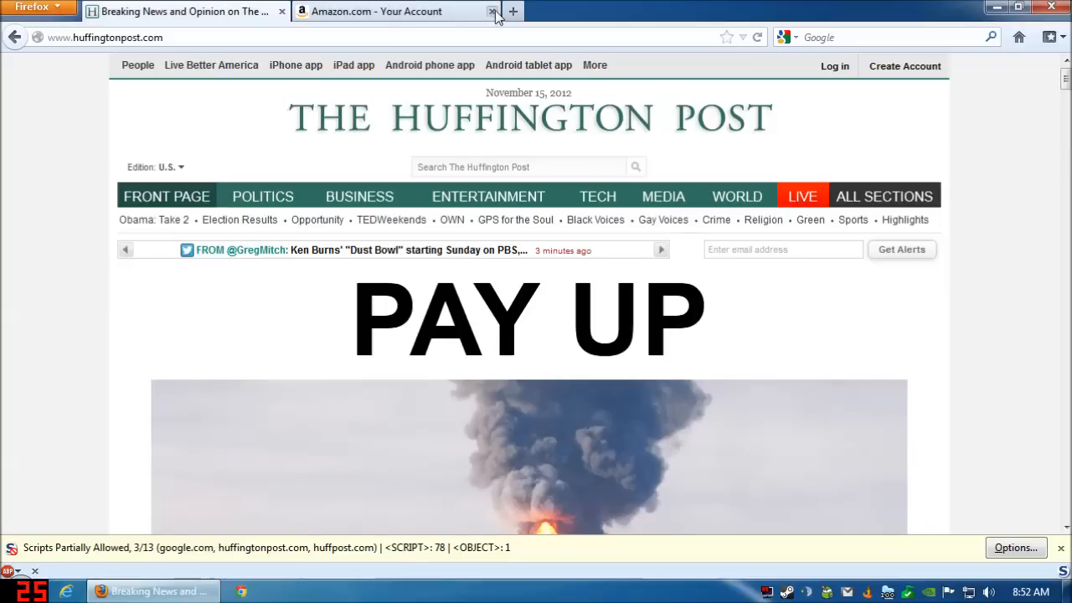
Close the Amazon account tab, leaving only the Huffington Post page
{"action": "left_click", "coordinate": [410, 12]}
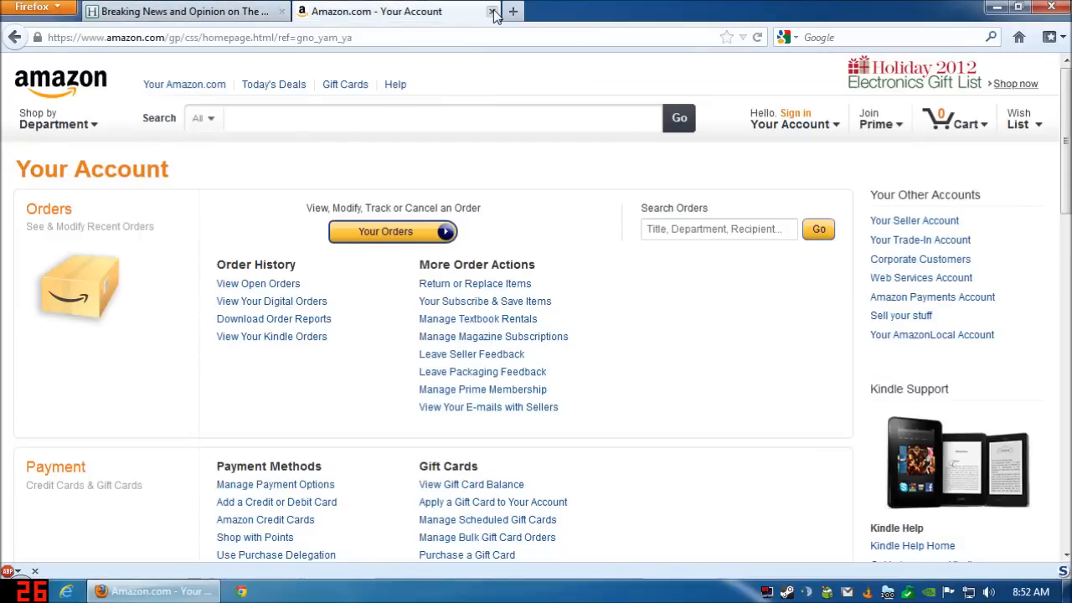
{"action": "left_click", "coordinate": [489, 14]}
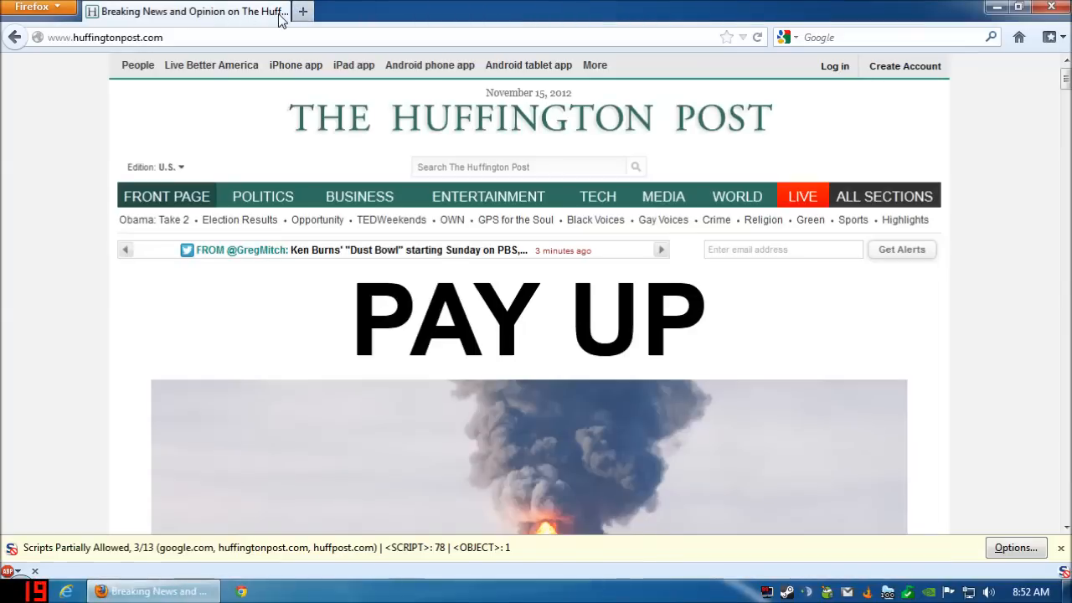
{"action": "mouse_move", "coordinate": [494, 7]}
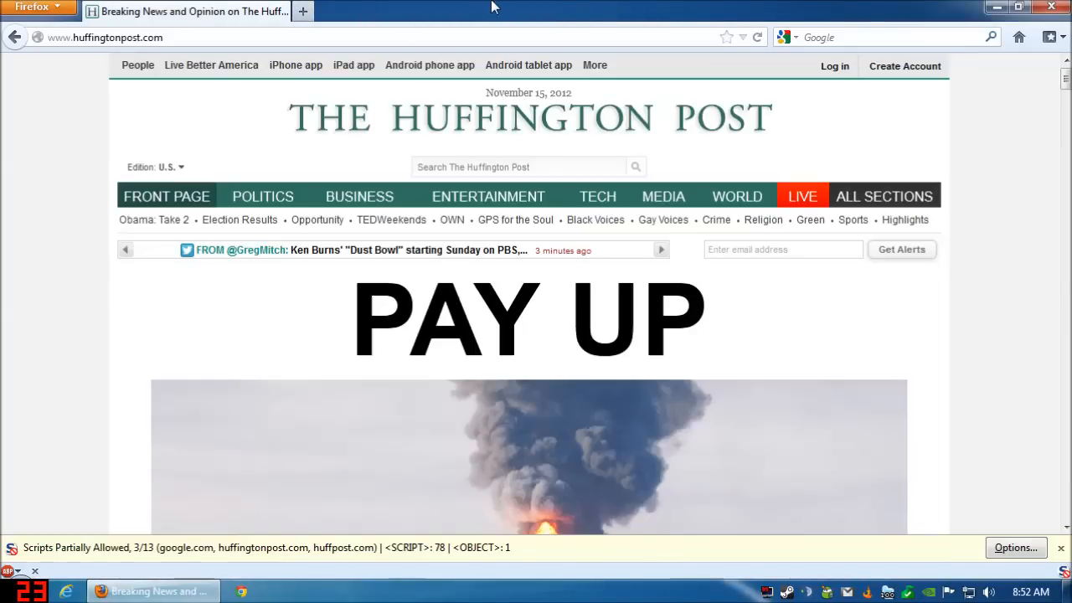